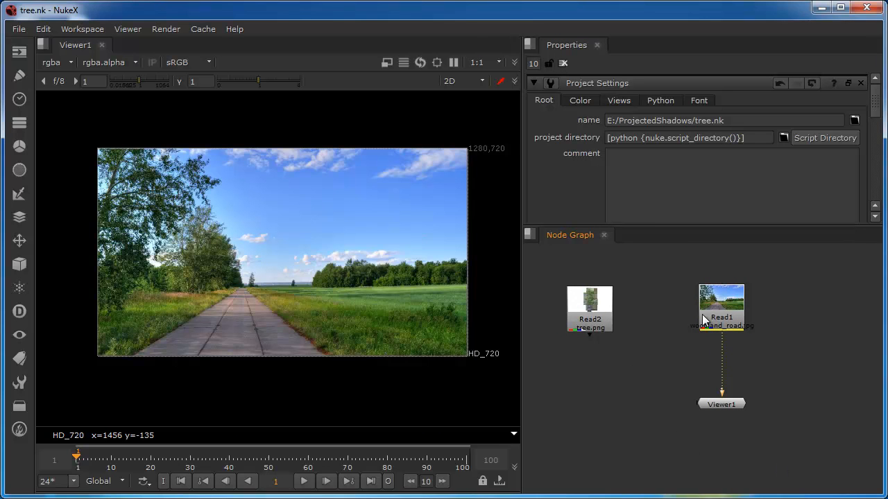
{"action": "mouse_move", "coordinate": [652, 302]}
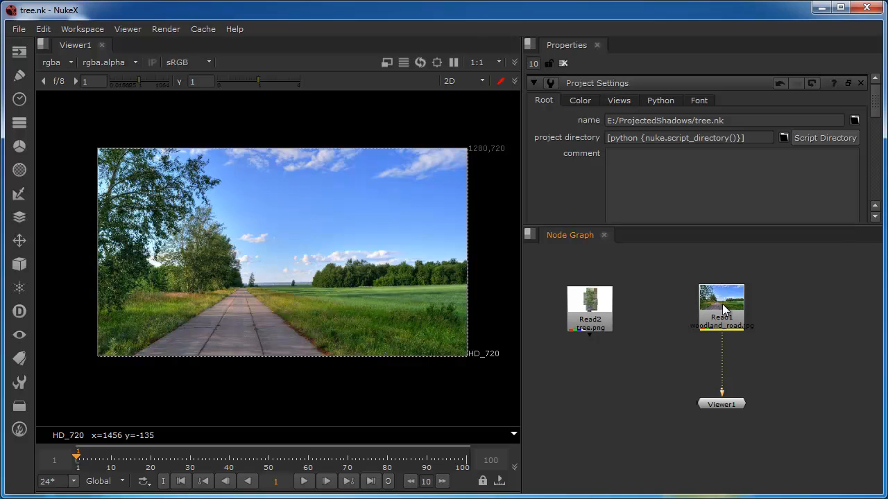
- Add a ColorCorrect node after the woodland road plate Read1
{"action": "type", "text": "c"}
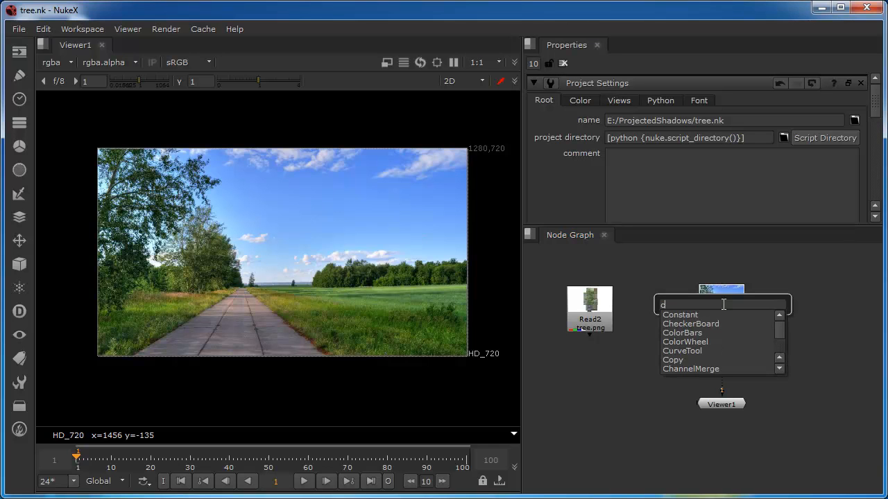
{"action": "type", "text": "ol"}
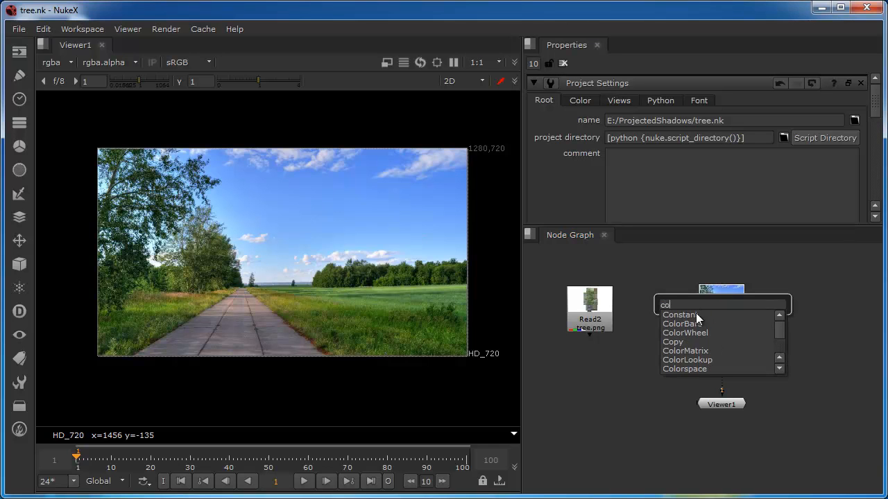
{"action": "type", "text": "l"}
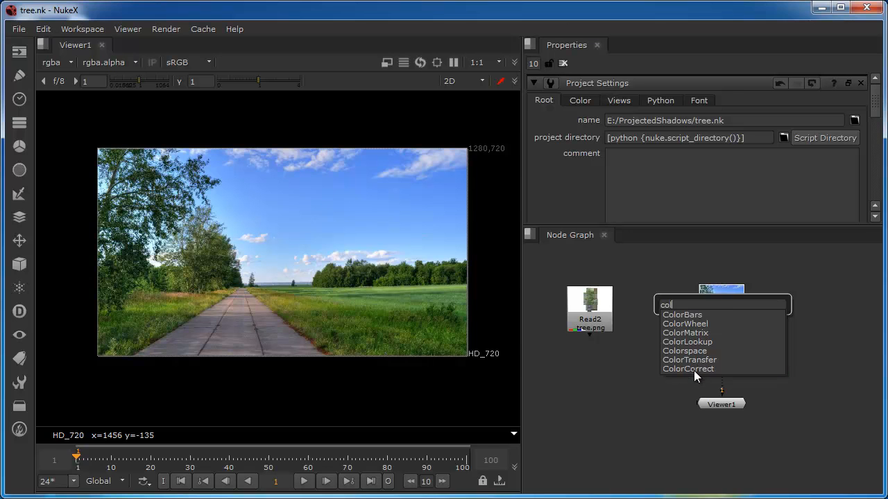
{"action": "left_click", "coordinate": [688, 368]}
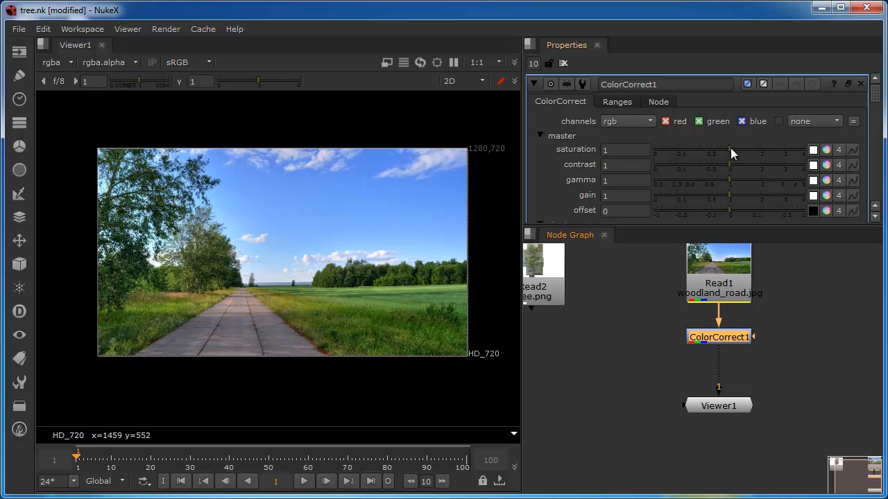
- Lower the road plate's saturation to 0.8 and contrast to 0.96
{"action": "left_click_drag", "start_coordinate": [728, 149], "coordinate": [720, 149]}
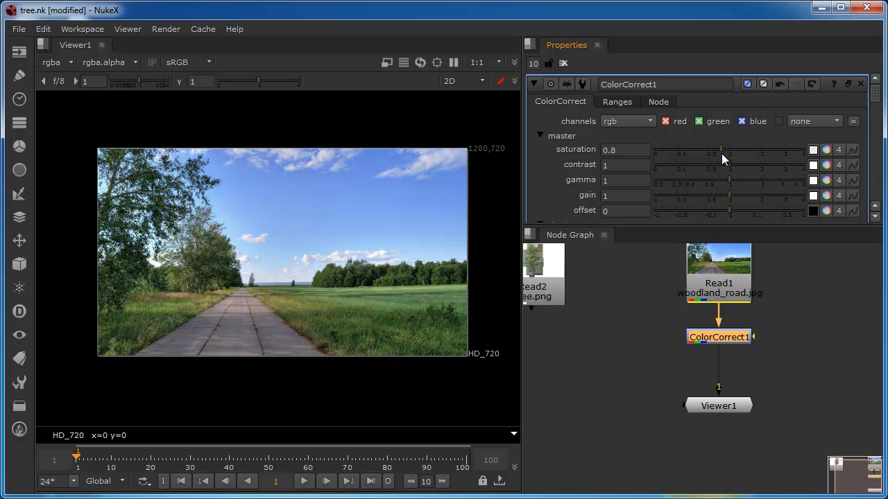
{"action": "mouse_move", "coordinate": [879, 101]}
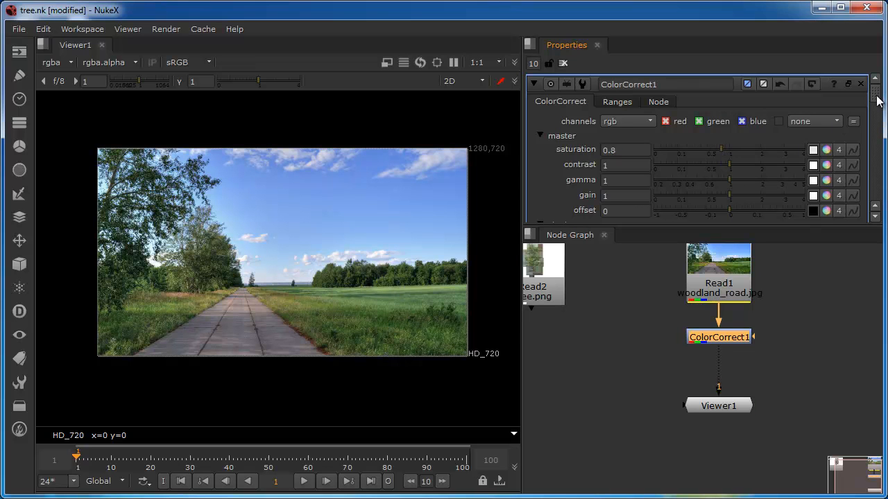
{"action": "left_click_drag", "start_coordinate": [729, 168], "coordinate": [728, 168]}
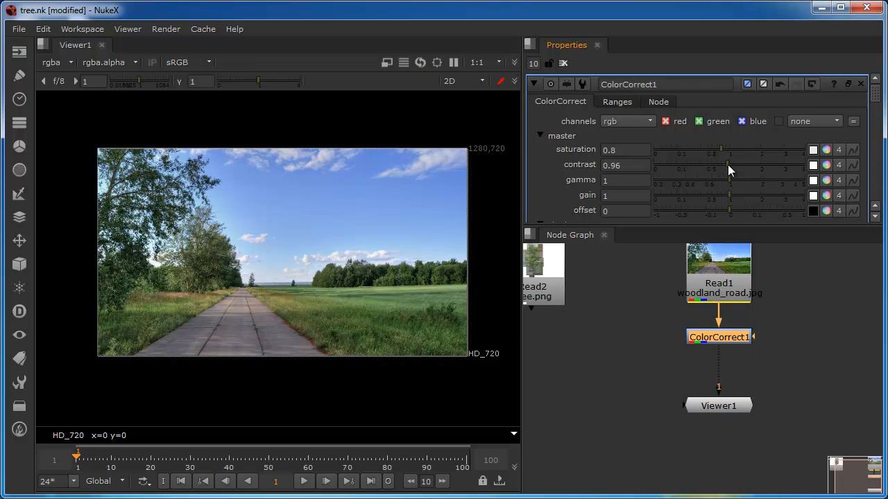
{"action": "left_click_drag", "start_coordinate": [730, 165], "coordinate": [723, 170]}
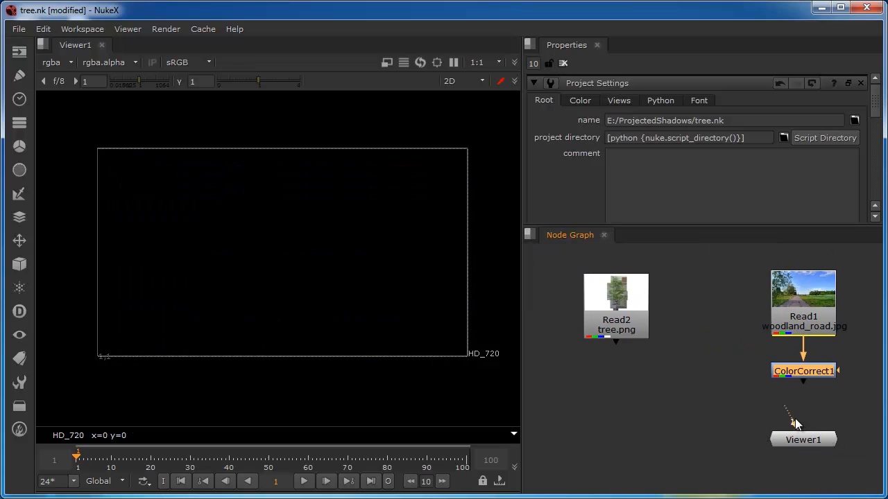
- Select the tree.png Read2 node to inspect it on its own
{"action": "left_click", "coordinate": [616, 308]}
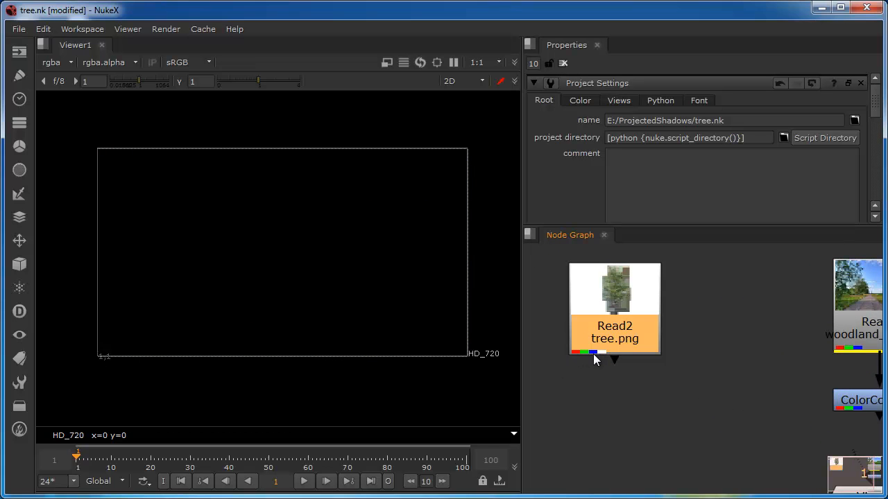
{"action": "mouse_move", "coordinate": [619, 373]}
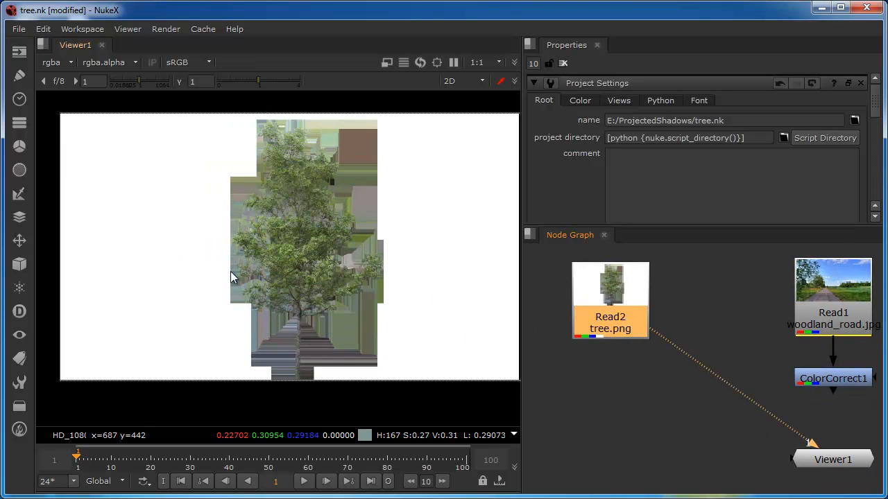
{"action": "mouse_move", "coordinate": [347, 225]}
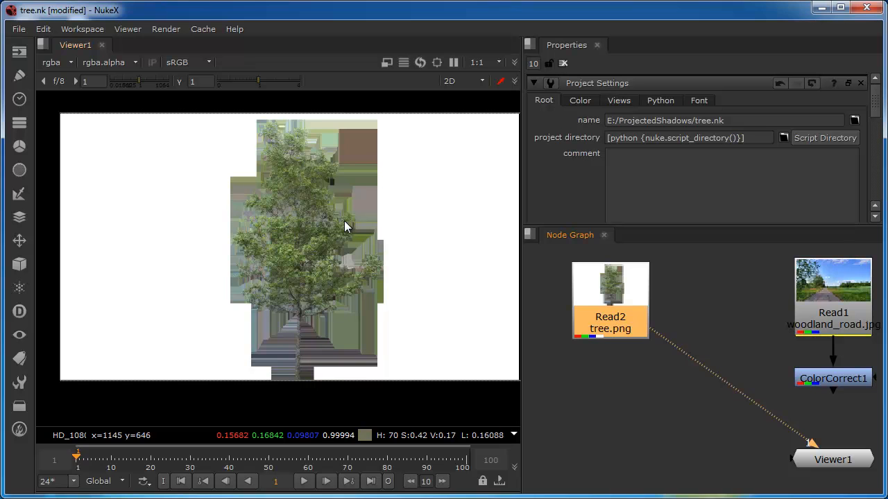
{"action": "mouse_move", "coordinate": [335, 125]}
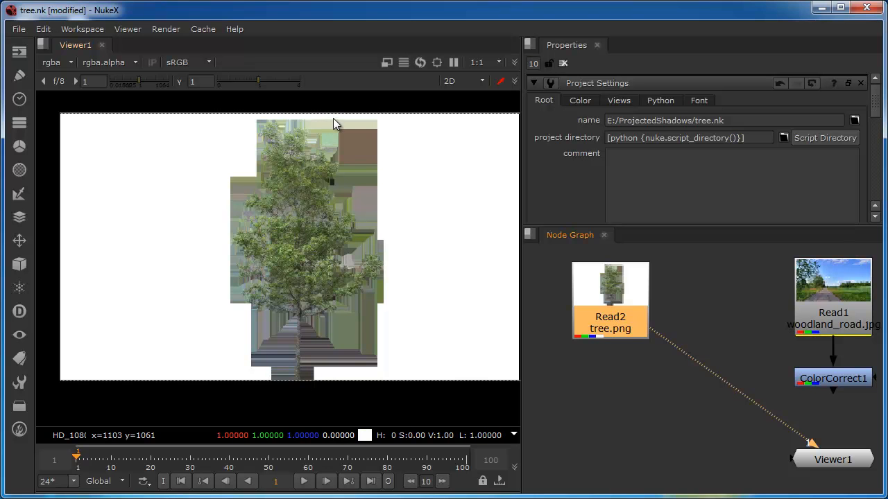
{"action": "mouse_move", "coordinate": [354, 165]}
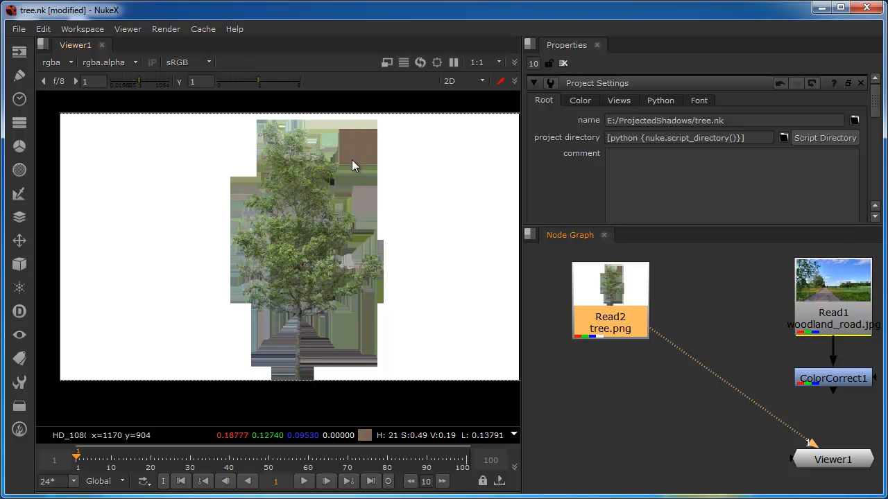
{"action": "mouse_move", "coordinate": [380, 258]}
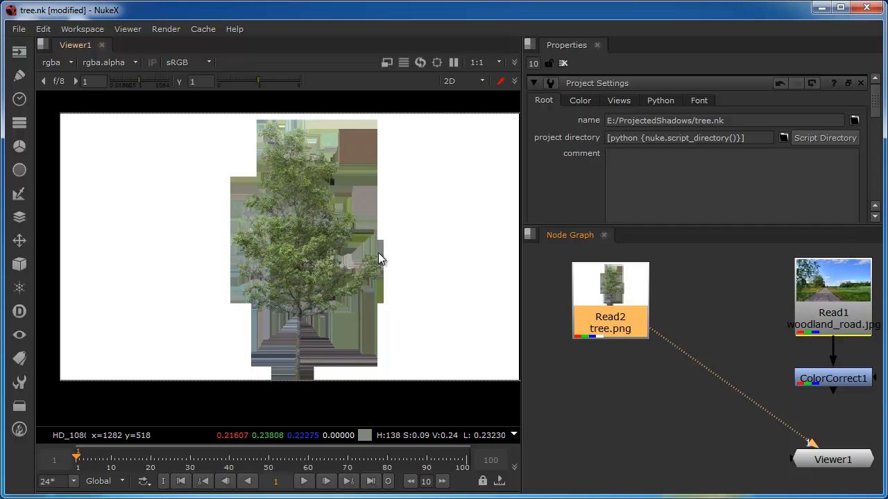
{"action": "mouse_move", "coordinate": [335, 333]}
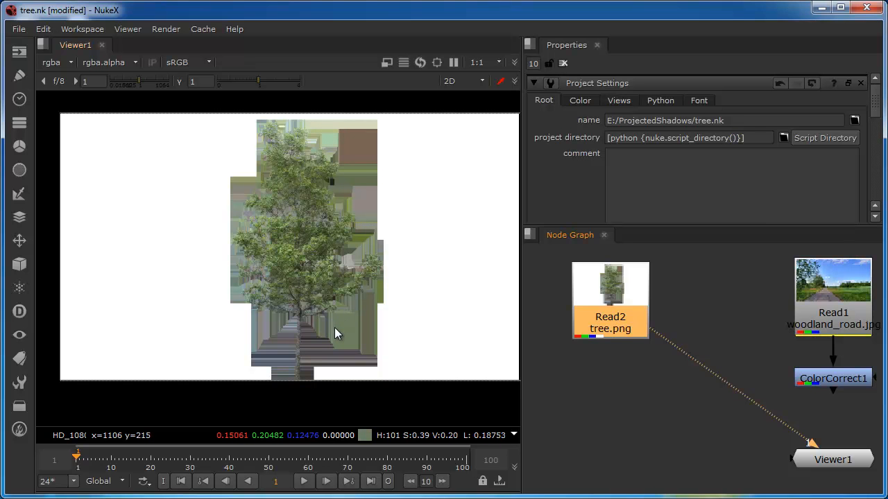
{"action": "mouse_move", "coordinate": [333, 347]}
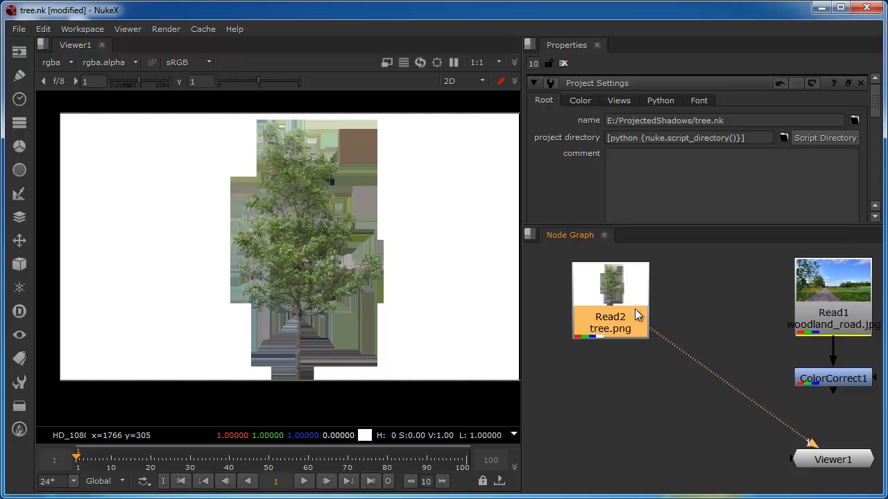
{"action": "mouse_move", "coordinate": [717, 350]}
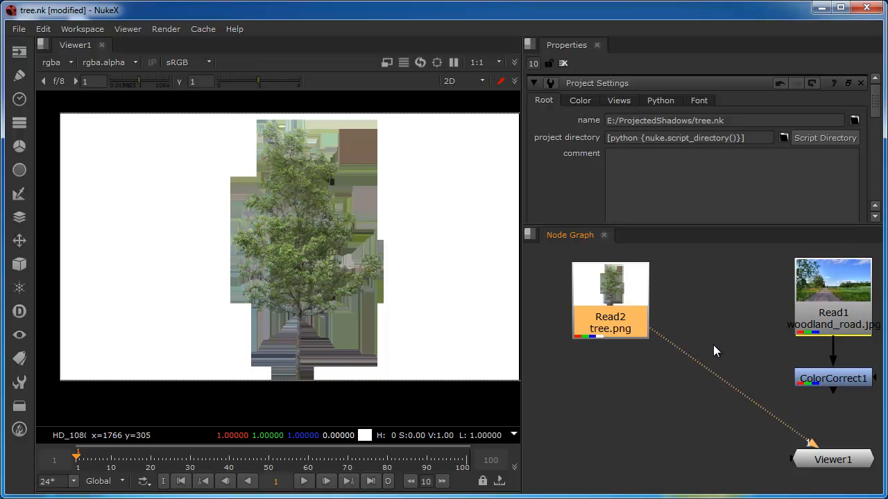
{"action": "mouse_move", "coordinate": [244, 145]}
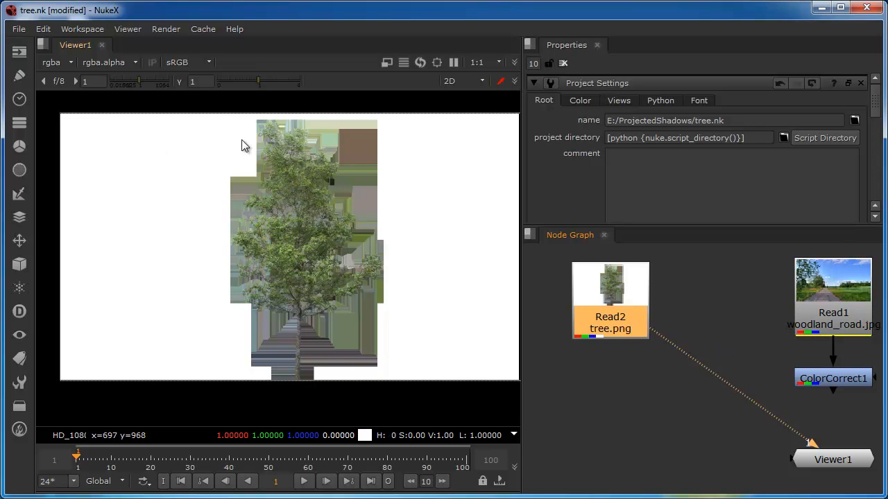
{"action": "mouse_move", "coordinate": [437, 333]}
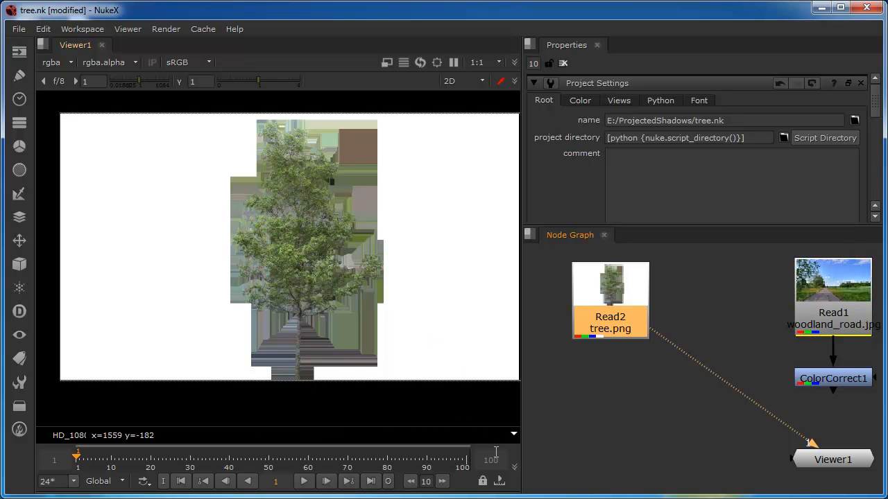
{"action": "mouse_move", "coordinate": [468, 346]}
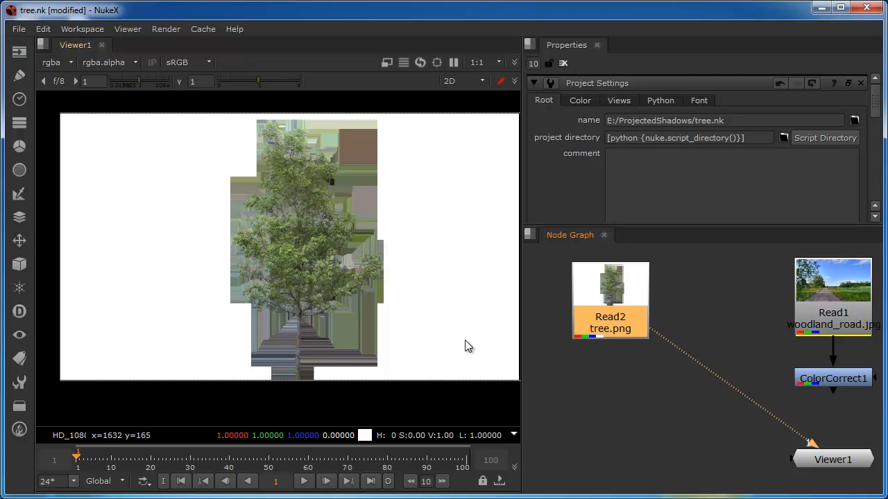
{"action": "mouse_move", "coordinate": [177, 236]}
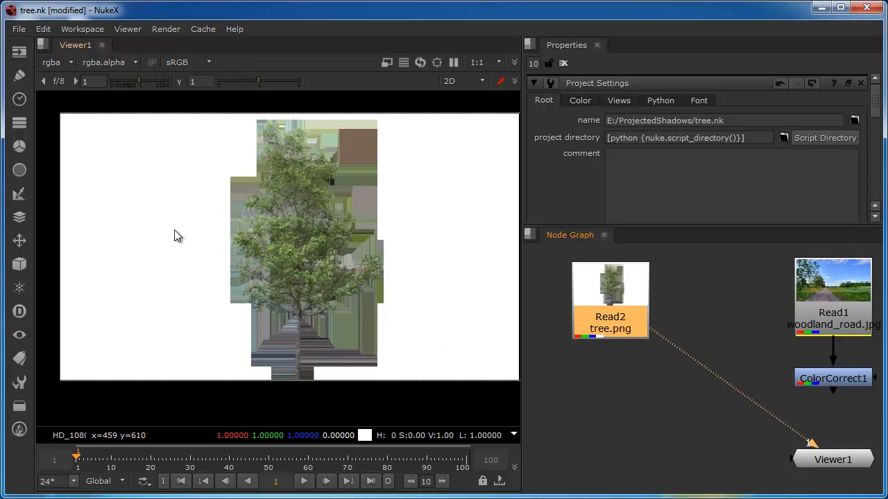
{"action": "mouse_move", "coordinate": [340, 267]}
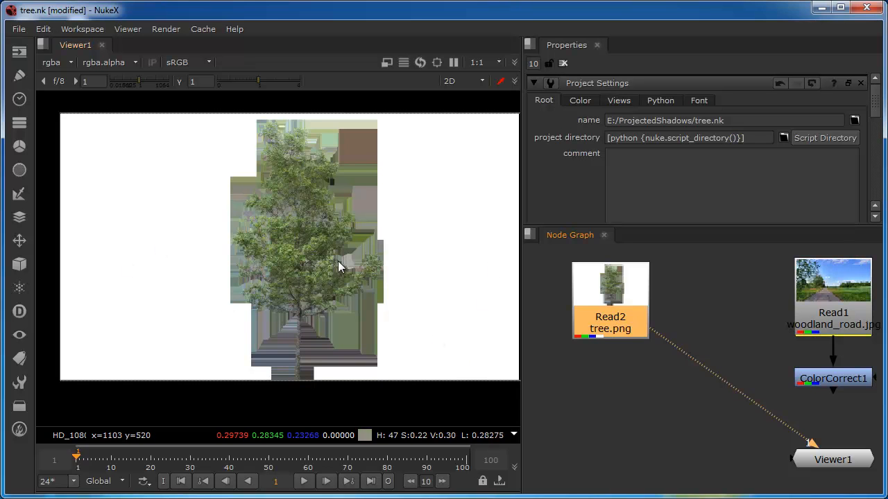
{"action": "mouse_move", "coordinate": [392, 291]}
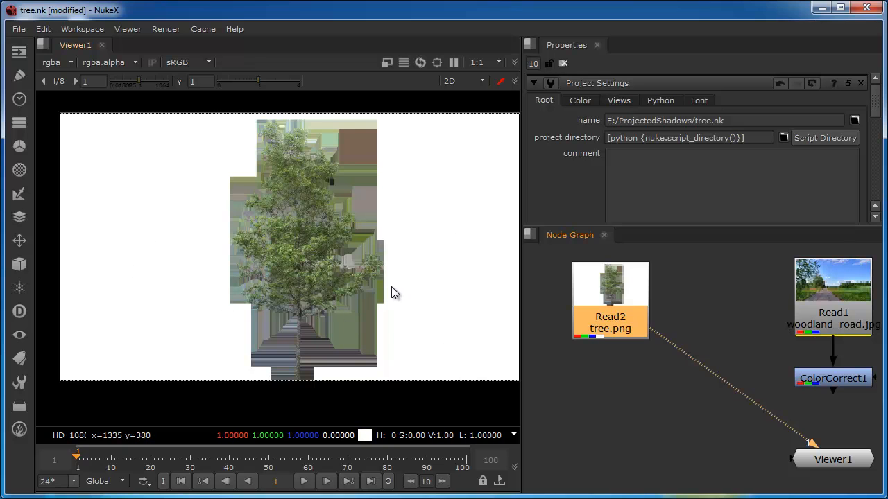
{"action": "mouse_move", "coordinate": [387, 292]}
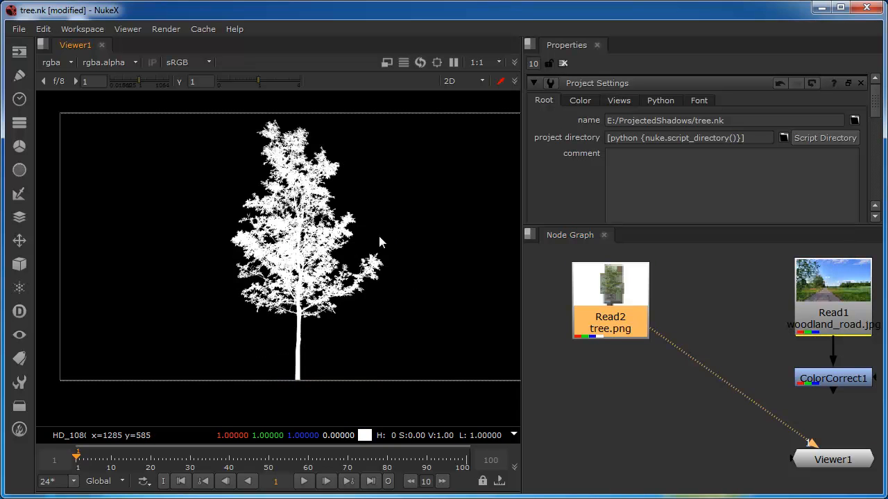
{"action": "mouse_move", "coordinate": [312, 262]}
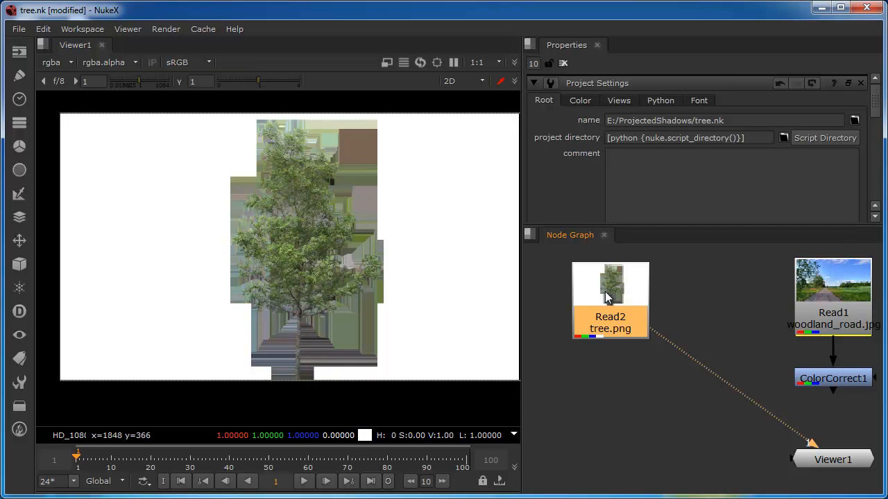
- Add a Premult node after tree.png, multiplying rgb by rgba.alpha
{"action": "type", "text": "pre"}
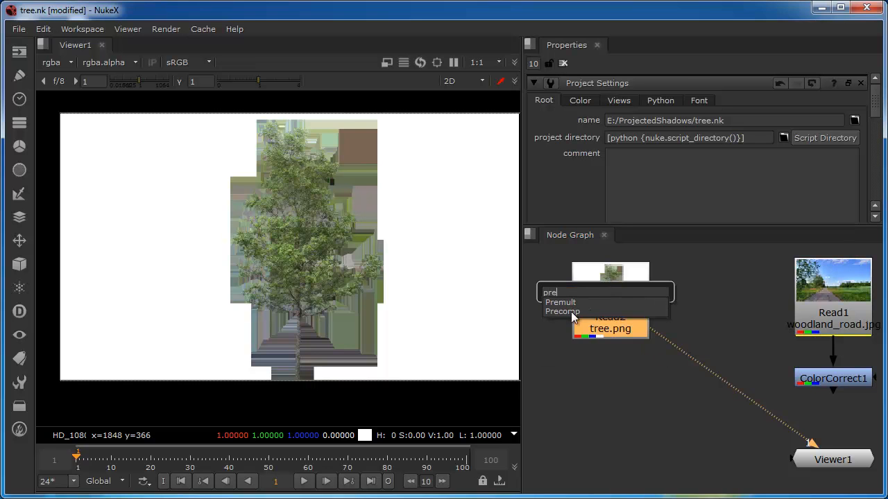
{"action": "left_click", "coordinate": [560, 301]}
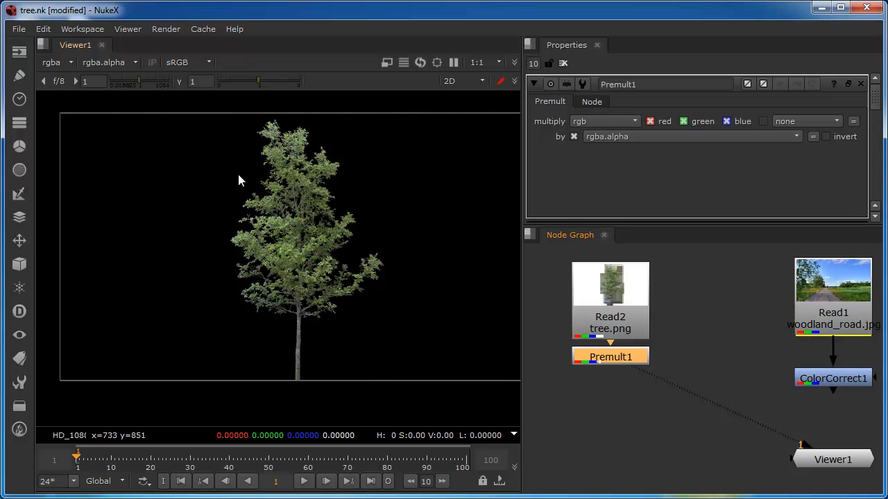
{"action": "mouse_move", "coordinate": [294, 227]}
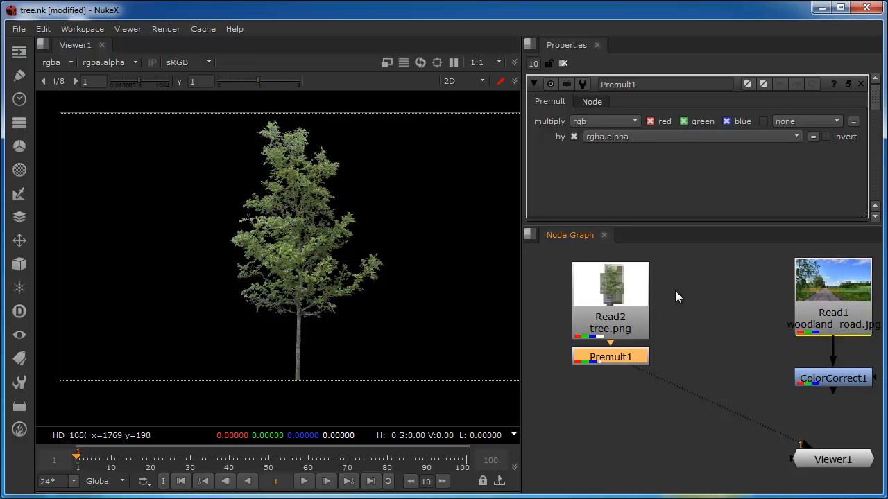
{"action": "mouse_move", "coordinate": [669, 310]}
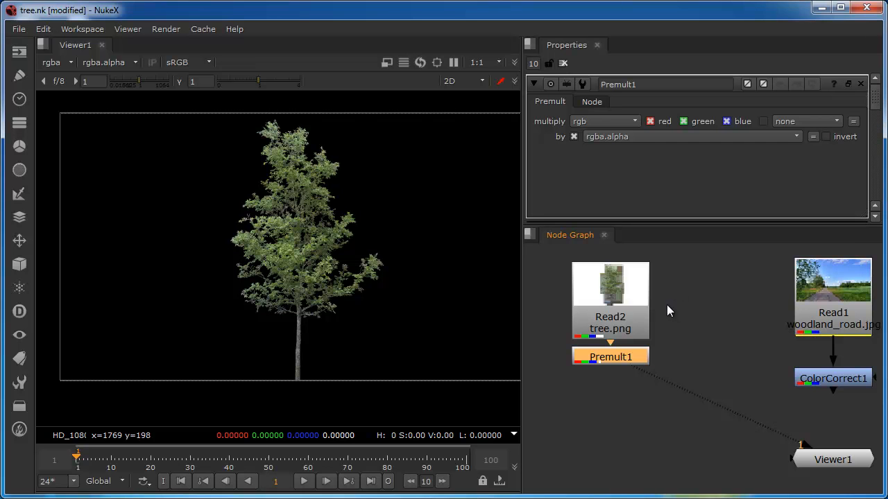
{"action": "mouse_move", "coordinate": [664, 313]}
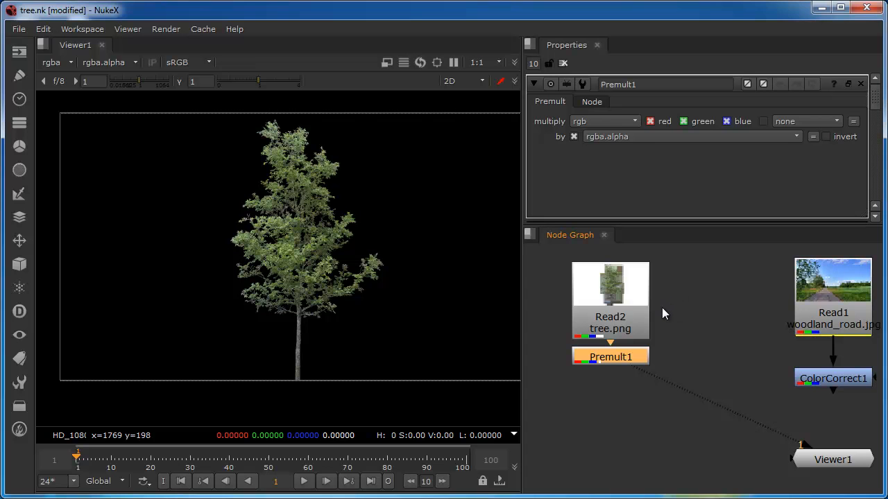
{"action": "mouse_move", "coordinate": [270, 227]}
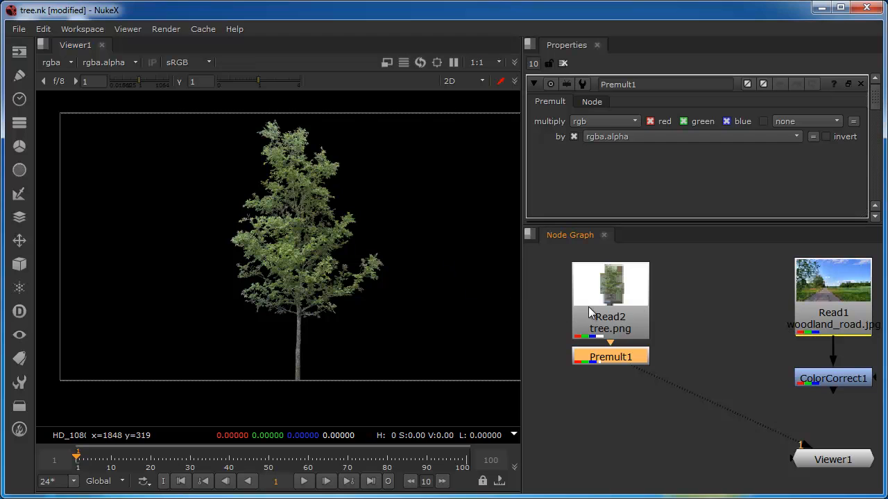
{"action": "mouse_move", "coordinate": [623, 320]}
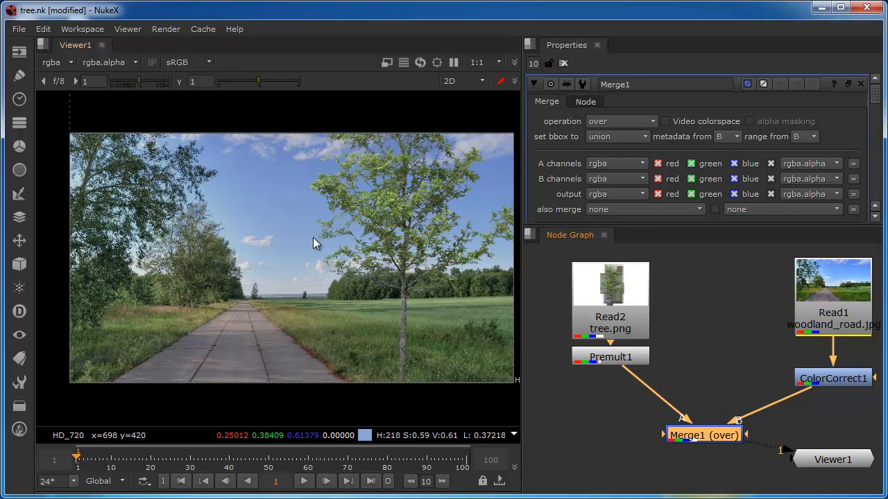
{"action": "mouse_move", "coordinate": [253, 251]}
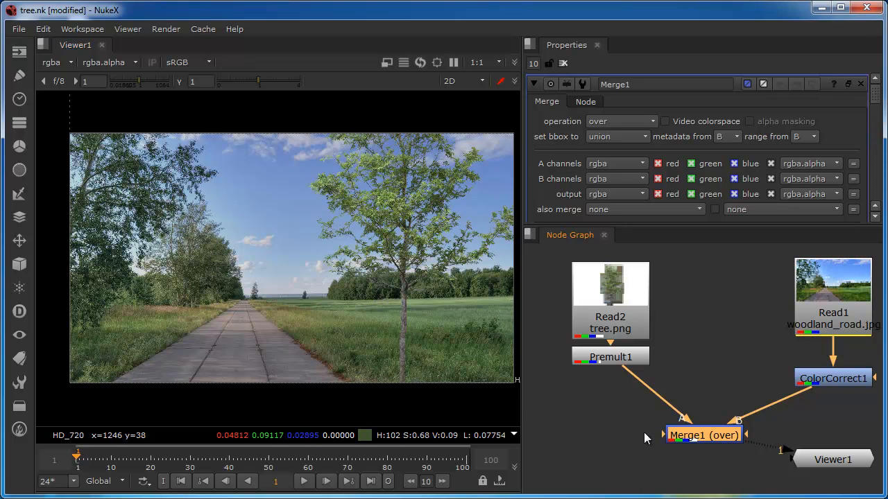
{"action": "mouse_move", "coordinate": [160, 244]}
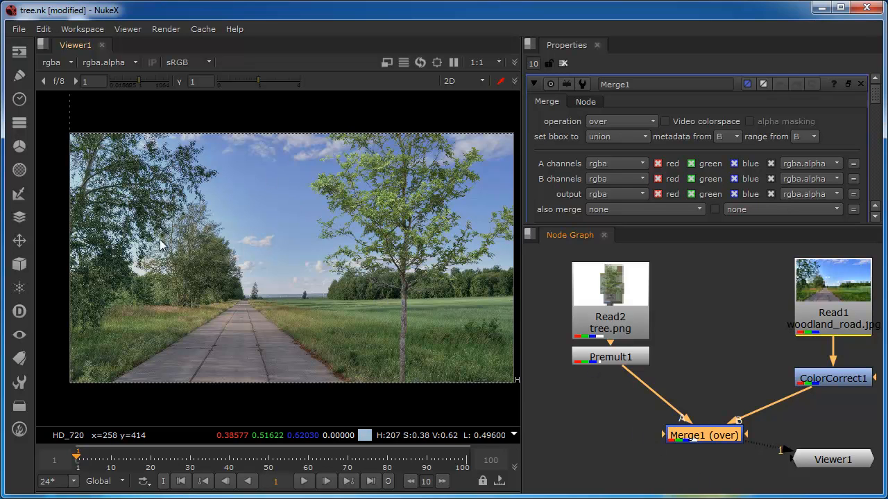
{"action": "mouse_move", "coordinate": [236, 250]}
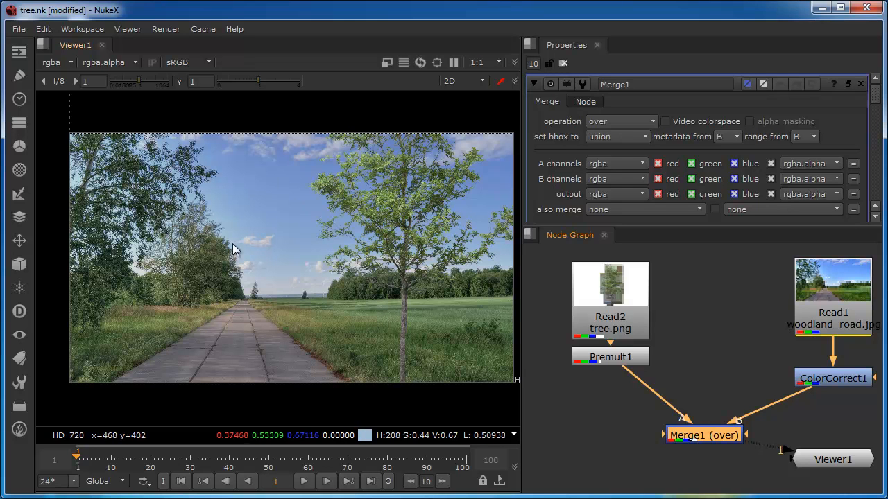
{"action": "mouse_move", "coordinate": [272, 262]}
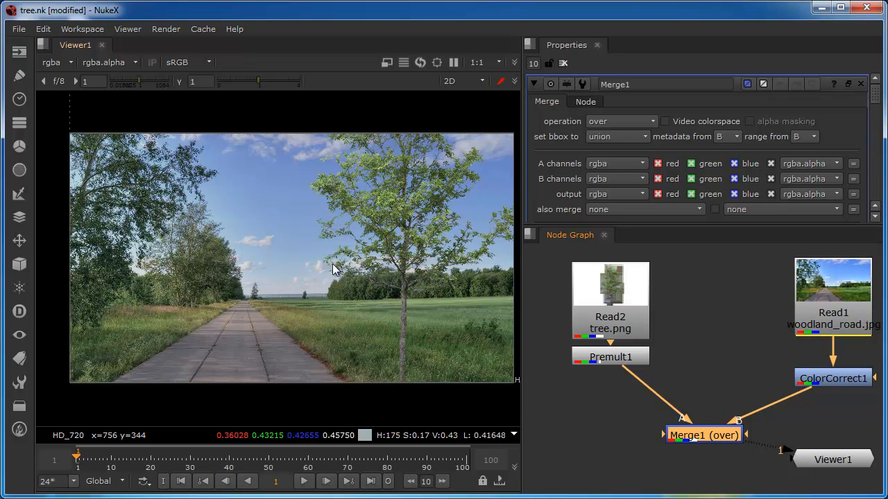
{"action": "mouse_move", "coordinate": [413, 293]}
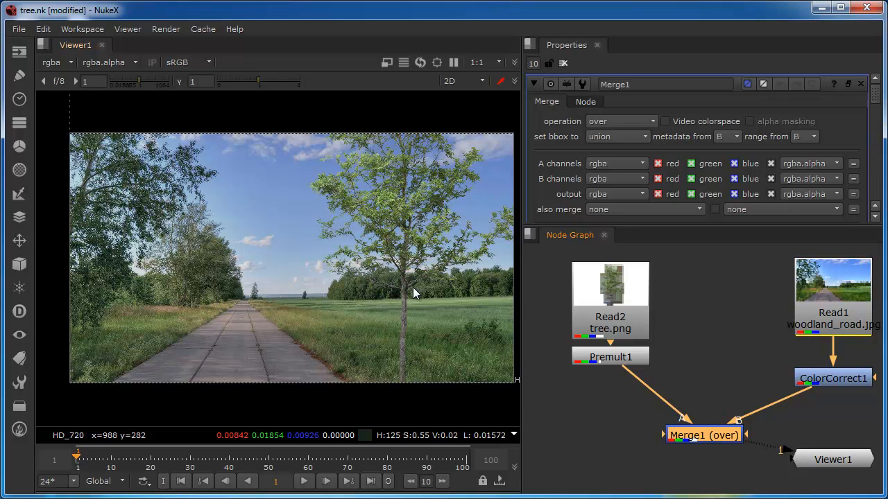
{"action": "mouse_move", "coordinate": [402, 340]}
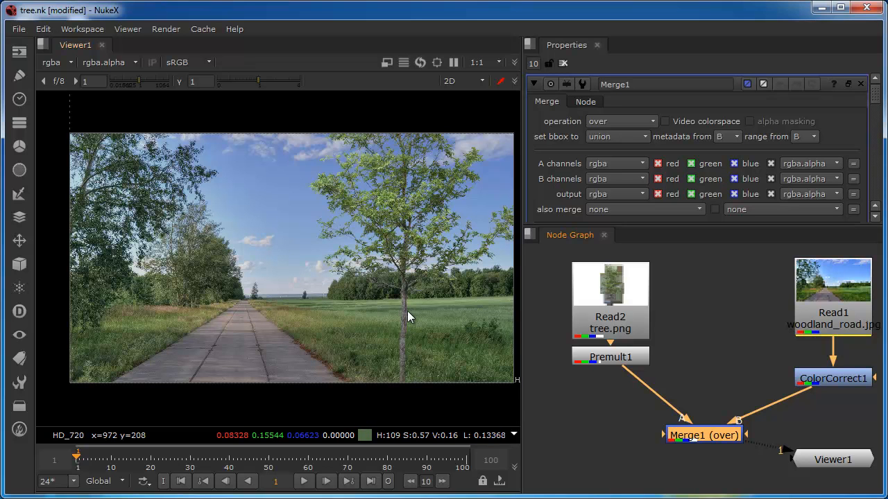
{"action": "mouse_move", "coordinate": [409, 310]}
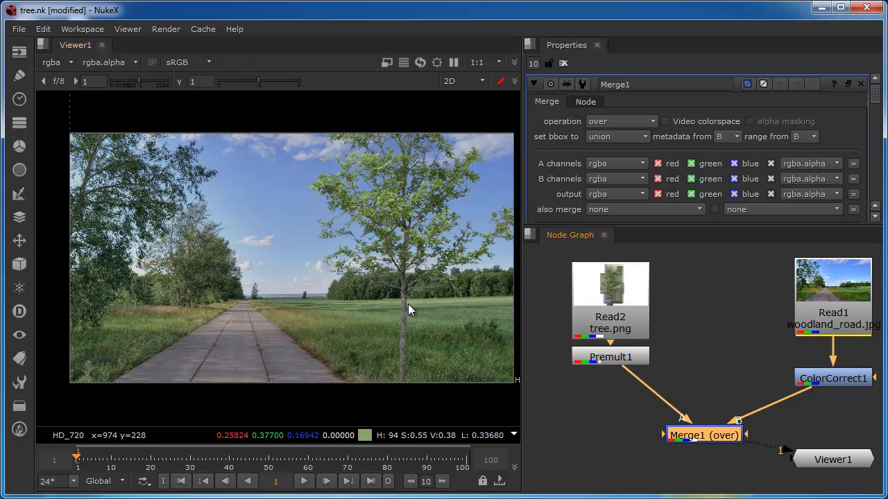
{"action": "mouse_move", "coordinate": [409, 337]}
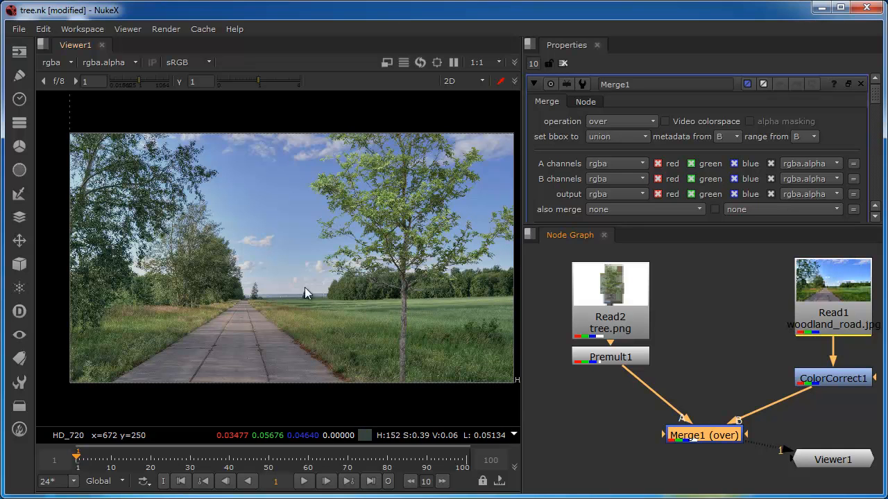
{"action": "mouse_move", "coordinate": [299, 322]}
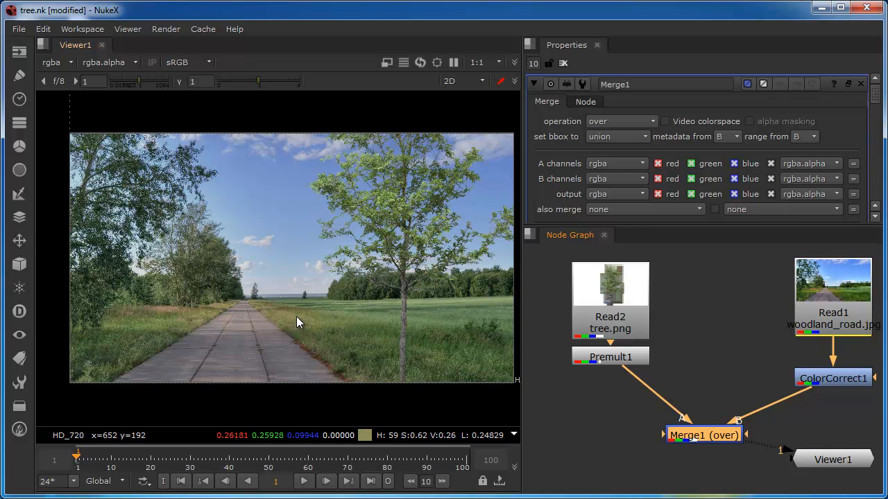
{"action": "mouse_move", "coordinate": [302, 311]}
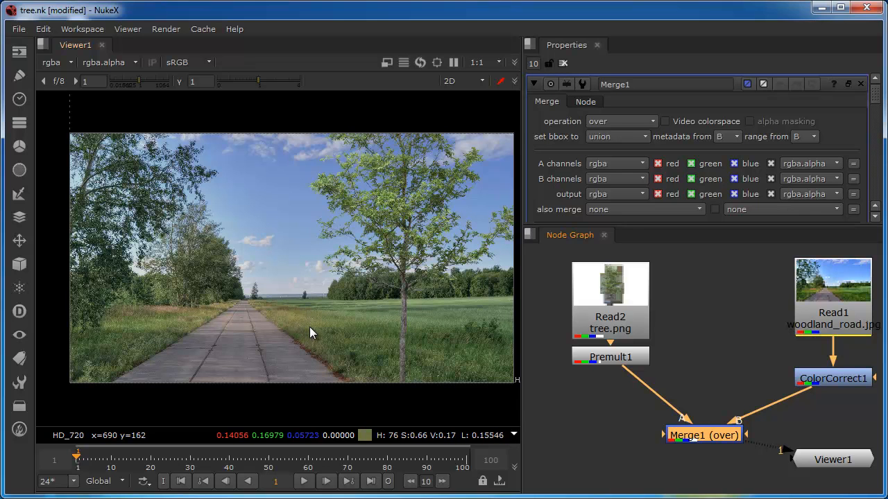
{"action": "mouse_move", "coordinate": [310, 329]}
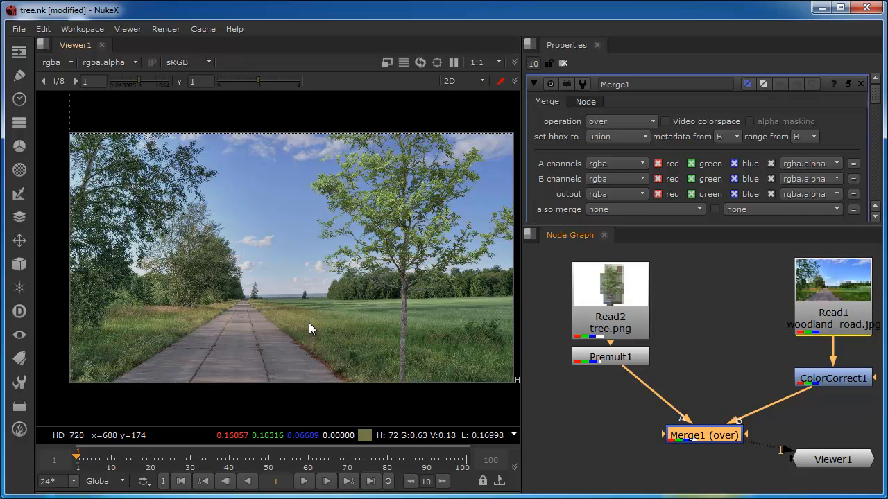
{"action": "mouse_move", "coordinate": [142, 260]}
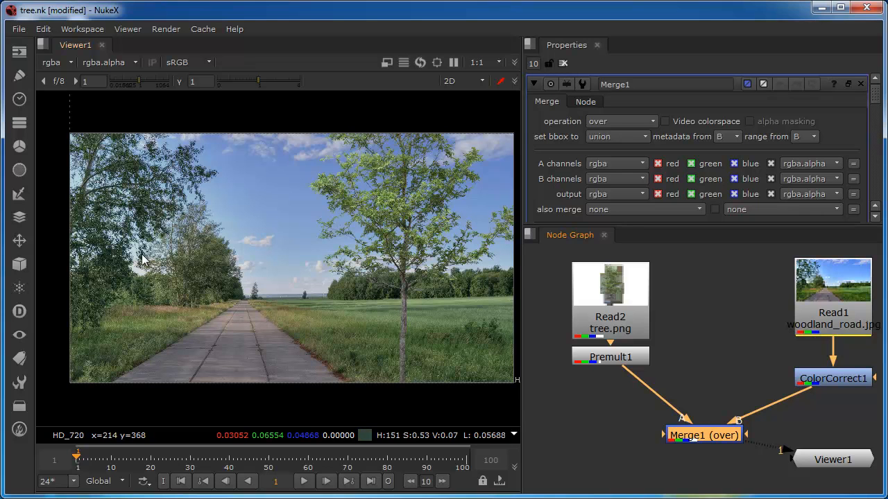
{"action": "mouse_move", "coordinate": [156, 231]}
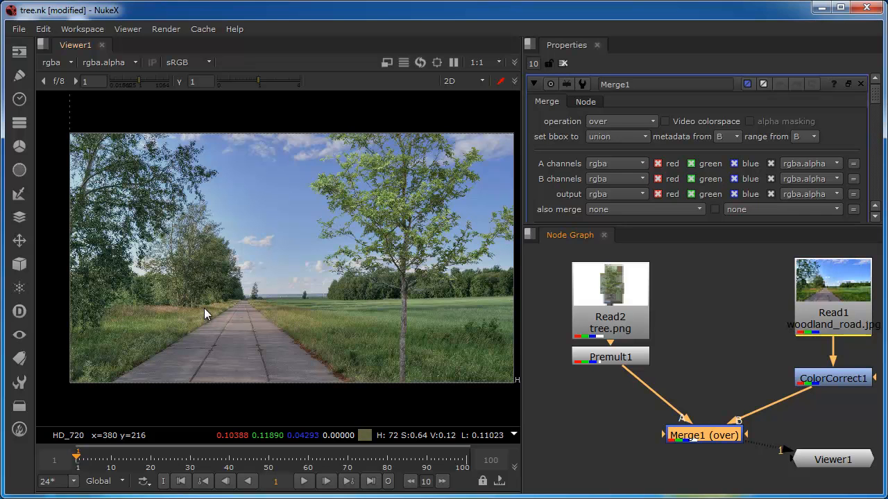
{"action": "mouse_move", "coordinate": [285, 370]}
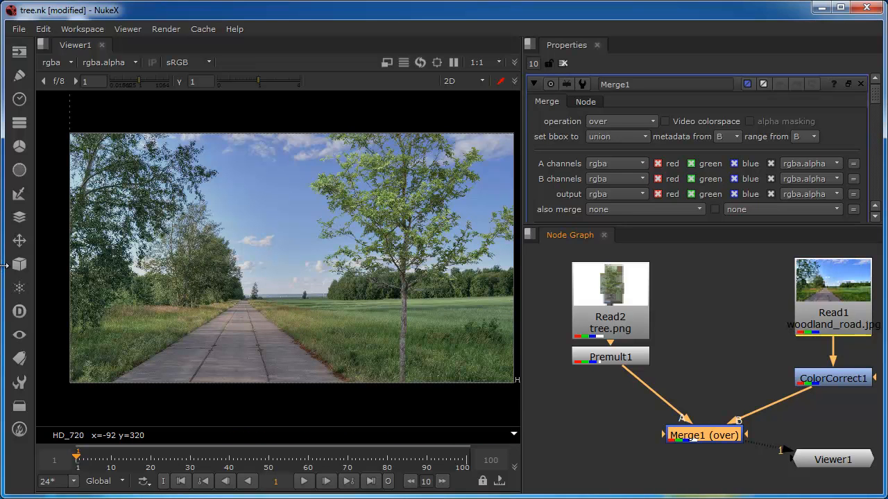
{"action": "mouse_move", "coordinate": [108, 235]}
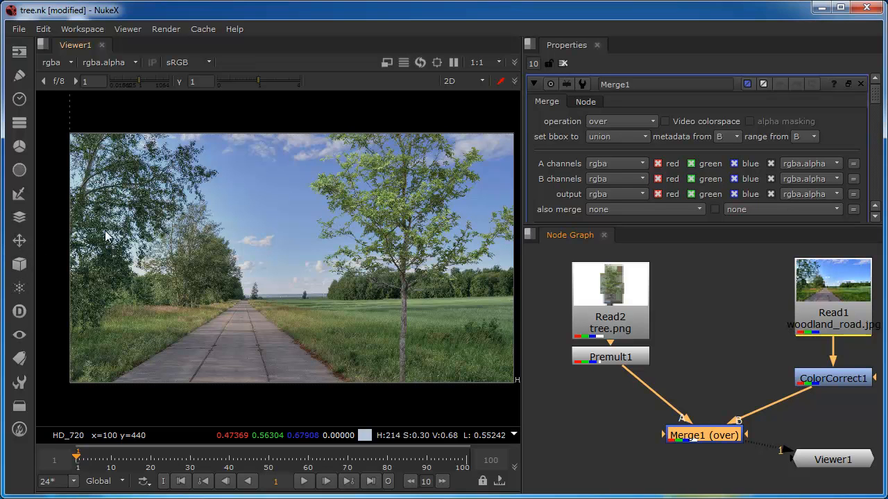
{"action": "mouse_move", "coordinate": [84, 247]}
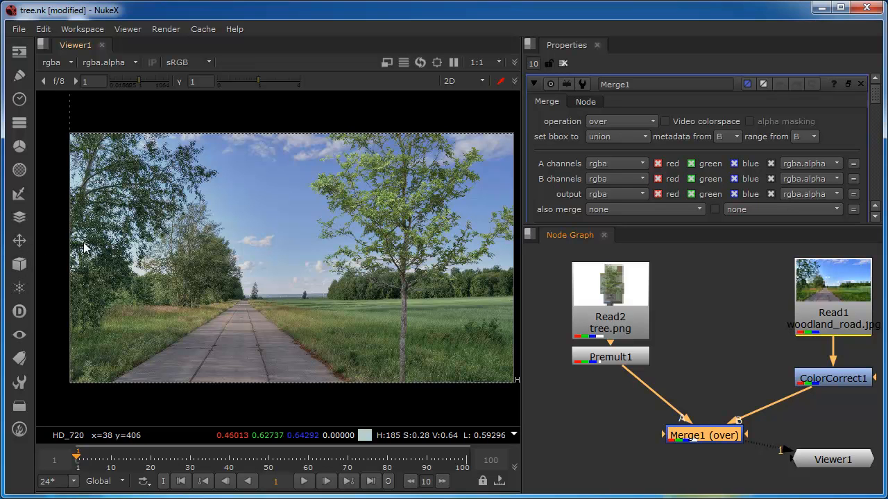
{"action": "mouse_move", "coordinate": [90, 152]}
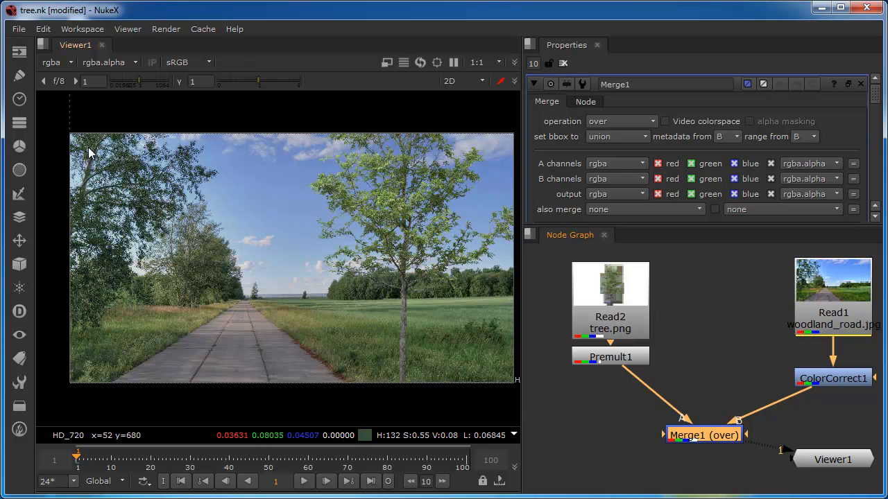
{"action": "mouse_move", "coordinate": [73, 262]}
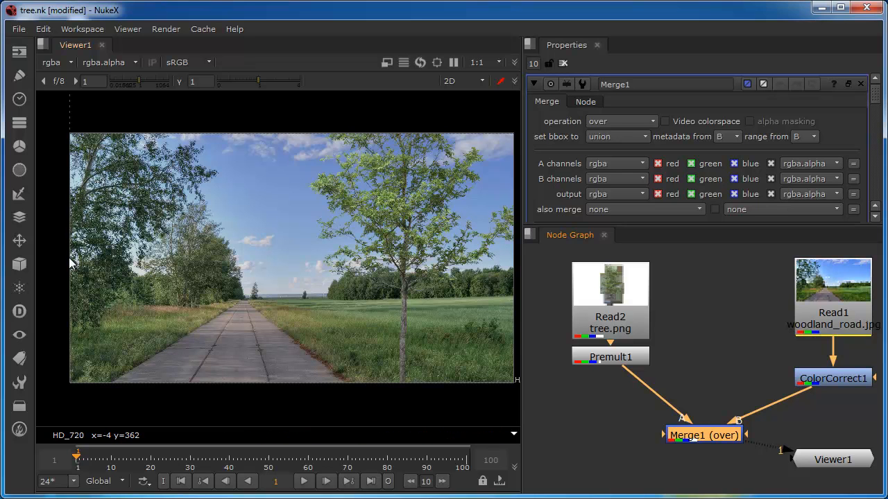
{"action": "mouse_move", "coordinate": [113, 286]}
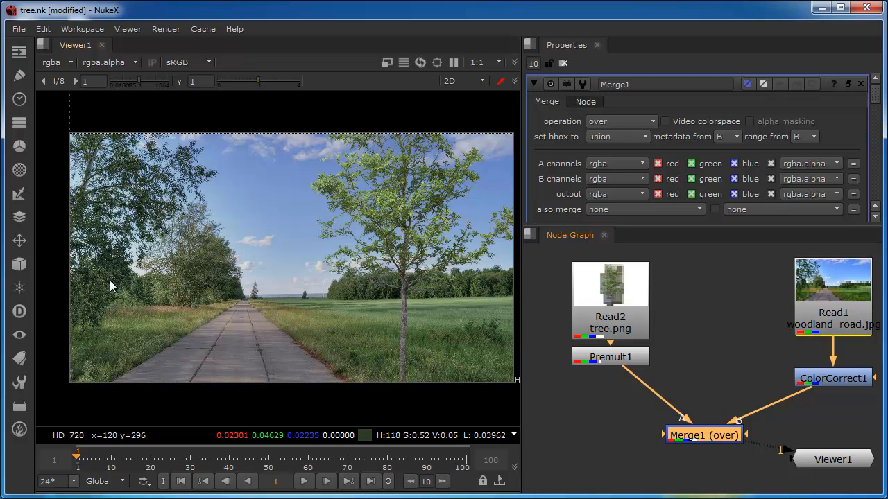
{"action": "mouse_move", "coordinate": [152, 228]}
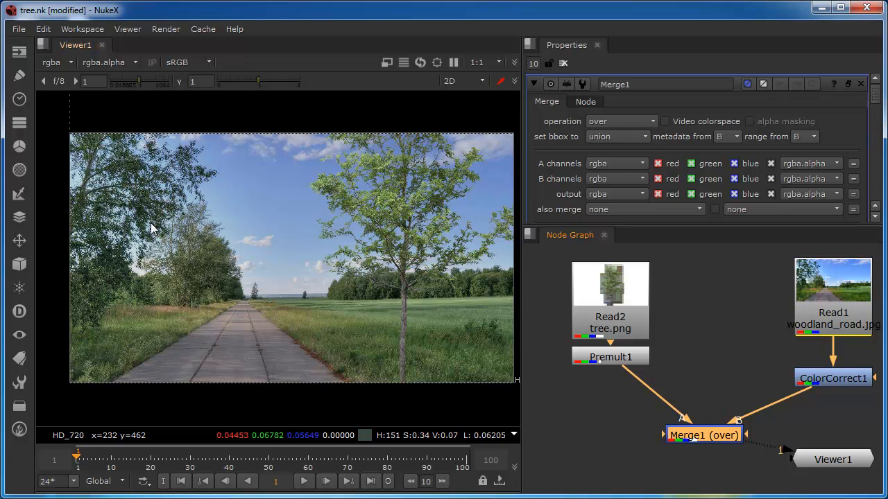
{"action": "mouse_move", "coordinate": [416, 258]}
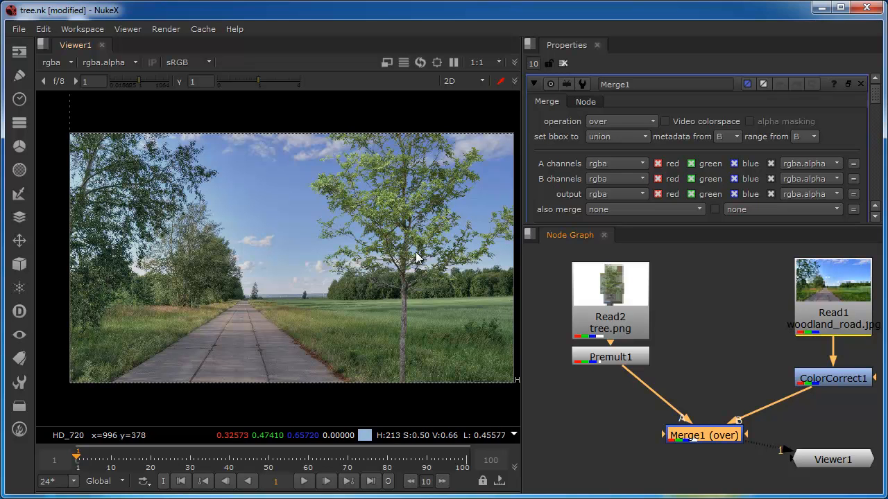
{"action": "mouse_move", "coordinate": [396, 213]}
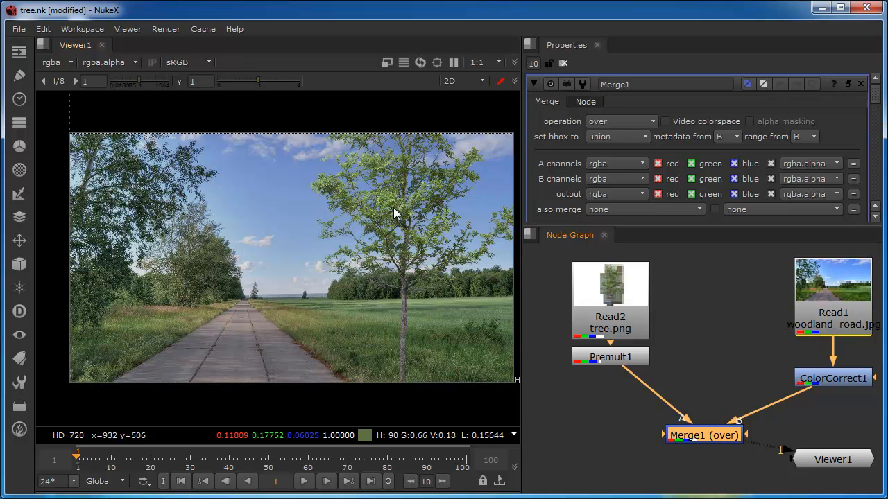
{"action": "mouse_move", "coordinate": [414, 215]}
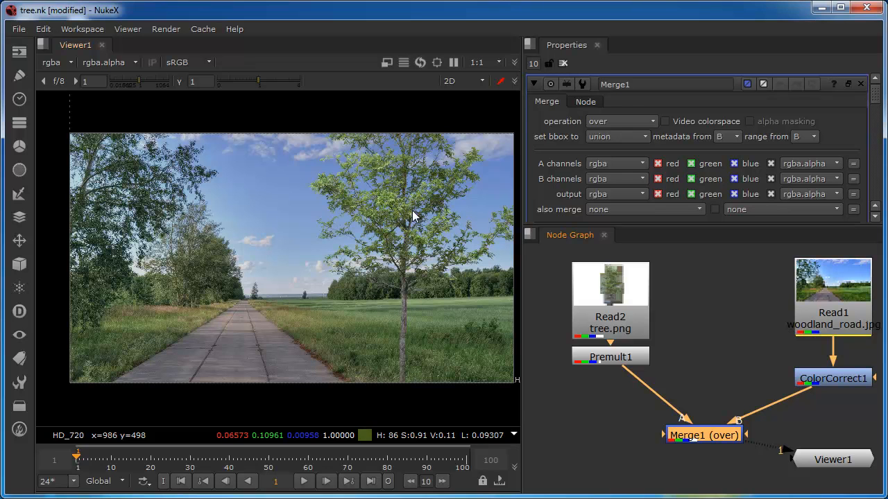
{"action": "mouse_move", "coordinate": [412, 220]}
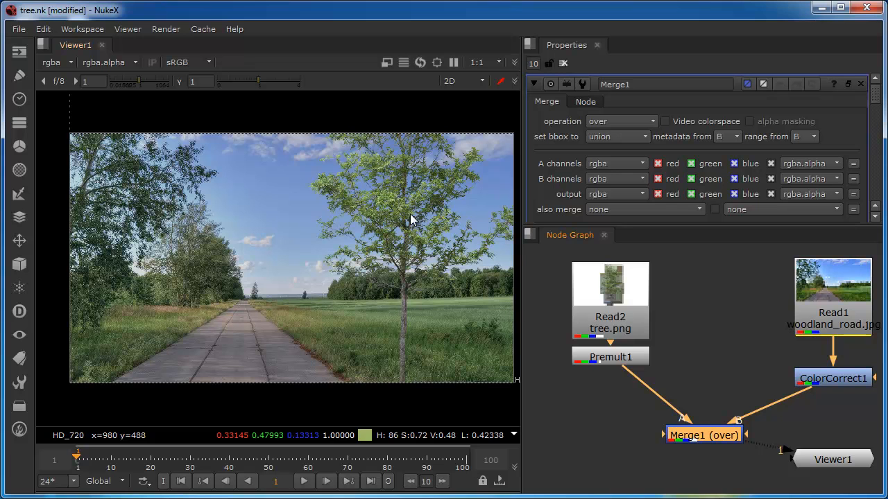
{"action": "mouse_move", "coordinate": [624, 373]}
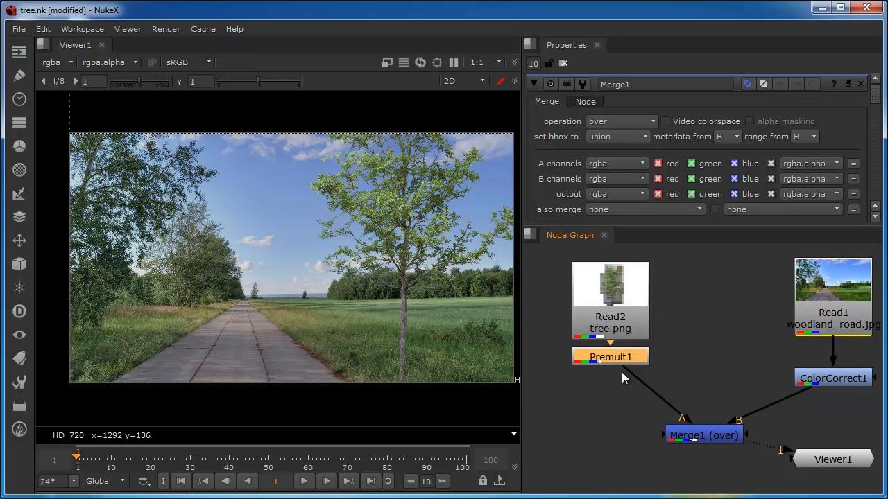
{"action": "mouse_move", "coordinate": [622, 360]}
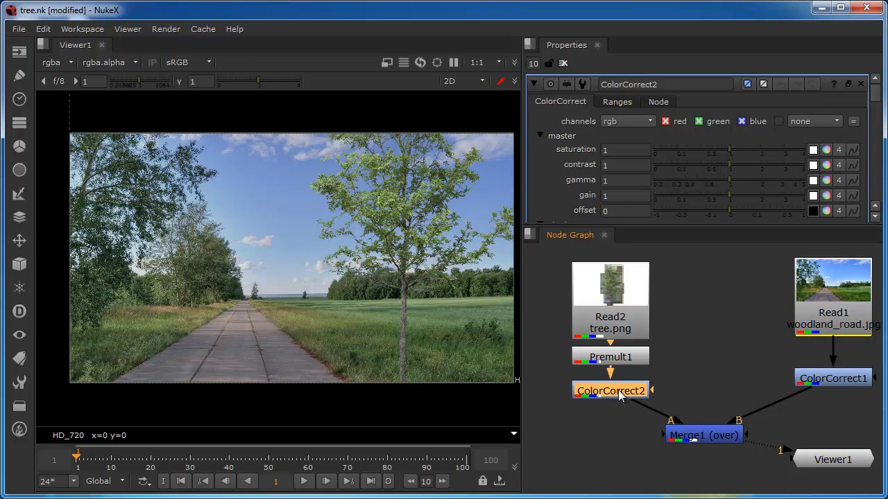
{"action": "mouse_move", "coordinate": [619, 254]}
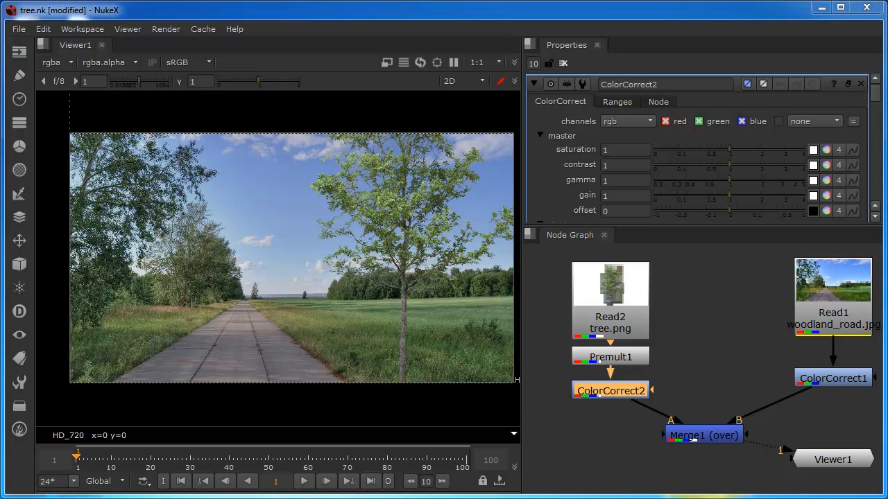
{"action": "mouse_move", "coordinate": [95, 233]}
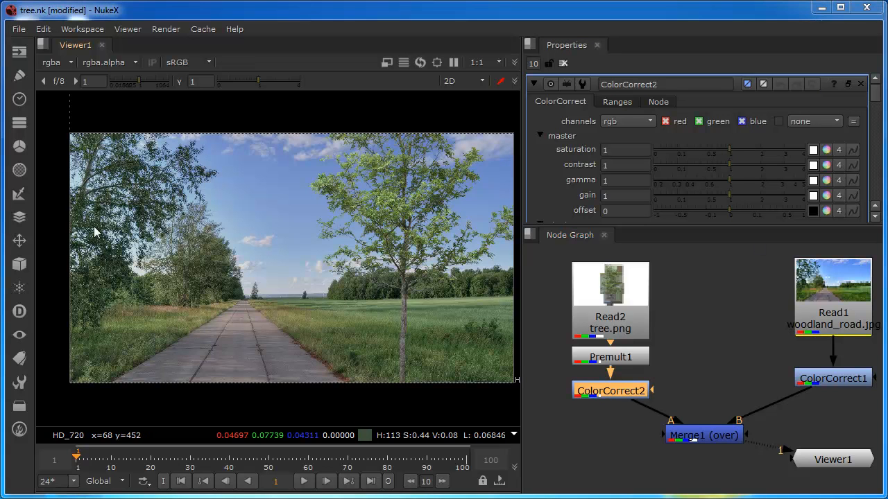
{"action": "mouse_move", "coordinate": [134, 258]}
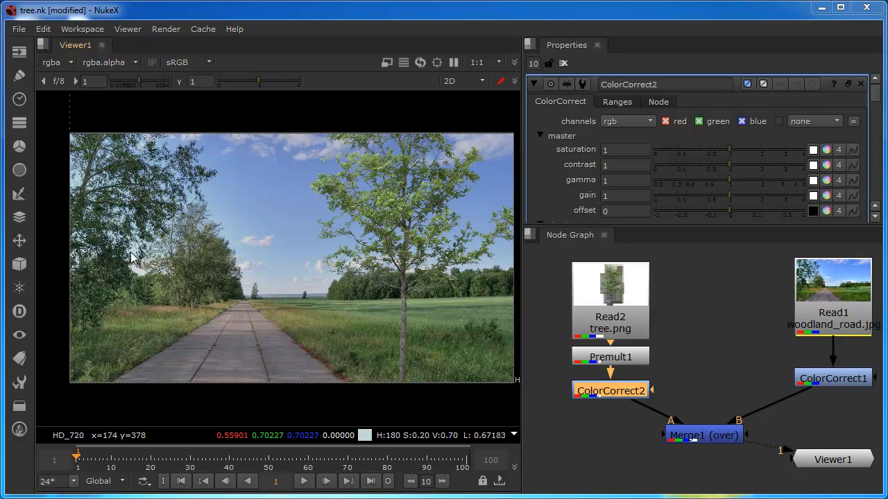
{"action": "mouse_move", "coordinate": [724, 463]}
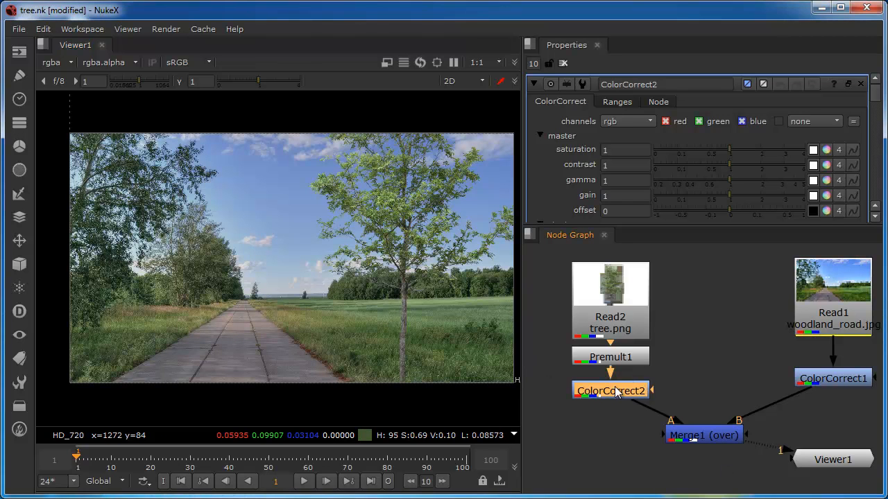
- Scroll ColorCorrect2's properties to reveal the master saturation, contrast, gamma, gain and offset sliders
{"action": "scroll", "scroll_direction": "down", "scroll_amount": 3}
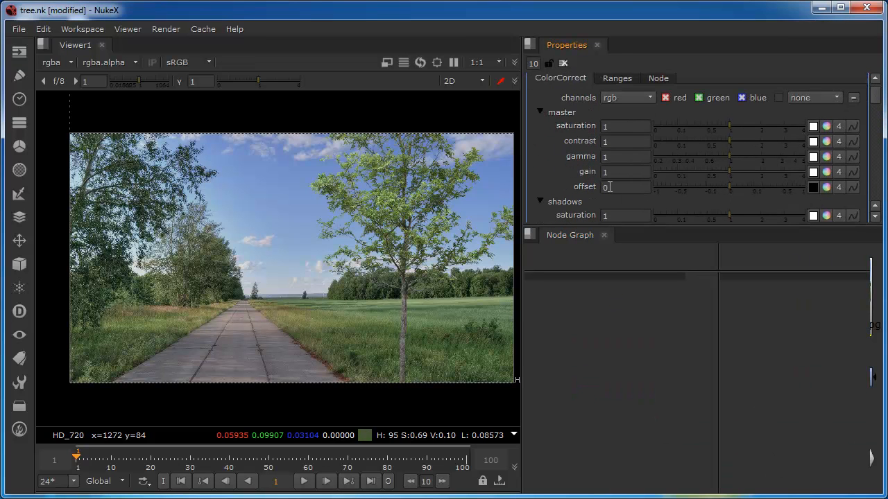
{"action": "mouse_move", "coordinate": [783, 181]}
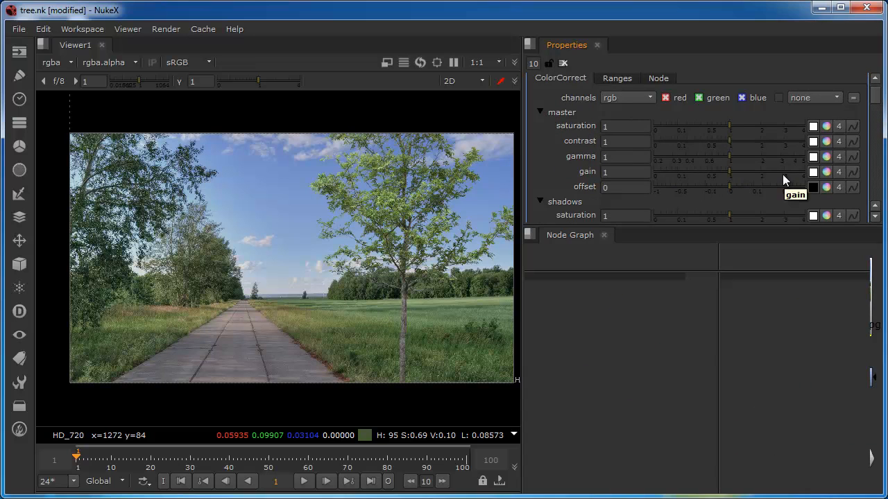
{"action": "mouse_move", "coordinate": [815, 157]}
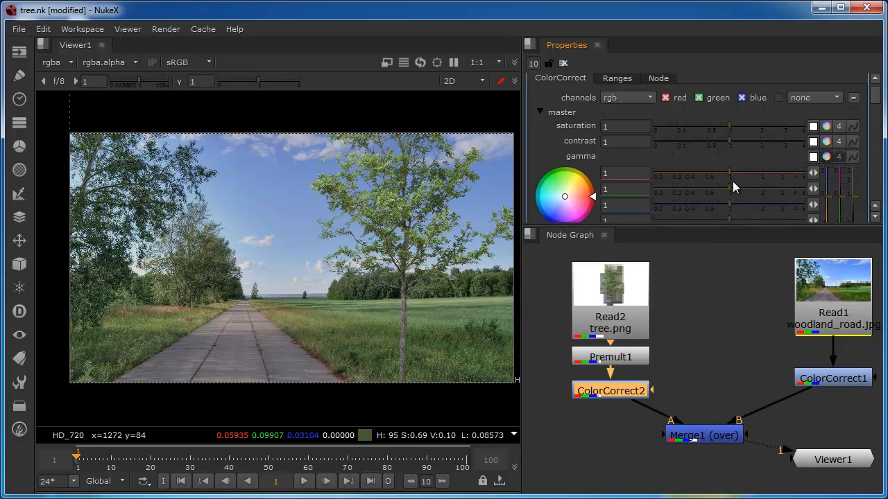
{"action": "mouse_move", "coordinate": [307, 212]}
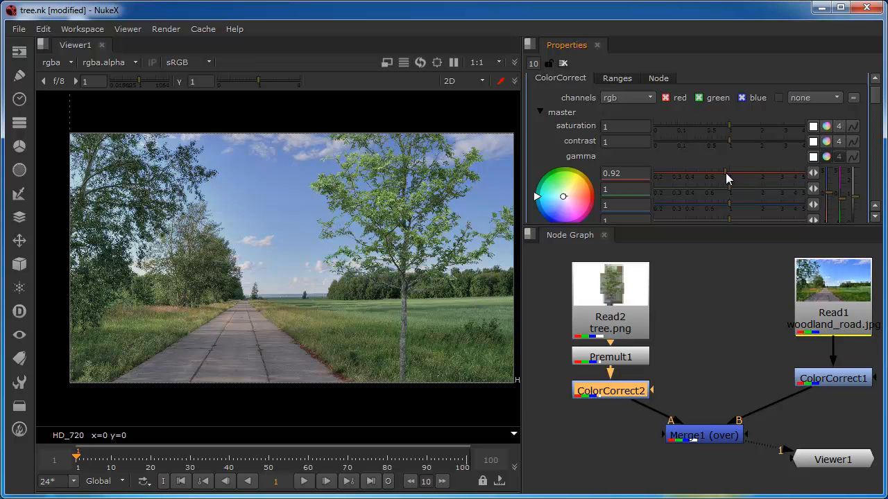
- Lower ColorCorrect2's red gamma to 0.82 and blue gamma to 0.9
{"action": "left_click_drag", "start_coordinate": [735, 173], "coordinate": [725, 173]}
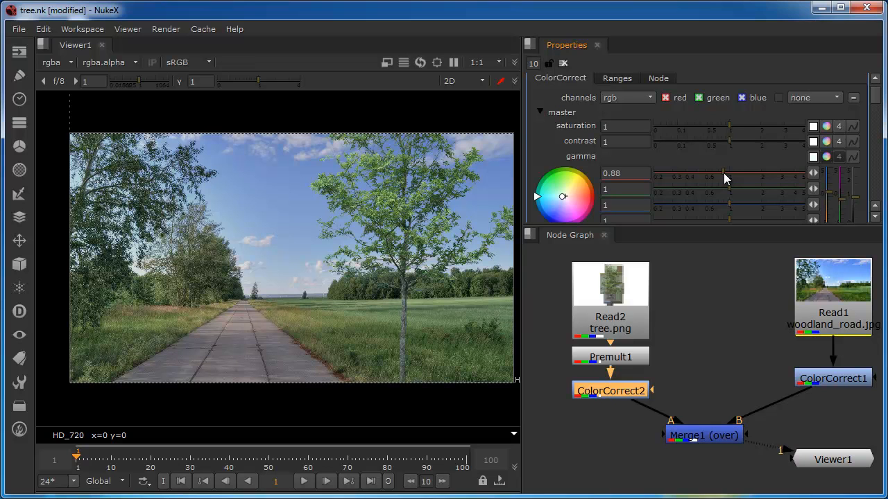
{"action": "left_click_drag", "start_coordinate": [725, 177], "coordinate": [719, 177]}
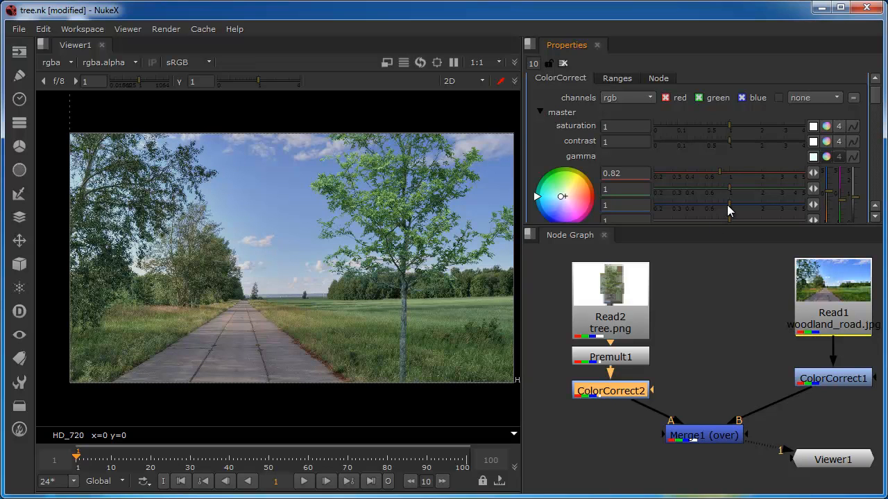
{"action": "left_click_drag", "start_coordinate": [729, 205], "coordinate": [727, 206]}
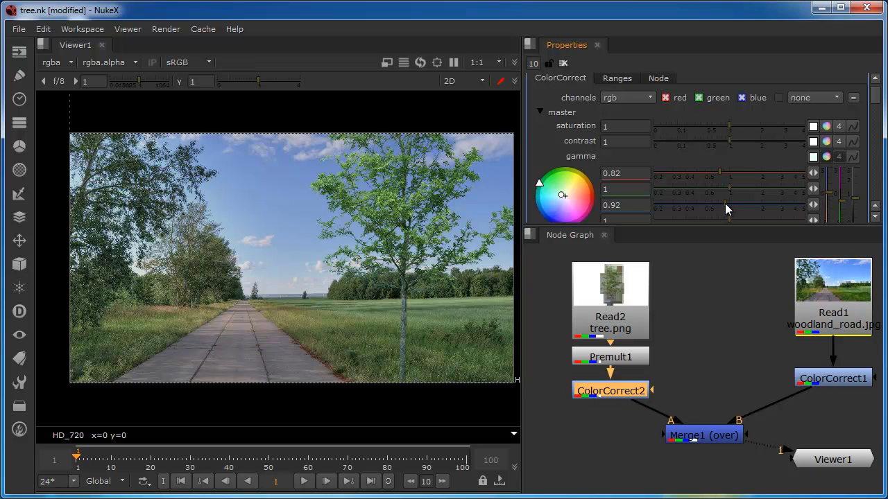
{"action": "left_click_drag", "start_coordinate": [732, 204], "coordinate": [721, 204]}
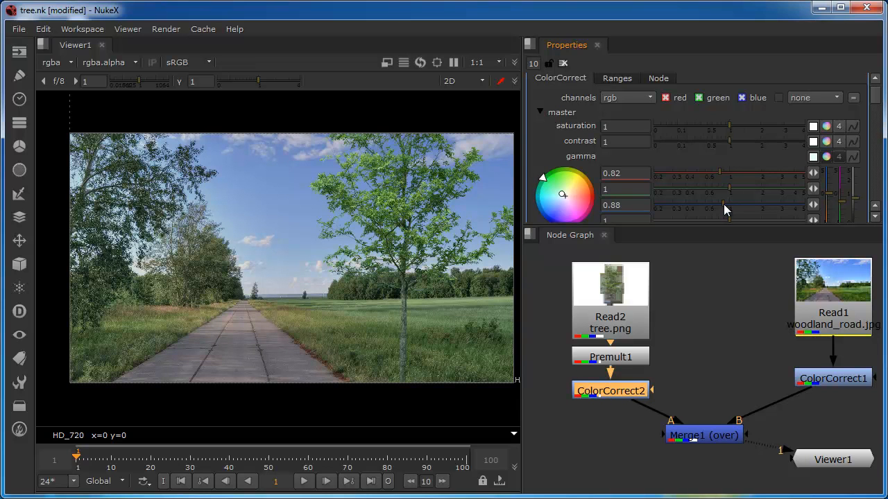
{"action": "left_click_drag", "start_coordinate": [717, 205], "coordinate": [727, 205]}
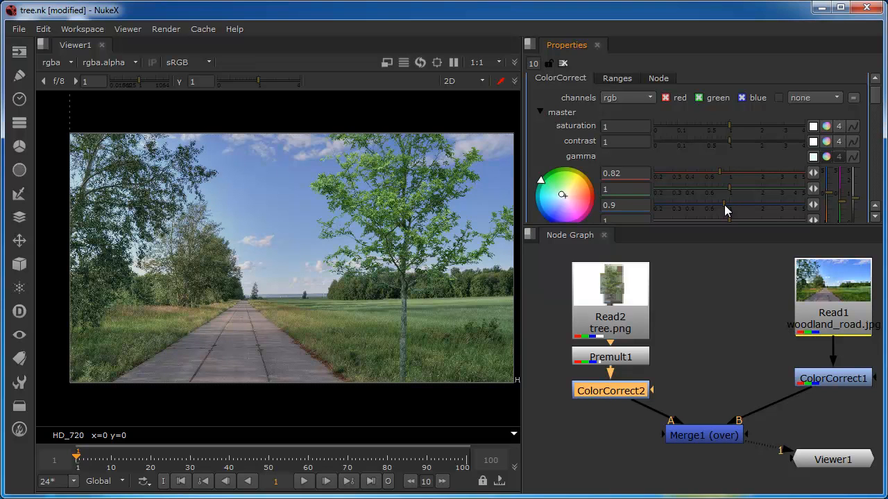
{"action": "mouse_move", "coordinate": [708, 159]}
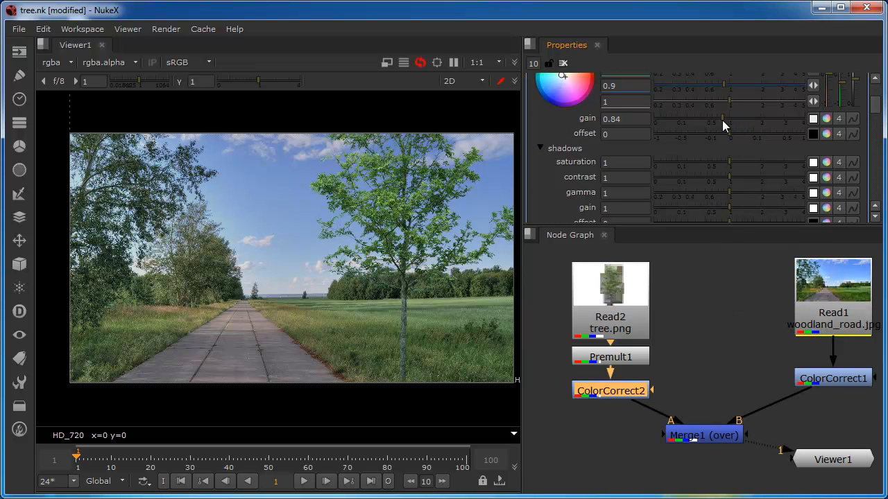
- Drop the tree's master gain to 0.66, with offset nudged and left at 0
{"action": "left_click_drag", "start_coordinate": [726, 117], "coordinate": [712, 118]}
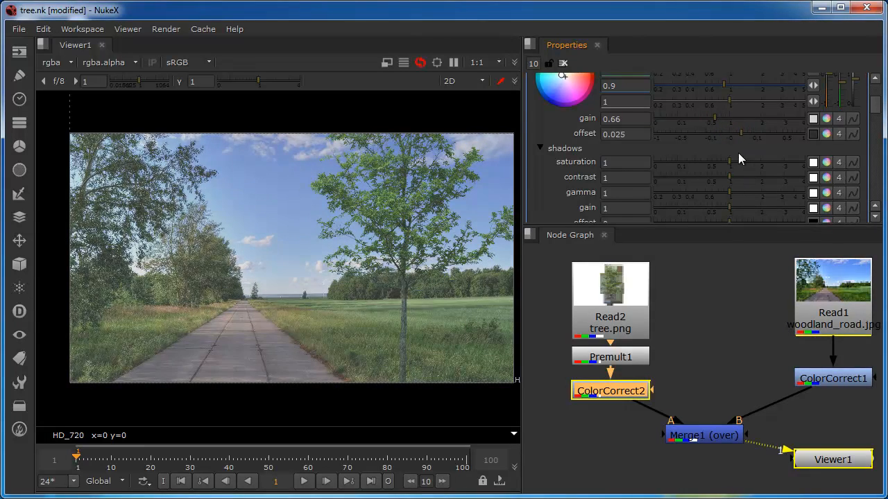
{"action": "left_click_drag", "start_coordinate": [740, 134], "coordinate": [694, 134]}
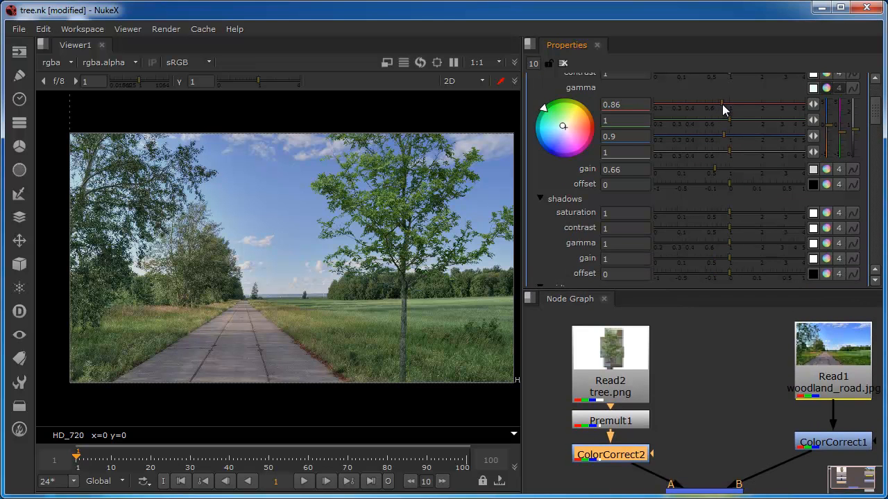
- Set the tree's red gamma to 0.92 and master saturation to 0.82
{"action": "left_click_drag", "start_coordinate": [711, 105], "coordinate": [723, 104]}
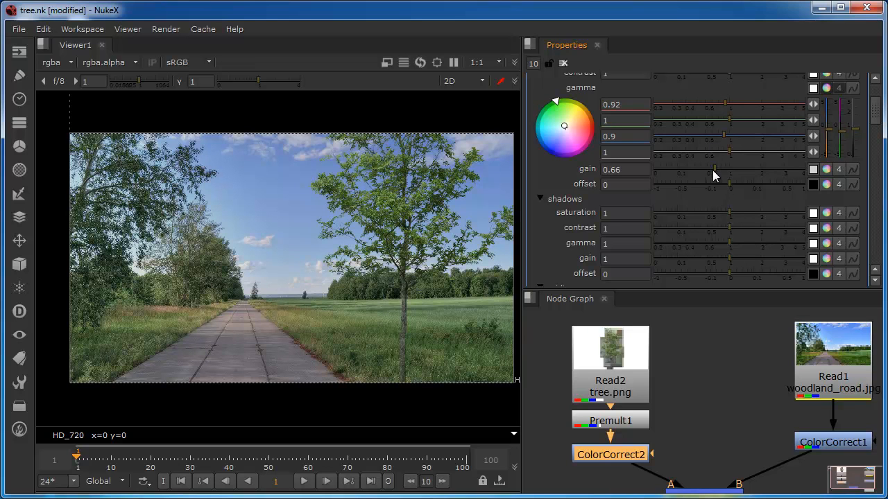
{"action": "mouse_move", "coordinate": [734, 97]}
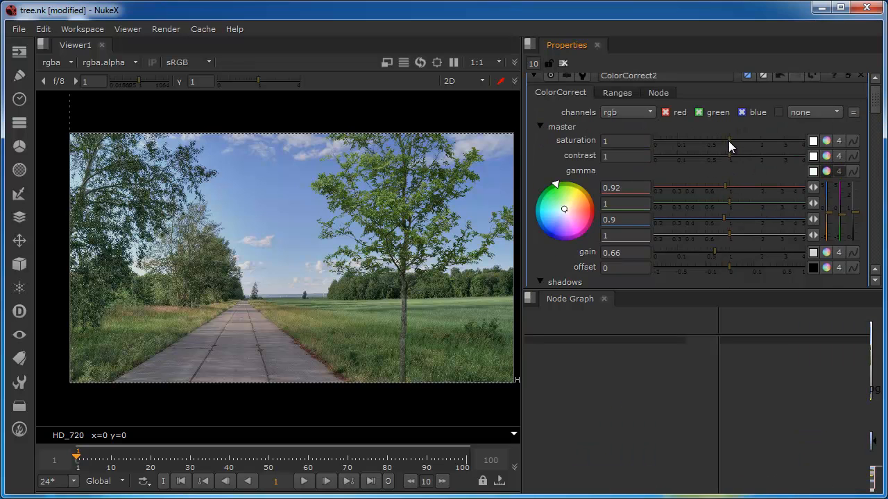
{"action": "left_click_drag", "start_coordinate": [728, 145], "coordinate": [723, 145]}
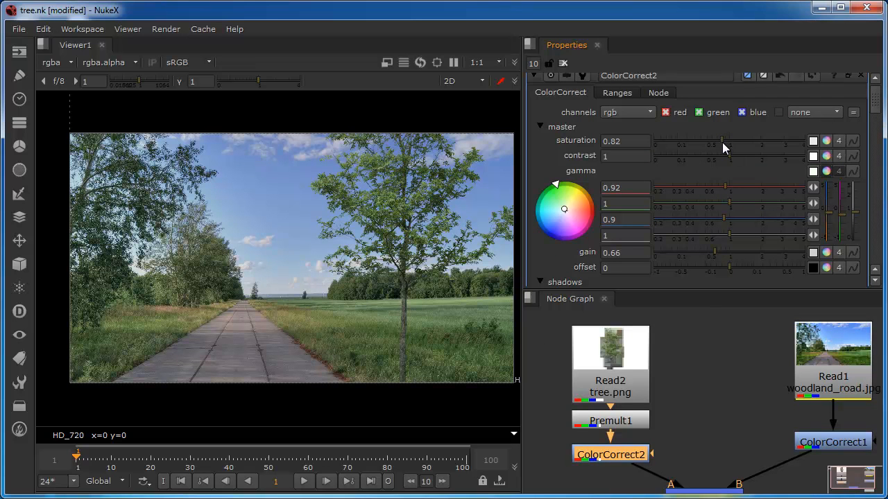
{"action": "mouse_move", "coordinate": [712, 227]}
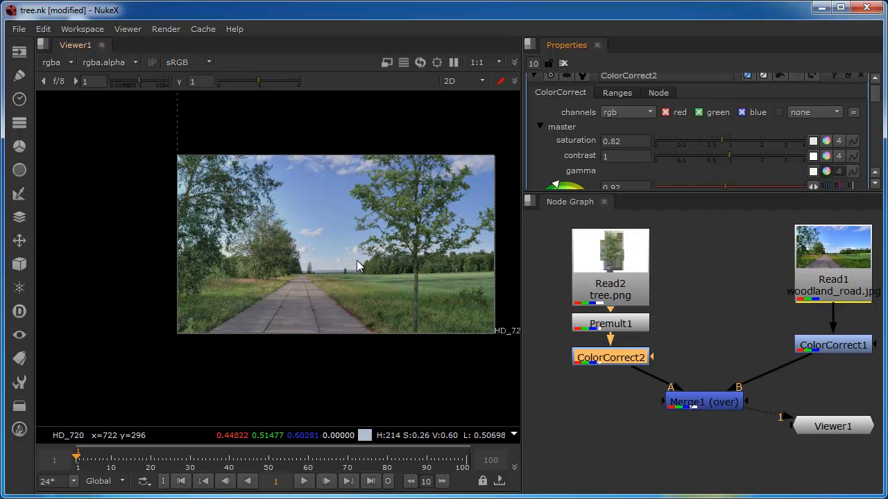
{"action": "mouse_move", "coordinate": [487, 230]}
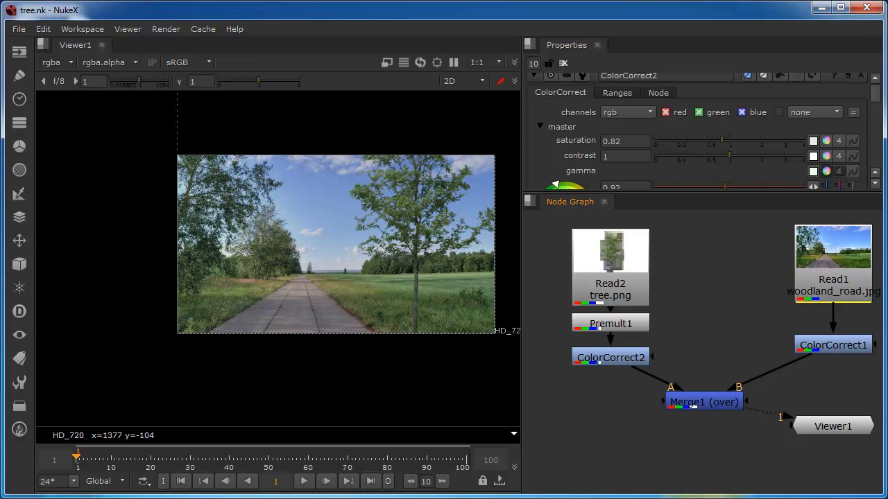
{"action": "mouse_move", "coordinate": [706, 408]}
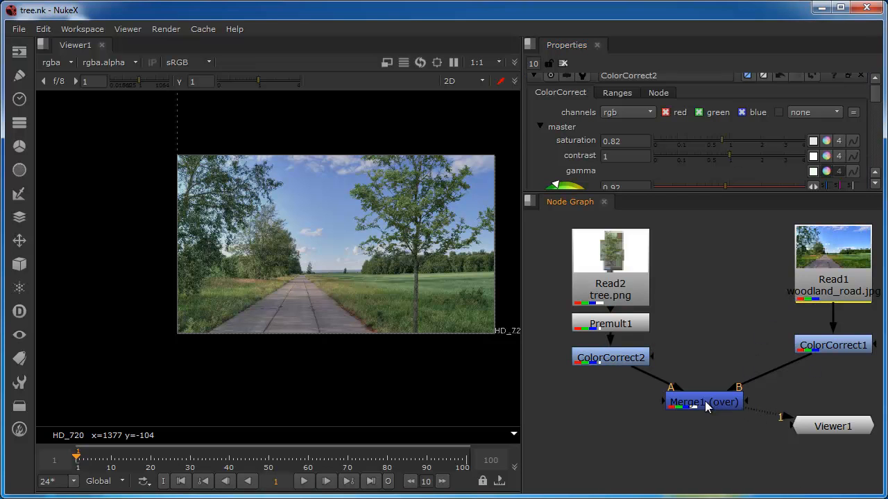
{"action": "mouse_move", "coordinate": [683, 394]}
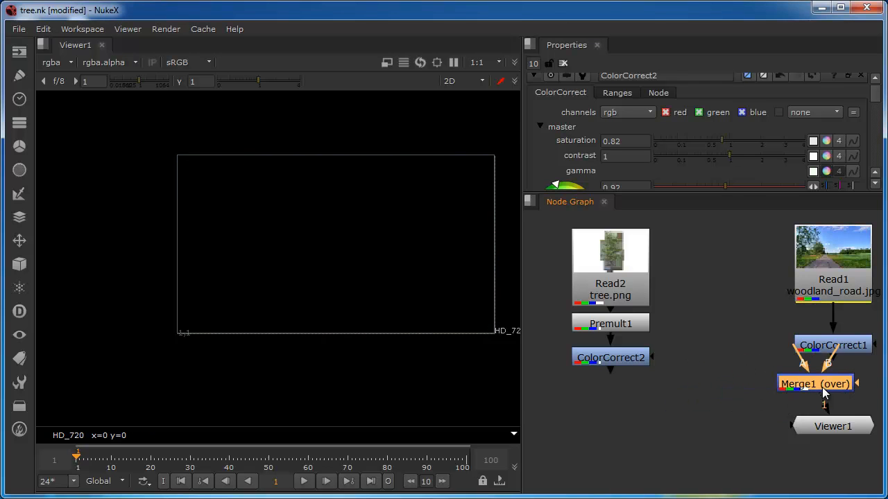
- Move Merge1 under ColorCorrect1, feed Viewer1 from ColorCorrect2, and select ColorCorrect2
{"action": "left_click_drag", "start_coordinate": [832, 426], "coordinate": [737, 449]}
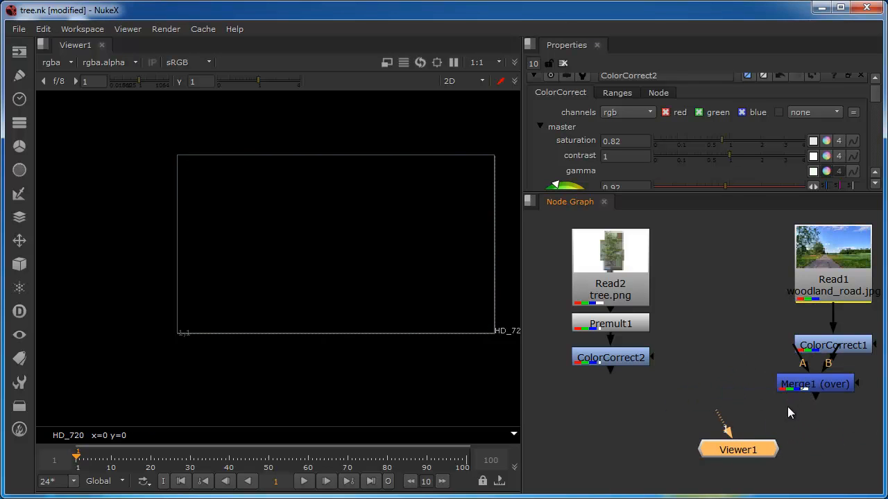
{"action": "left_click_drag", "start_coordinate": [814, 383], "coordinate": [825, 408]}
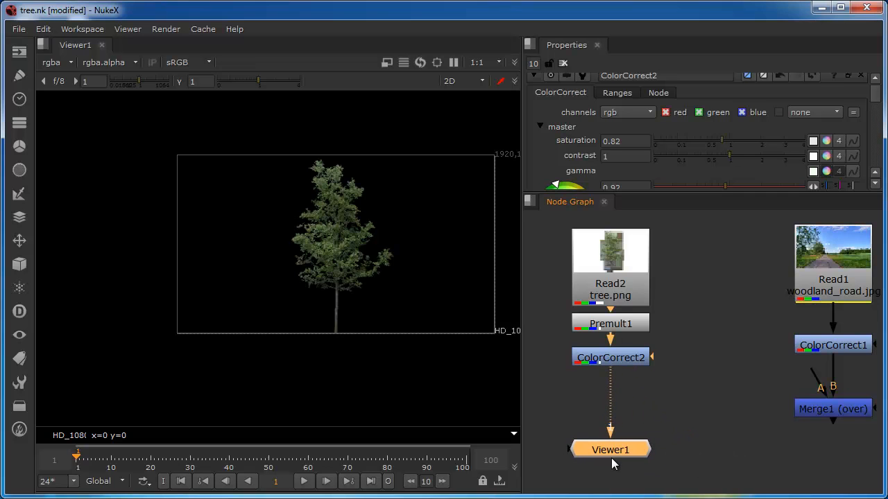
{"action": "left_click", "coordinate": [610, 357]}
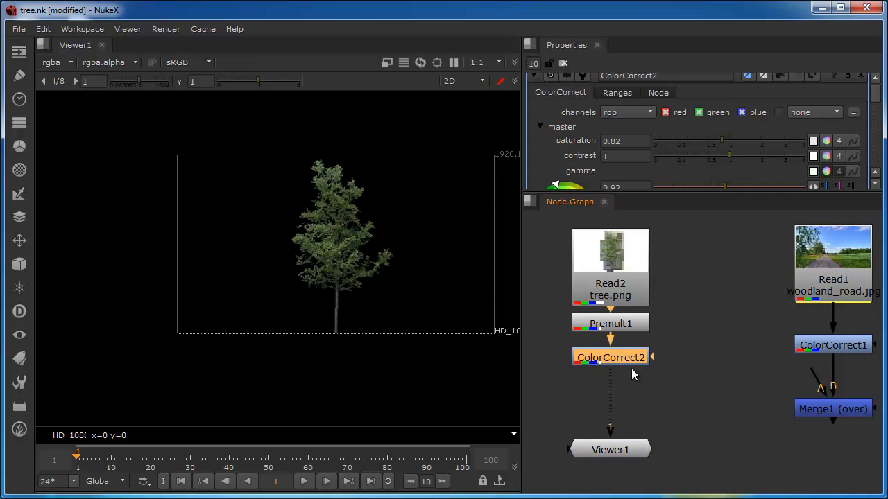
{"action": "mouse_move", "coordinate": [611, 358]}
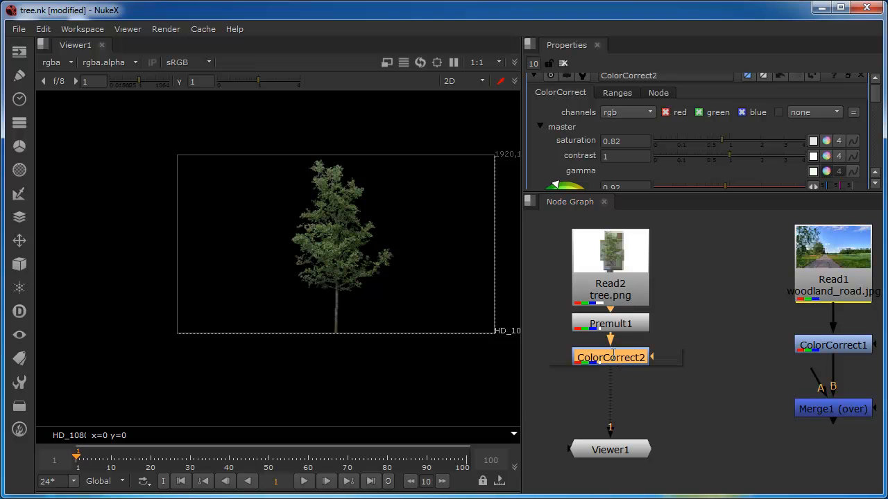
- Add Card1 after ColorCorrect2 and orbit the 3D view to face the tree card
{"action": "type", "text": "d"}
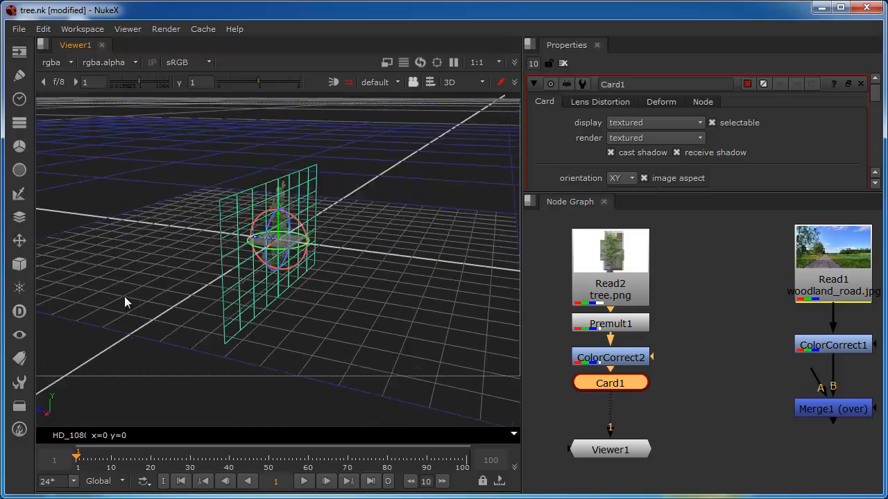
{"action": "left_click_drag", "start_coordinate": [127, 302], "coordinate": [182, 282]}
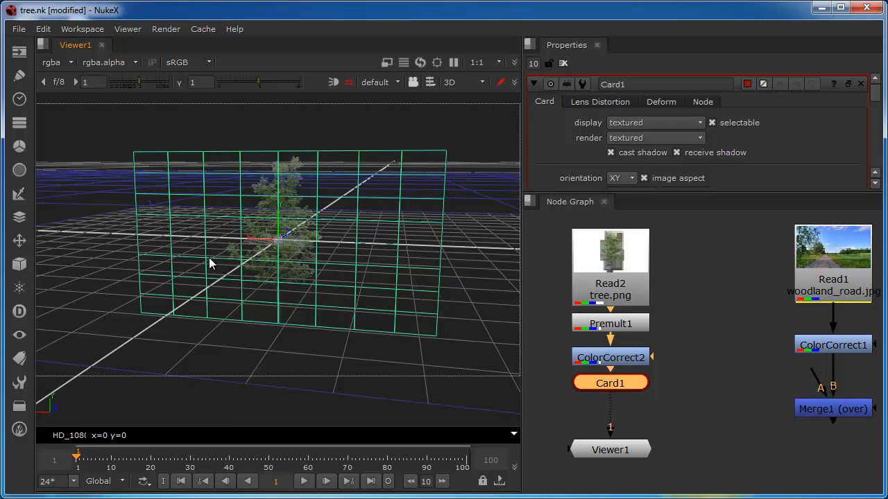
{"action": "mouse_move", "coordinate": [287, 267]}
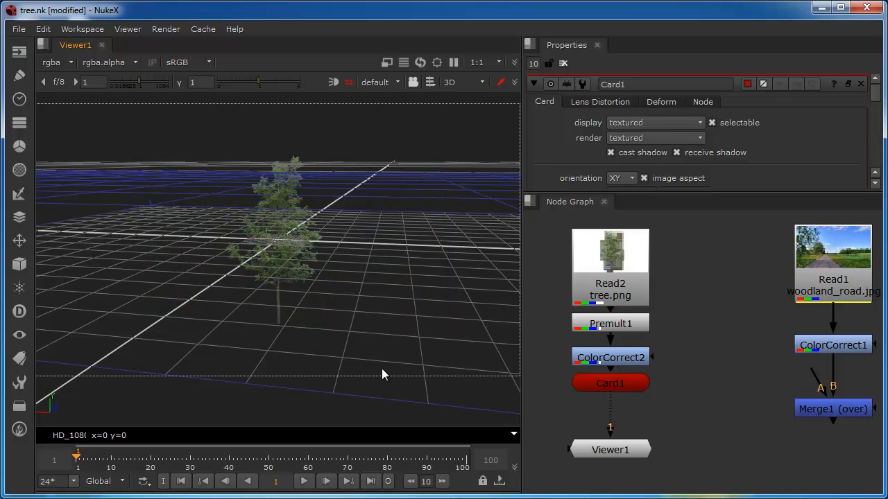
{"action": "left_click", "coordinate": [609, 383]}
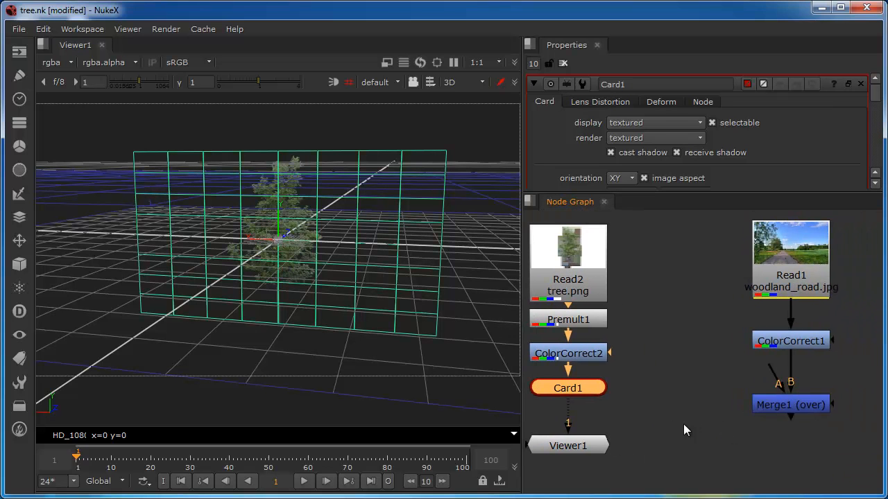
{"action": "mouse_move", "coordinate": [685, 392]}
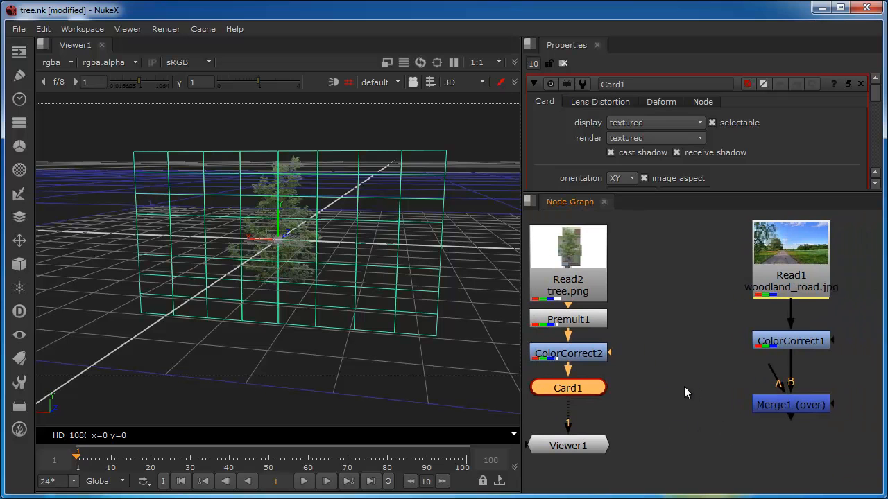
- Add Card2 for the premultiplied tree and set its rotate X to -90
{"action": "type", "text": "d"}
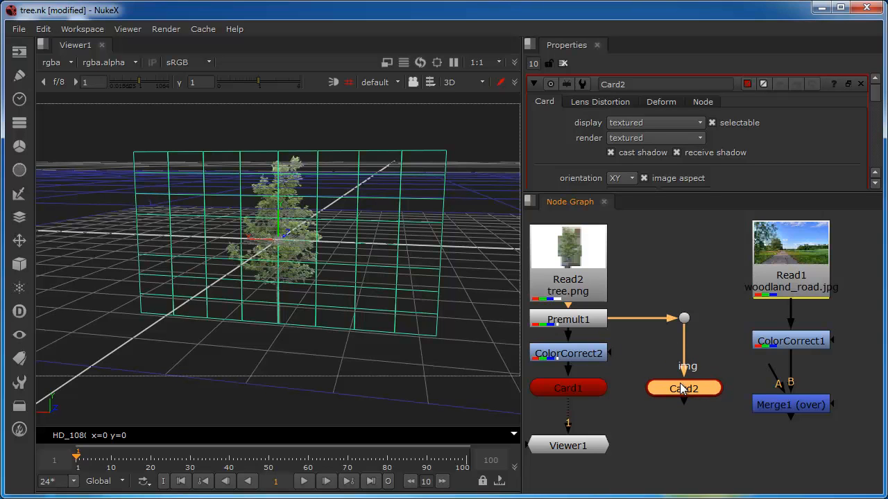
{"action": "mouse_move", "coordinate": [668, 408]}
{"action": "type", "text": "1"}
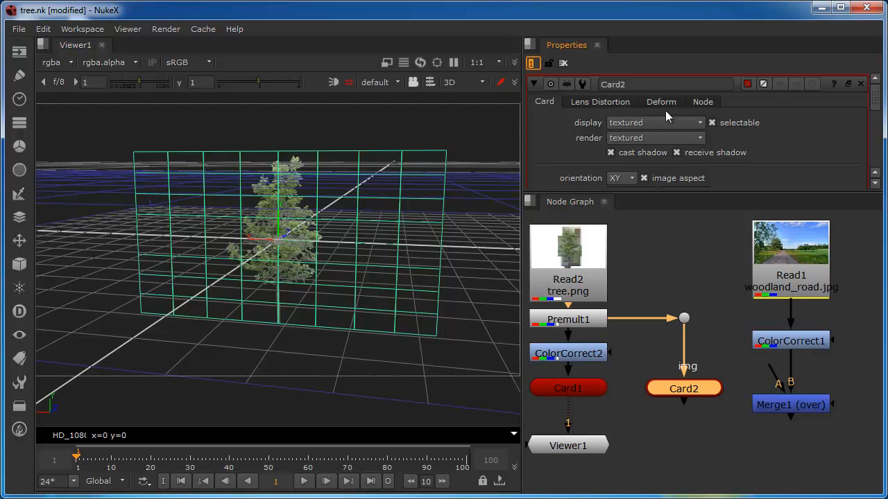
{"action": "mouse_move", "coordinate": [593, 134]}
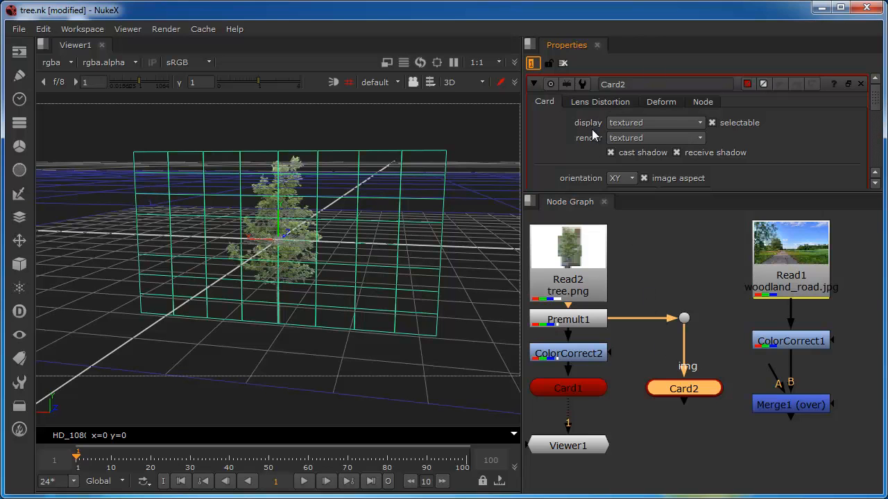
{"action": "mouse_move", "coordinate": [871, 115]}
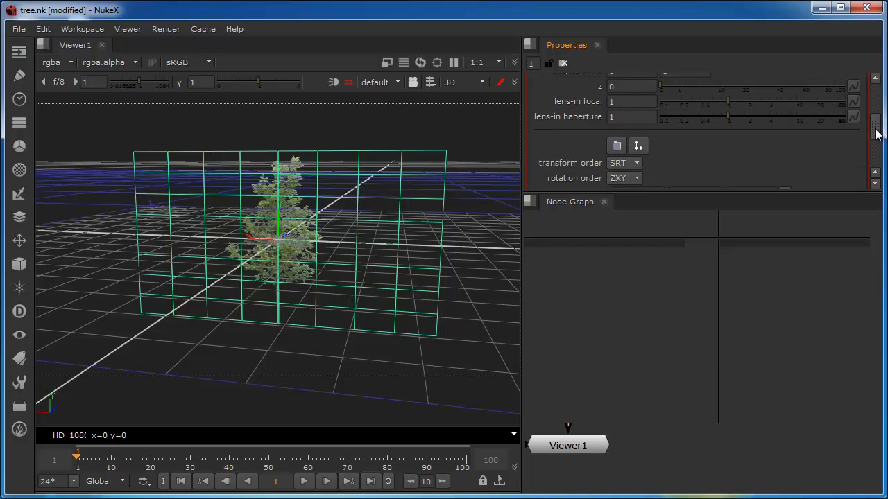
{"action": "scroll", "scroll_direction": "down", "scroll_amount": 3}
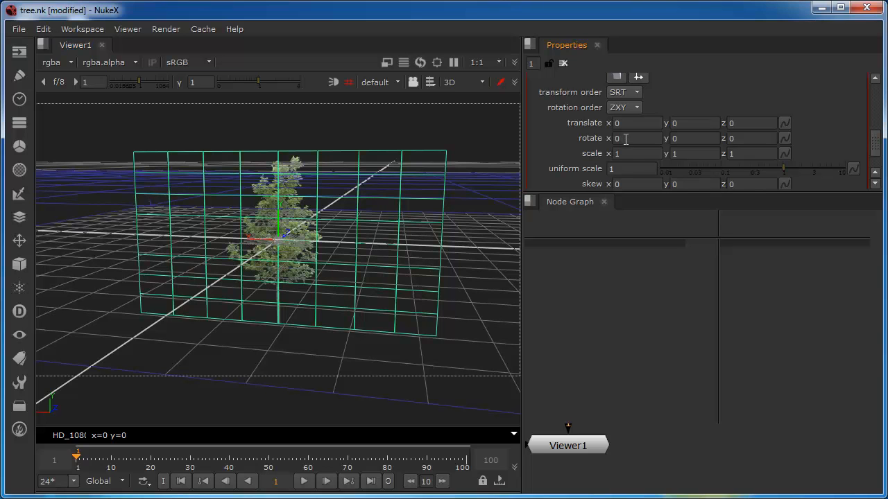
{"action": "left_click", "coordinate": [635, 138]}
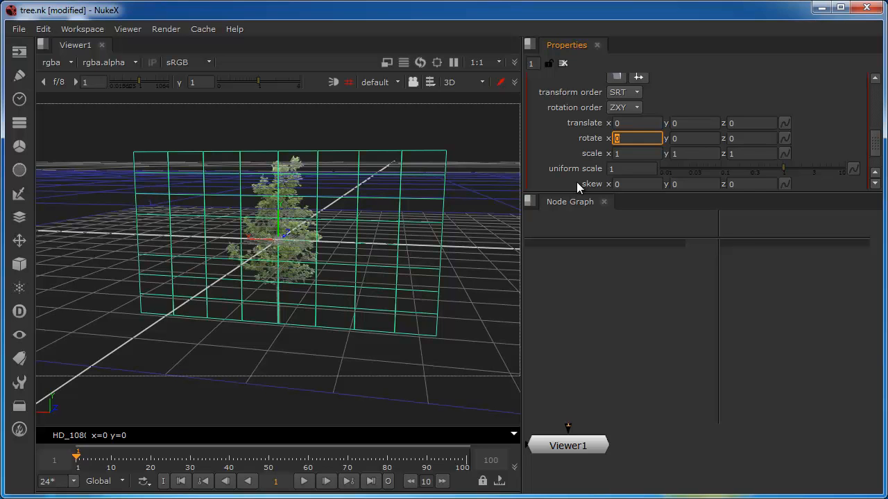
{"action": "type", "text": "-90"}
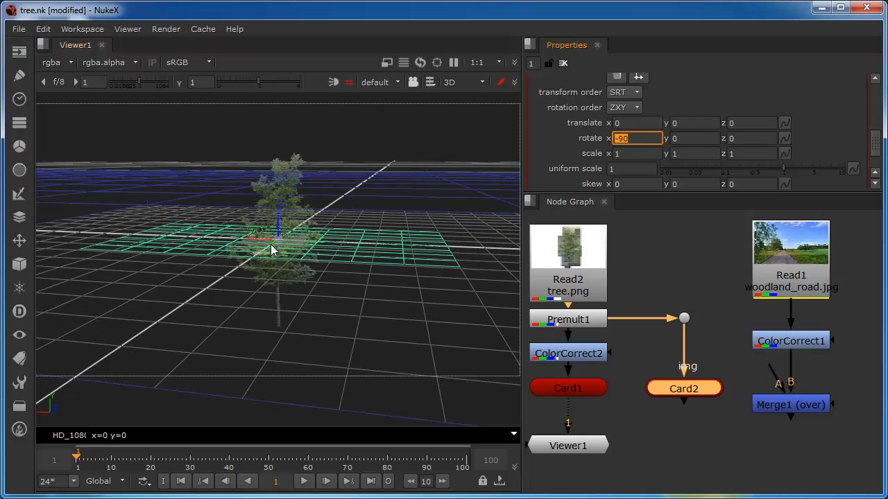
{"action": "mouse_move", "coordinate": [451, 96]}
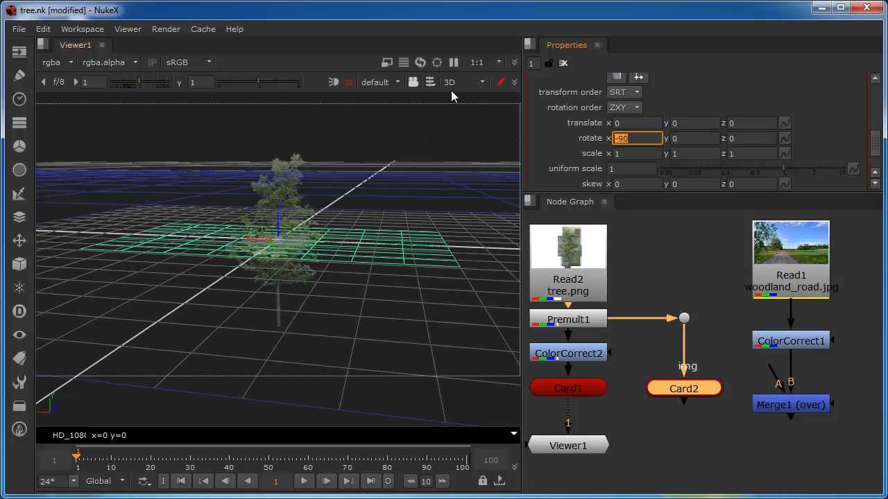
- Switch the viewer from front view to left-side view and open Card2's properties
{"action": "left_click", "coordinate": [458, 82]}
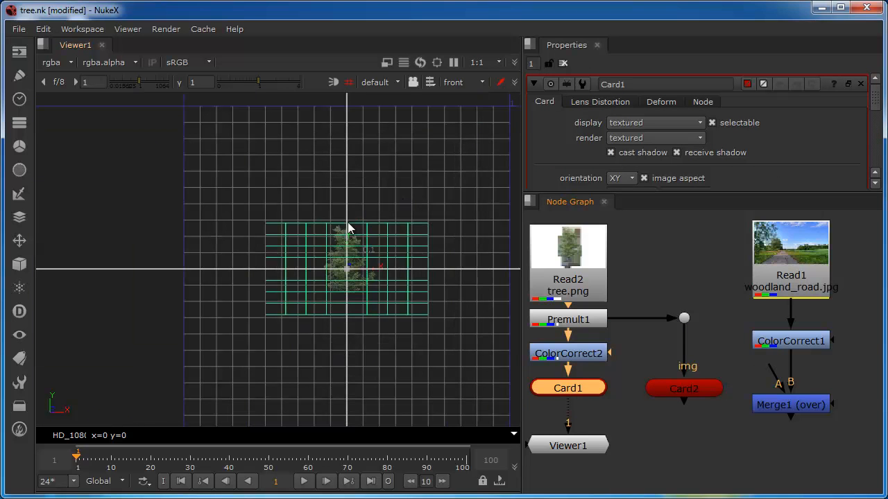
{"action": "mouse_move", "coordinate": [348, 251]}
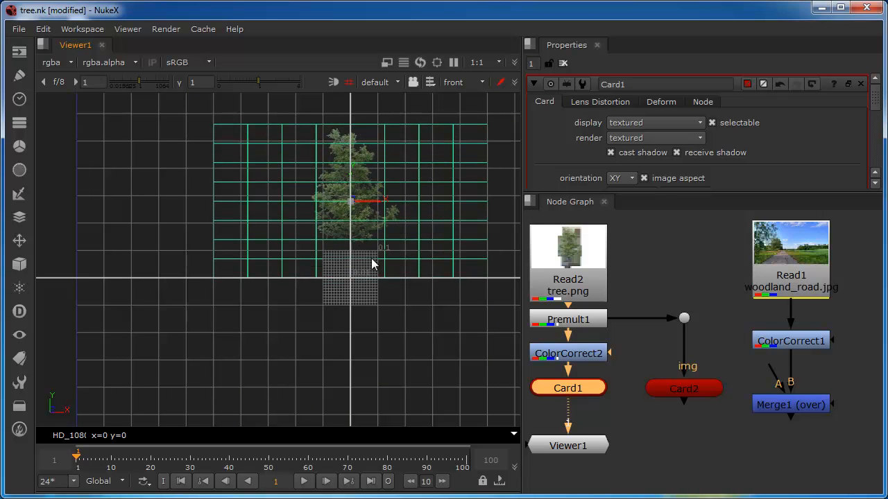
{"action": "left_click", "coordinate": [462, 81]}
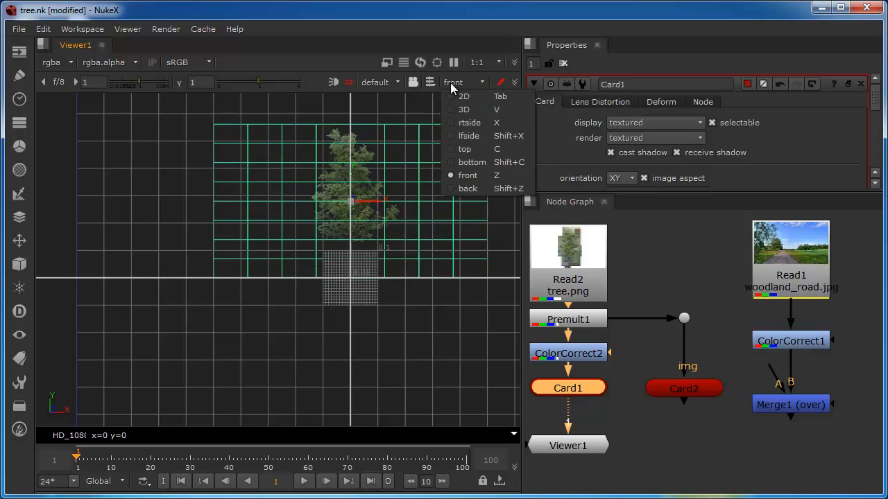
{"action": "mouse_move", "coordinate": [468, 136]}
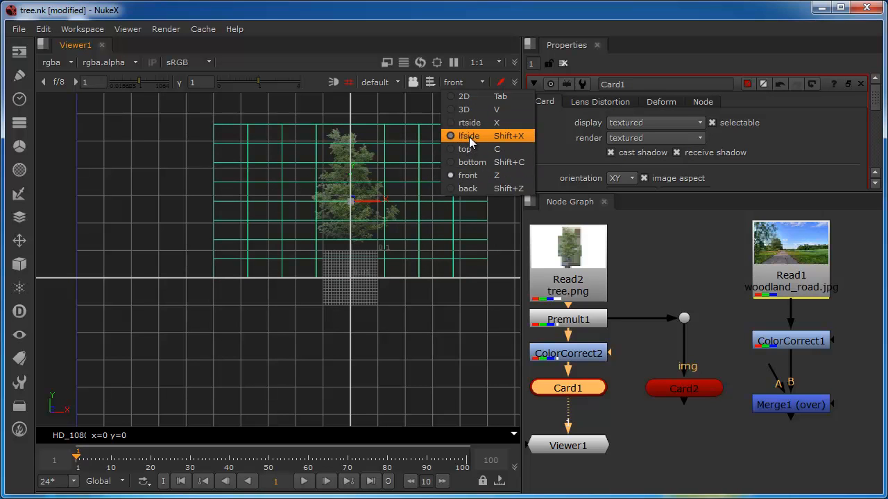
{"action": "left_click", "coordinate": [468, 135]}
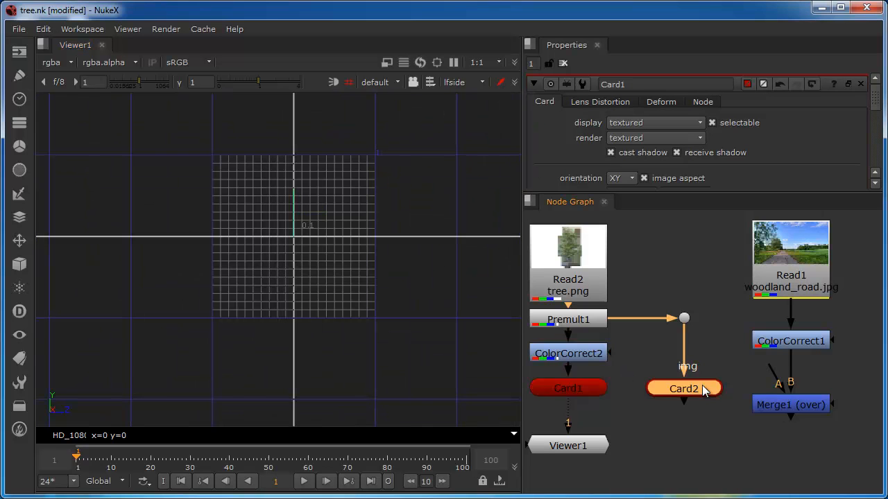
{"action": "left_click", "coordinate": [683, 388]}
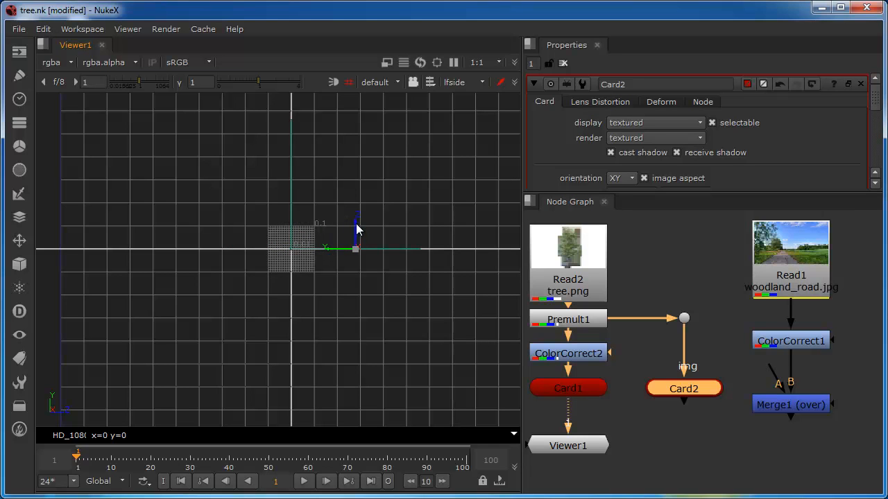
{"action": "mouse_move", "coordinate": [449, 102]}
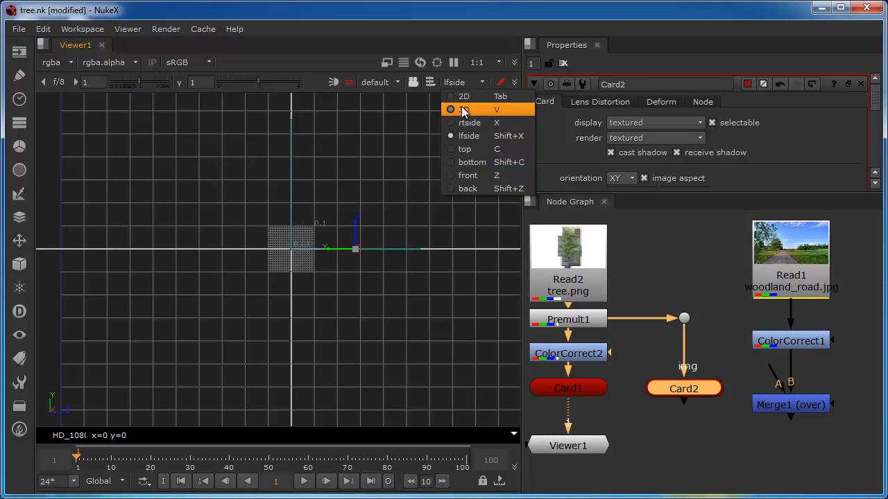
- Return to the 3D perspective view and orbit to check the flat card beside the tree
{"action": "left_click", "coordinate": [464, 109]}
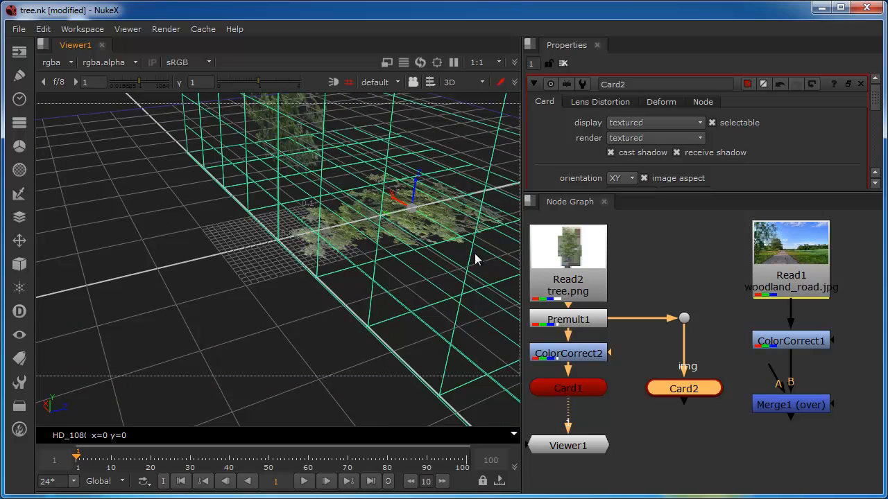
{"action": "mouse_move", "coordinate": [818, 165]}
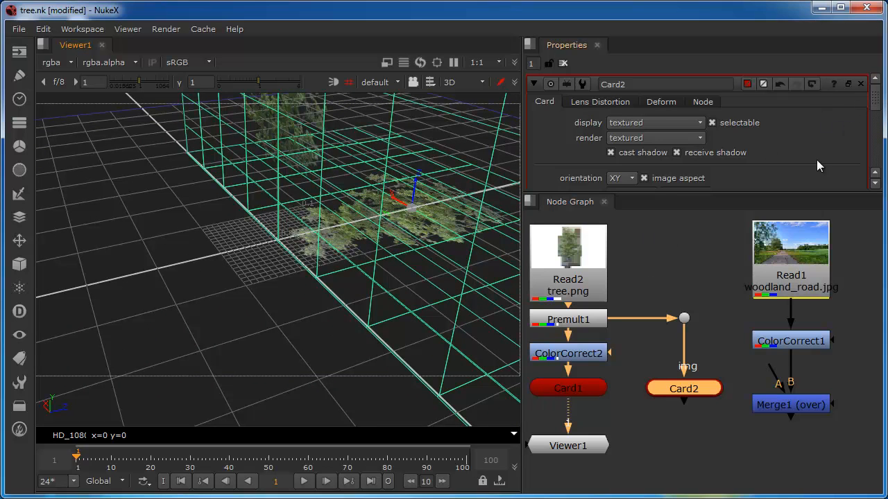
{"action": "mouse_move", "coordinate": [830, 182]}
{"action": "type", "text": "90"}
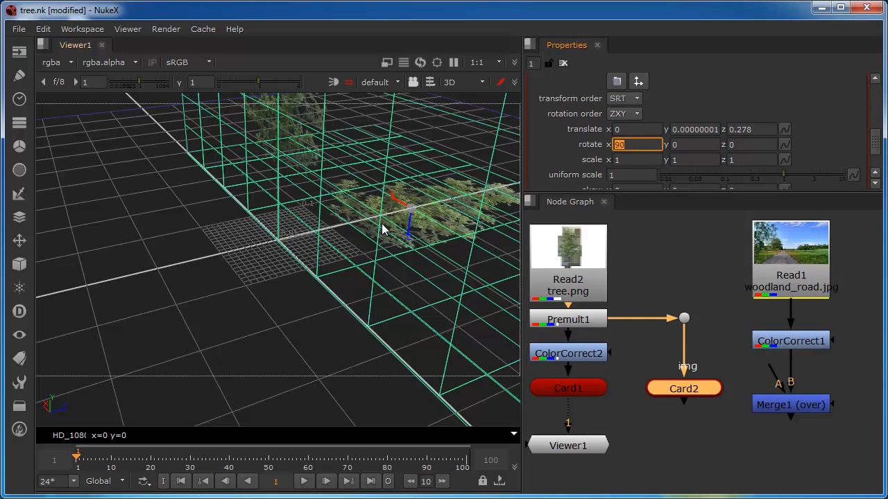
{"action": "left_click_drag", "start_coordinate": [385, 228], "coordinate": [263, 312]}
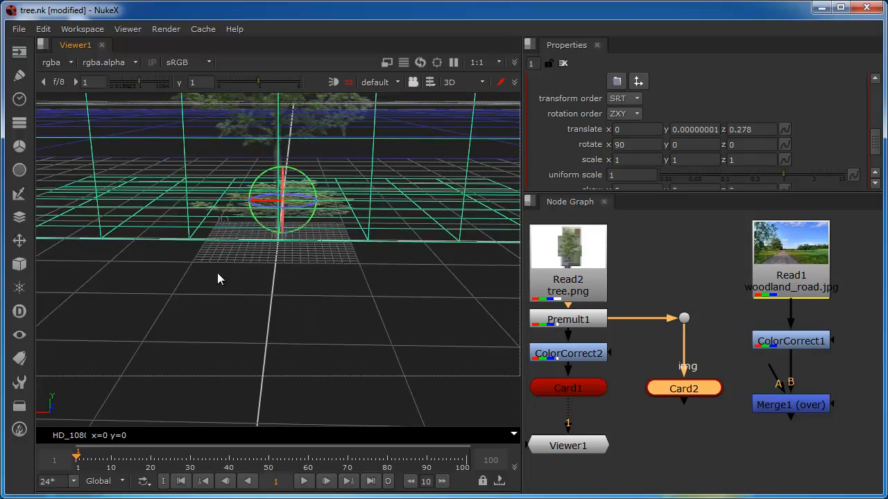
{"action": "left_click_drag", "start_coordinate": [219, 279], "coordinate": [329, 288]}
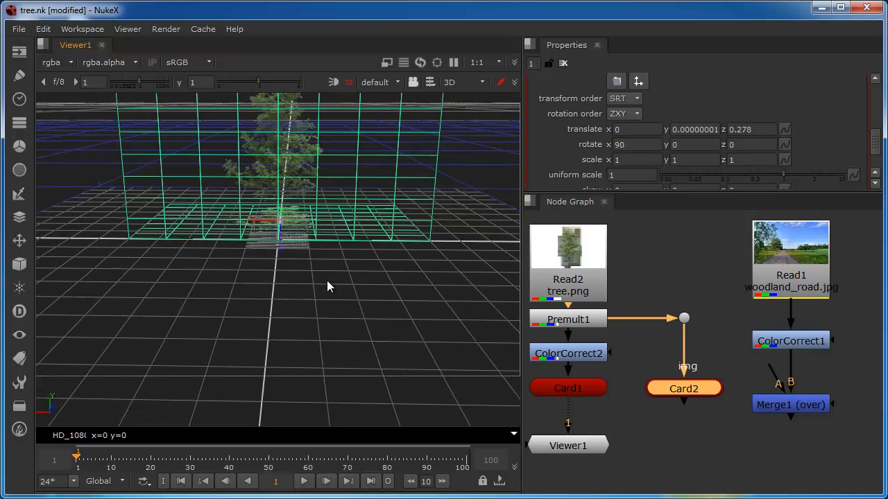
{"action": "mouse_move", "coordinate": [374, 311]}
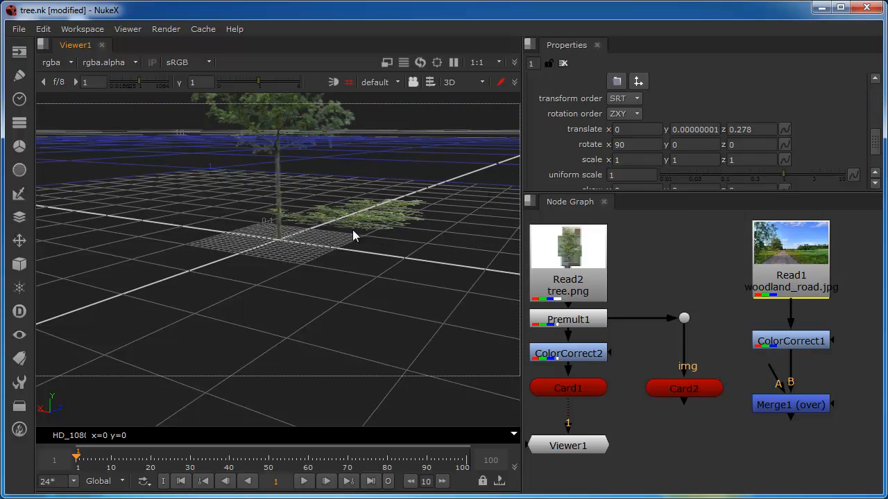
{"action": "mouse_move", "coordinate": [339, 235]}
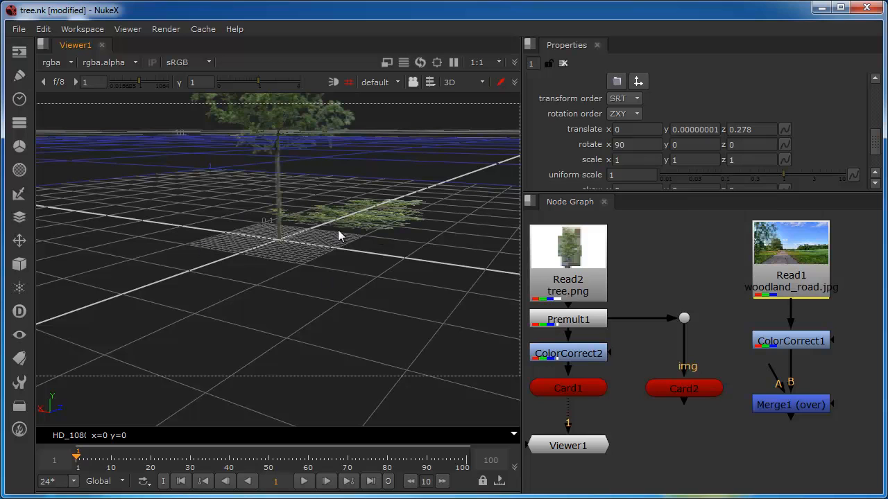
{"action": "mouse_move", "coordinate": [378, 313]}
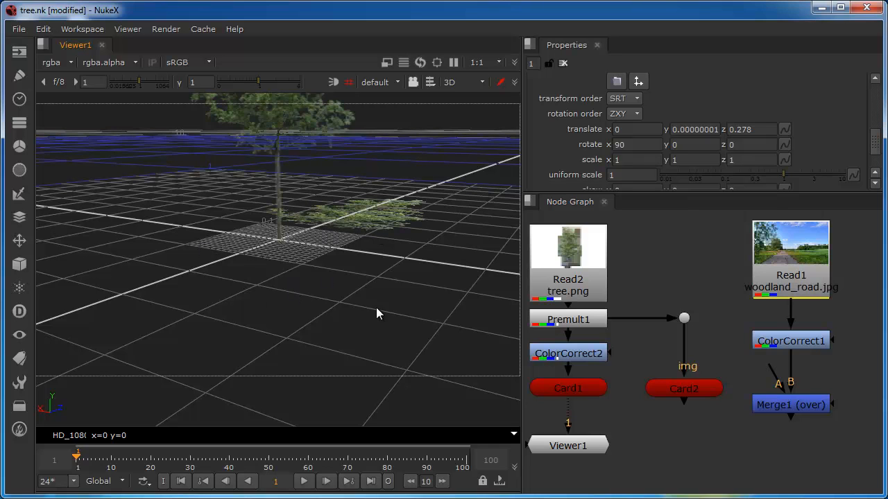
{"action": "mouse_move", "coordinate": [316, 229]}
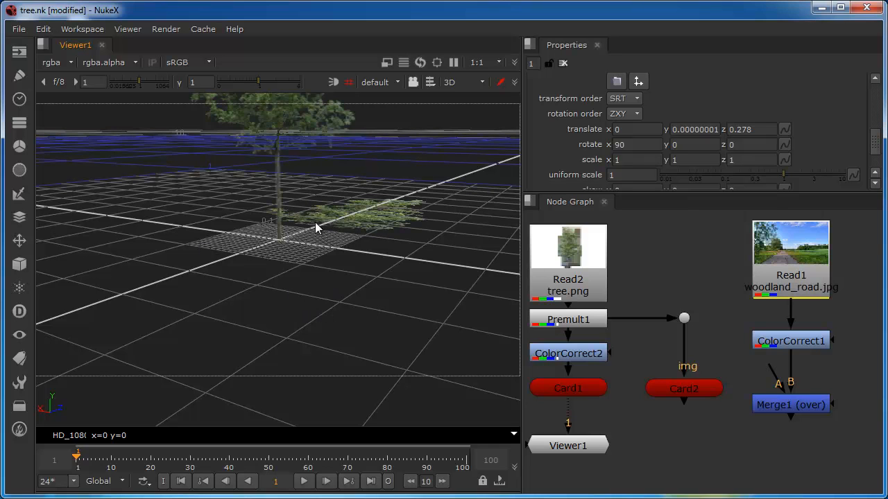
{"action": "mouse_move", "coordinate": [398, 345]}
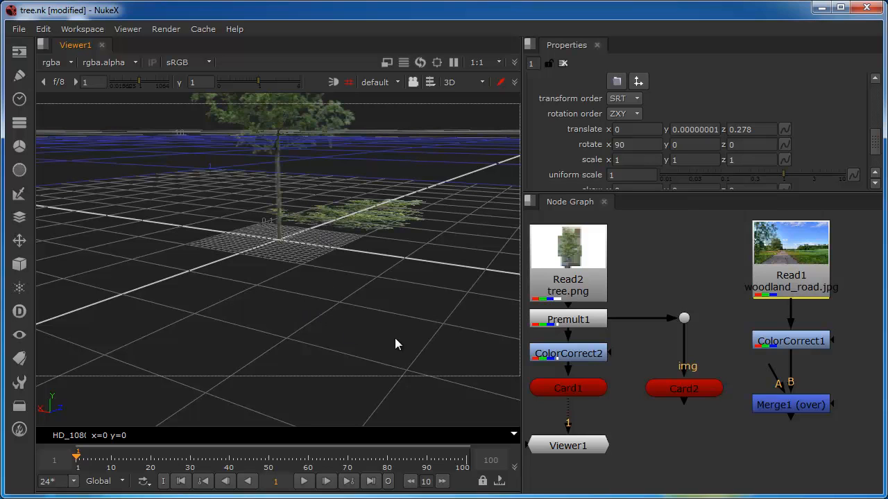
{"action": "mouse_move", "coordinate": [272, 241]}
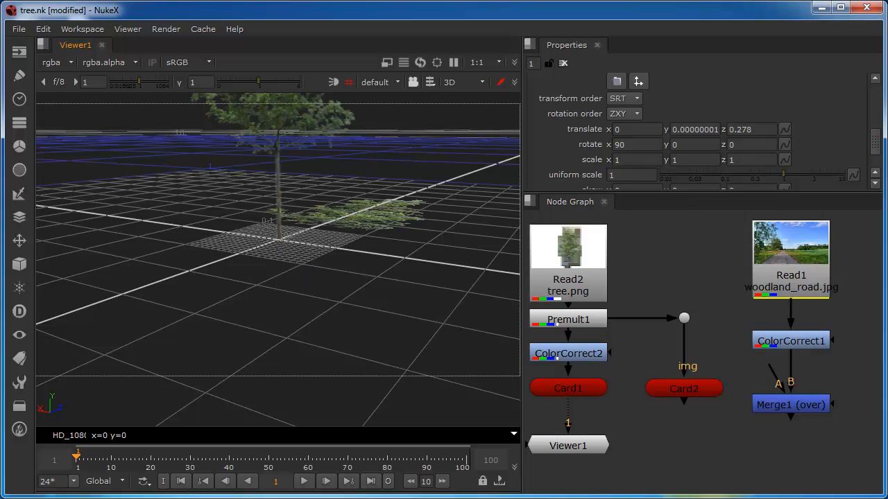
- Zoom out the node graph, add Scene1, and search for ScanlineRender
{"action": "scroll", "scroll_direction": "down", "scroll_amount": 3}
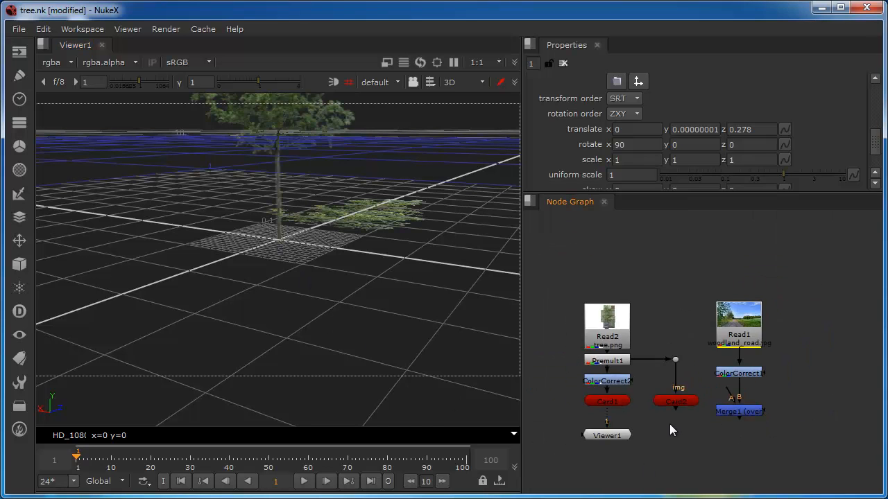
{"action": "scroll", "scroll_direction": "down", "scroll_amount": 3}
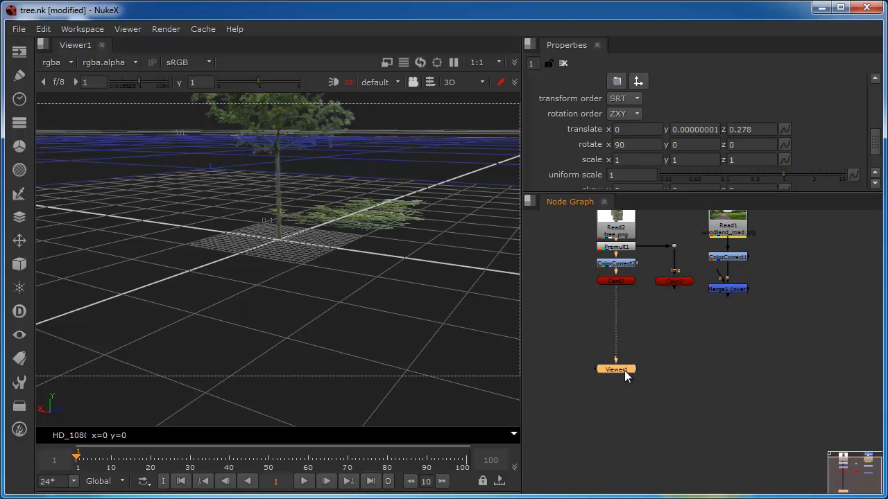
{"action": "type", "text": "sd"}
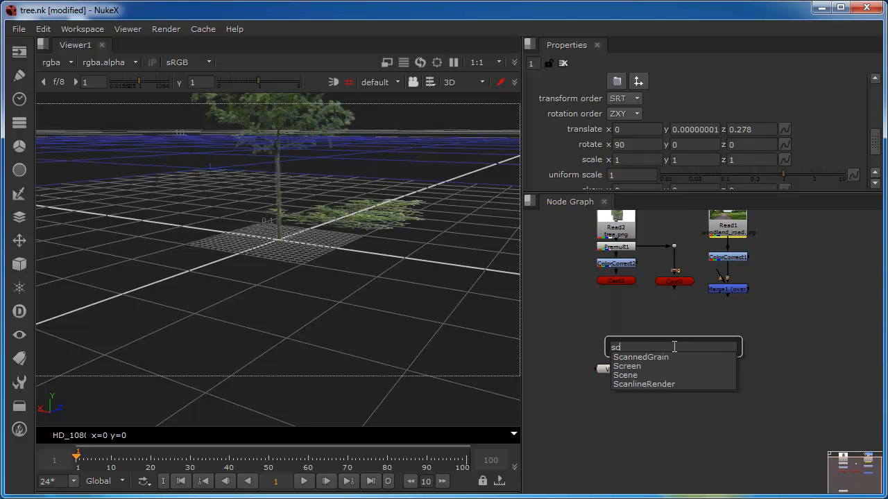
{"action": "left_click", "coordinate": [624, 374]}
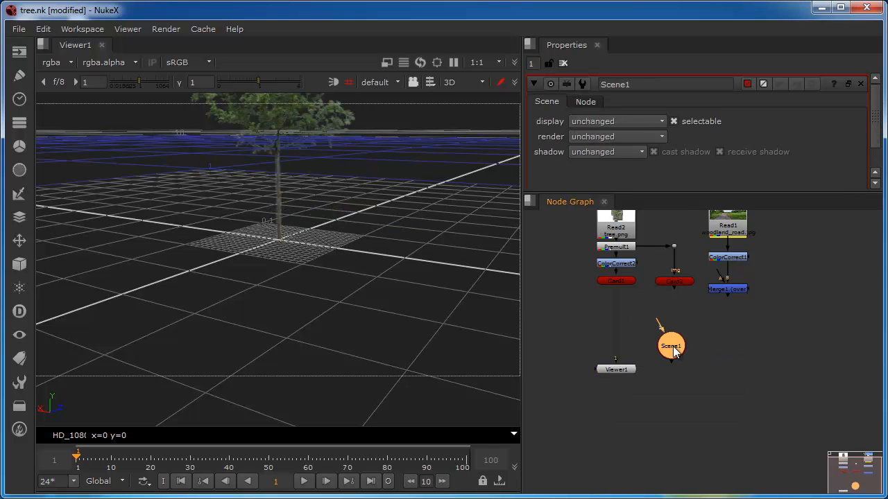
{"action": "type", "text": "scan"}
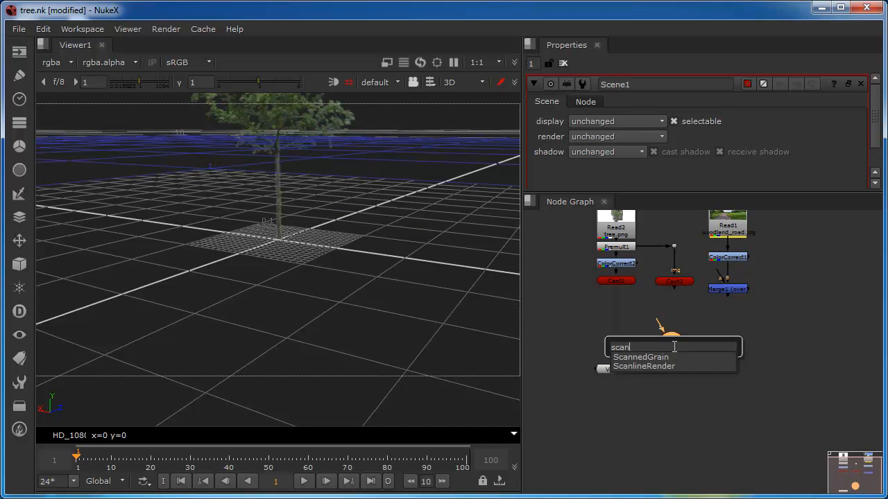
{"action": "type", "text": "l"}
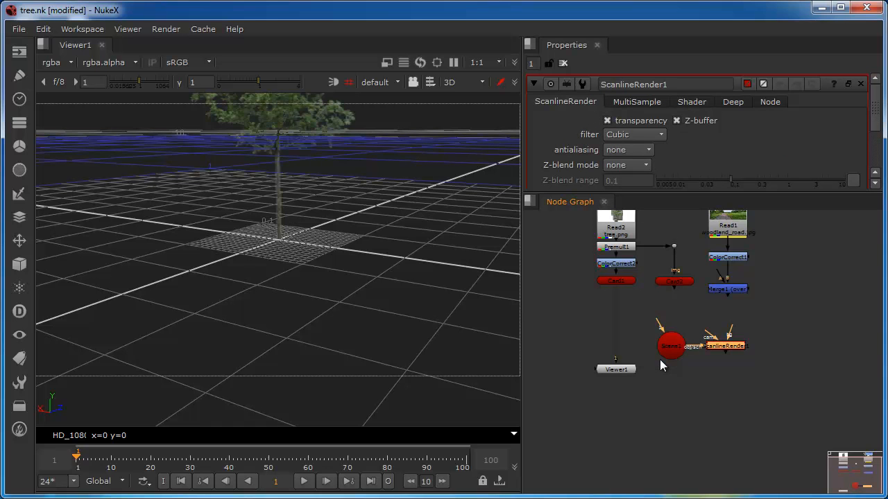
- Create Camera1 and connect it to the ScanlineRender's camera input
{"action": "type", "text": "cam"}
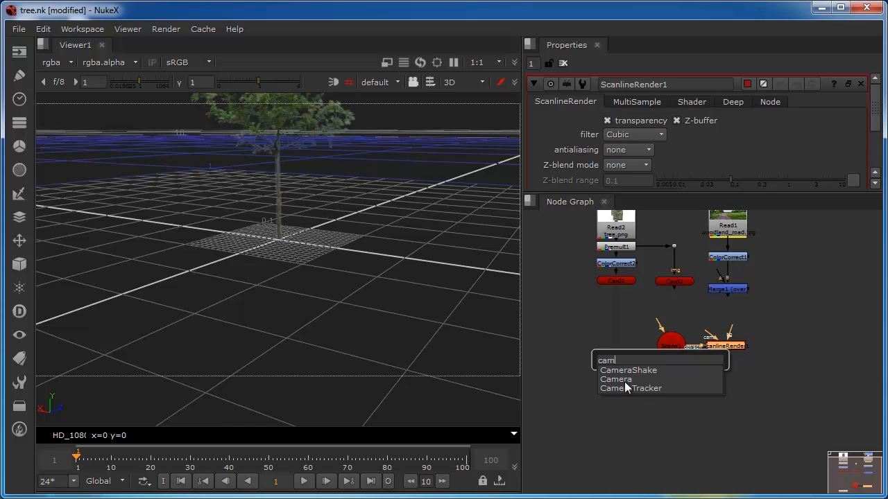
{"action": "left_click", "coordinate": [616, 379]}
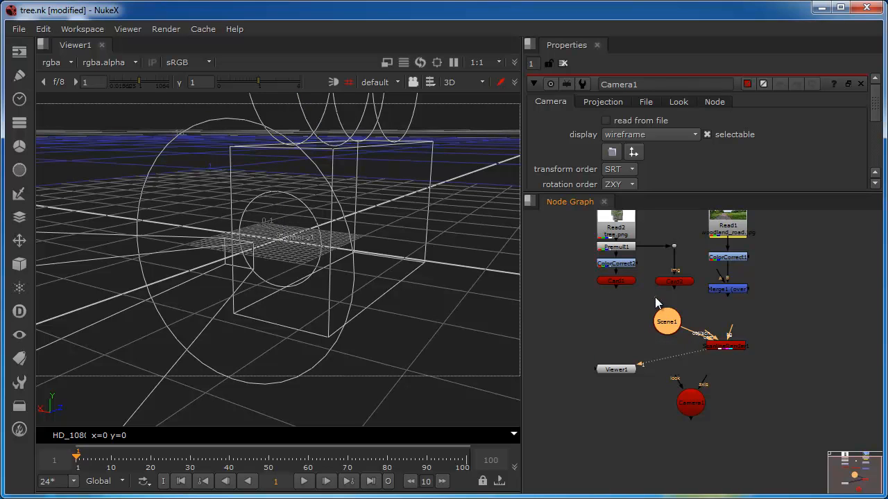
{"action": "left_click", "coordinate": [667, 321]}
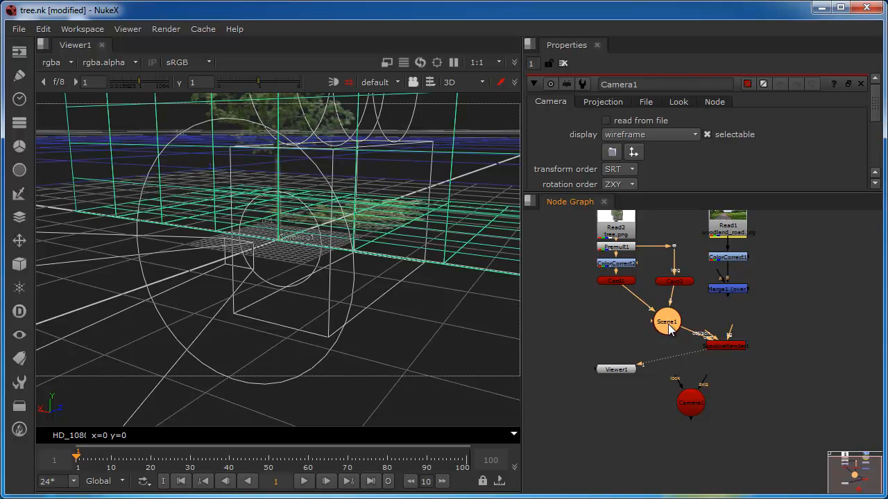
{"action": "left_click_drag", "start_coordinate": [667, 320], "coordinate": [649, 304]}
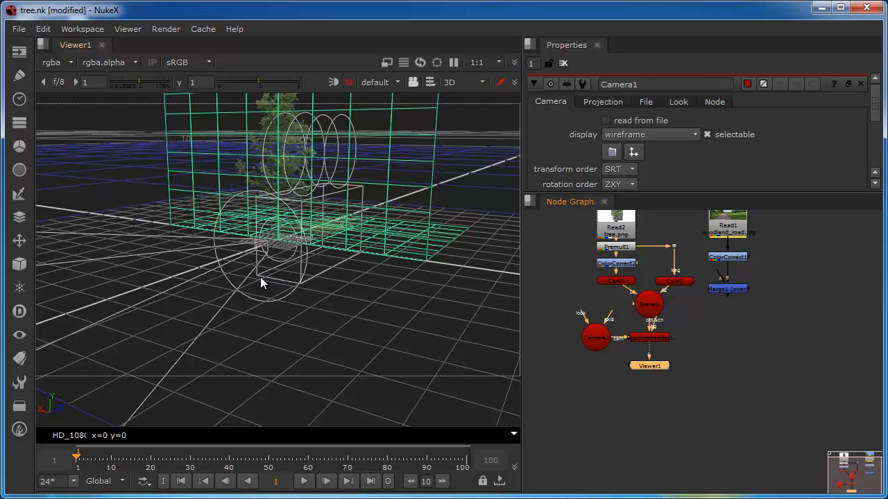
{"action": "mouse_move", "coordinate": [260, 223]}
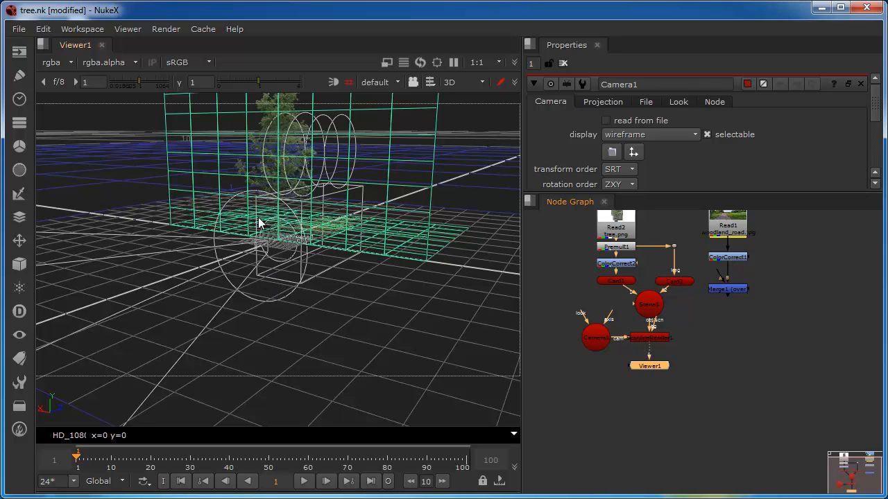
{"action": "mouse_move", "coordinate": [445, 332]}
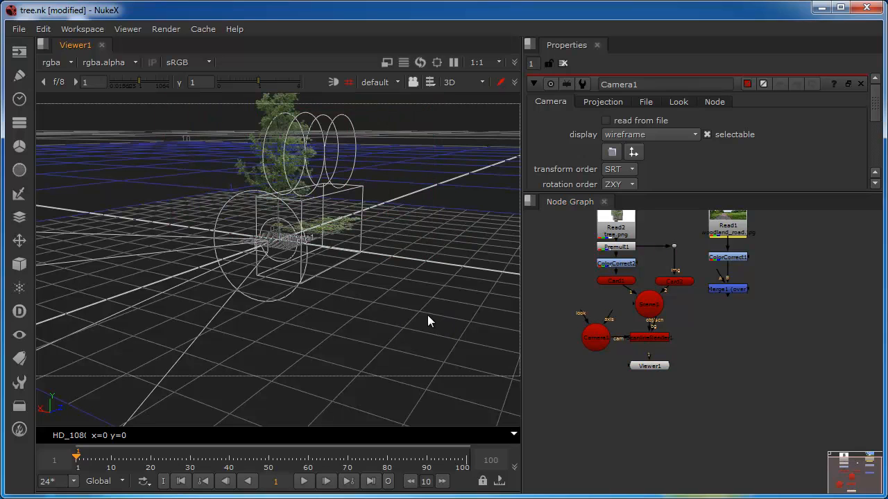
- Orbit around the cards and set Card2's rotate X to -90
{"action": "left_click_drag", "start_coordinate": [427, 321], "coordinate": [140, 308]}
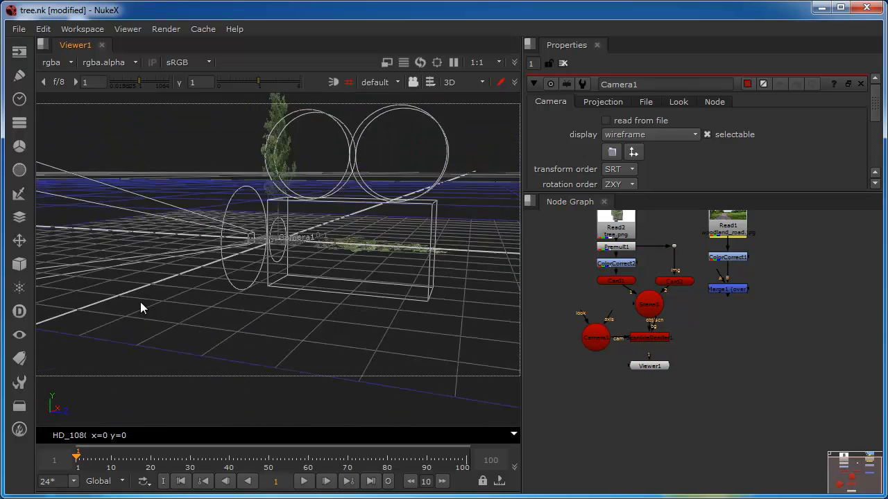
{"action": "left_click_drag", "start_coordinate": [142, 308], "coordinate": [210, 298]}
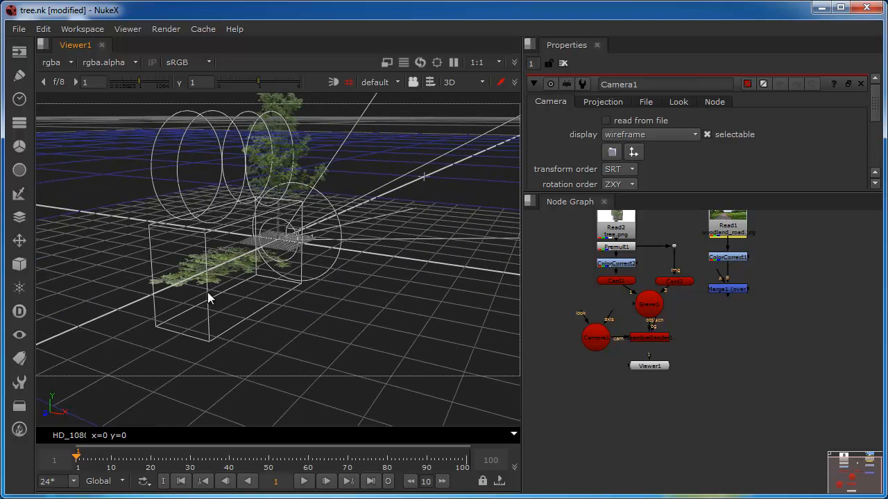
{"action": "mouse_move", "coordinate": [680, 291]}
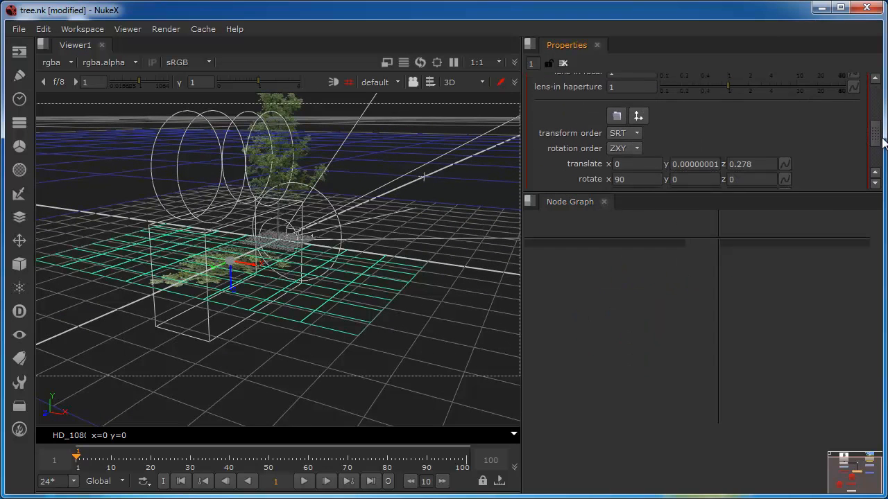
{"action": "scroll", "scroll_direction": "down", "scroll_amount": 3}
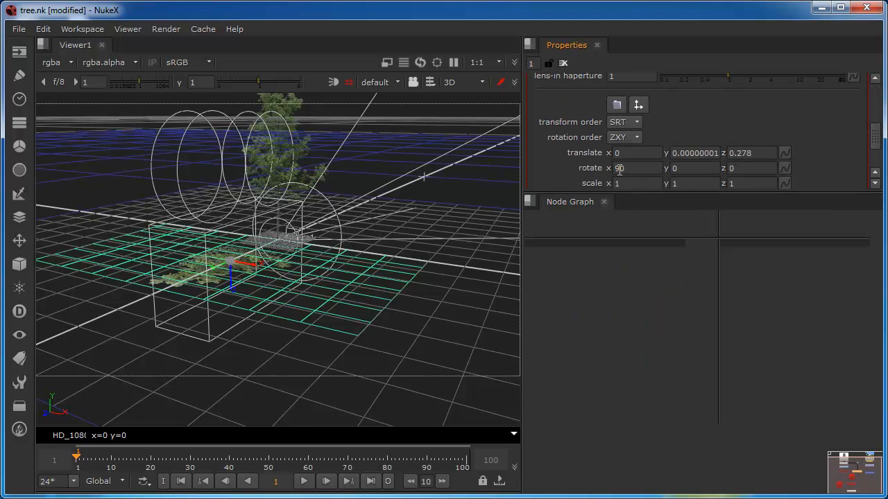
{"action": "type", "text": "-90"}
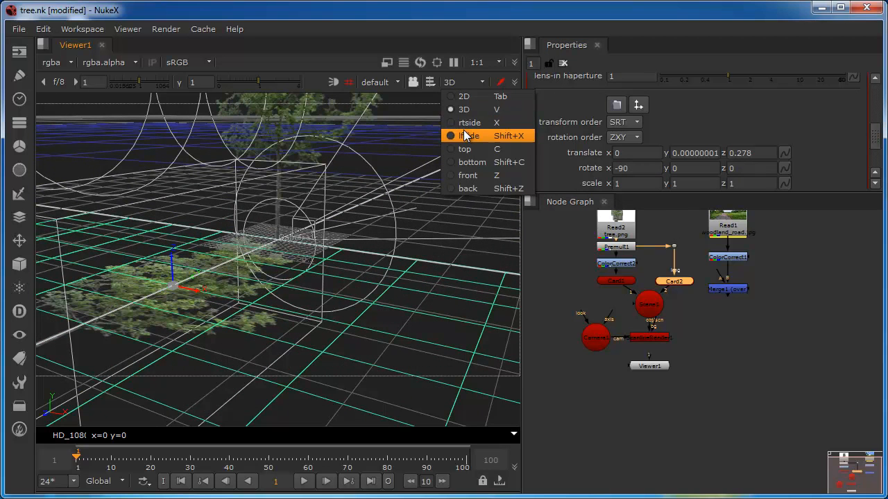
- Check the card from the side view and reopen the viewing-angle choices
{"action": "left_click", "coordinate": [469, 136]}
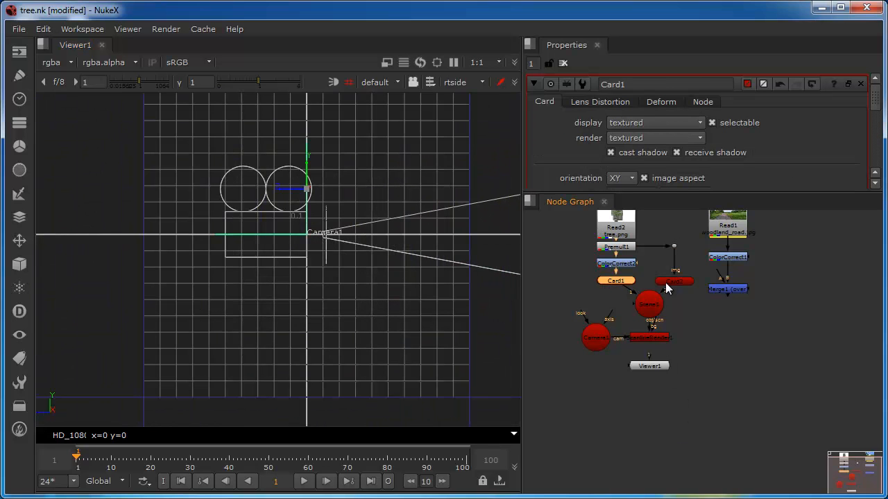
{"action": "left_click", "coordinate": [673, 281]}
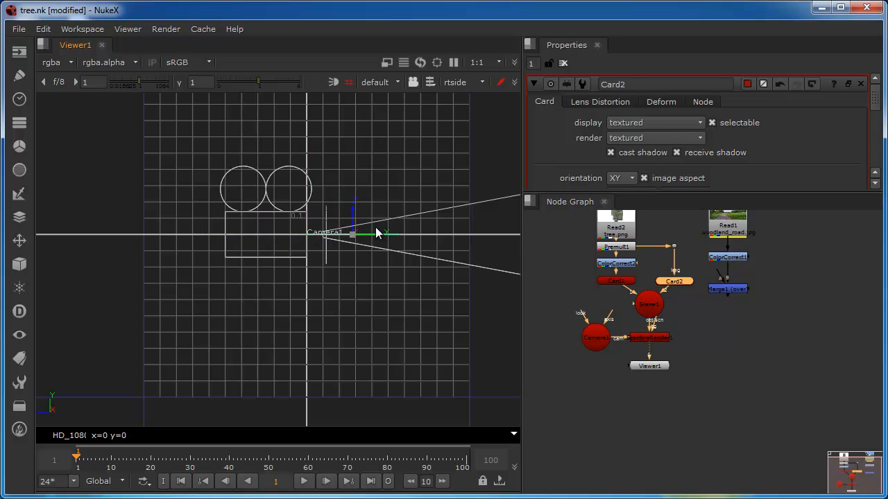
{"action": "left_click", "coordinate": [461, 82]}
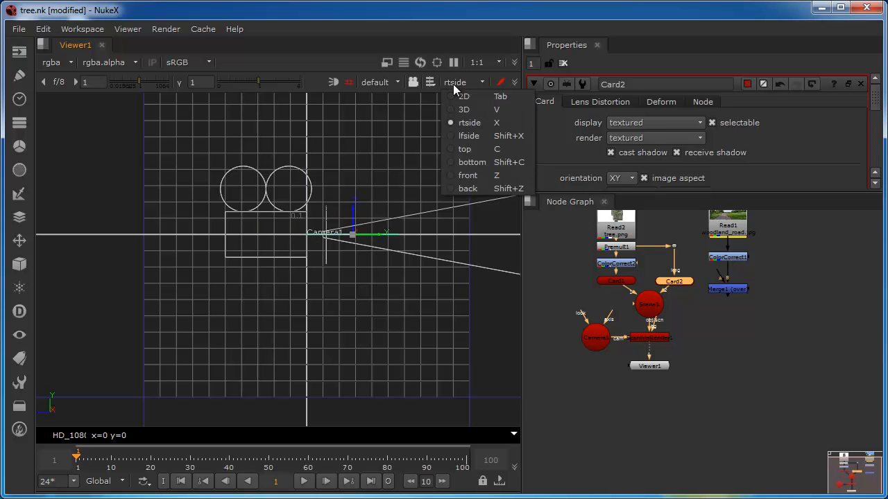
{"action": "left_click", "coordinate": [463, 109]}
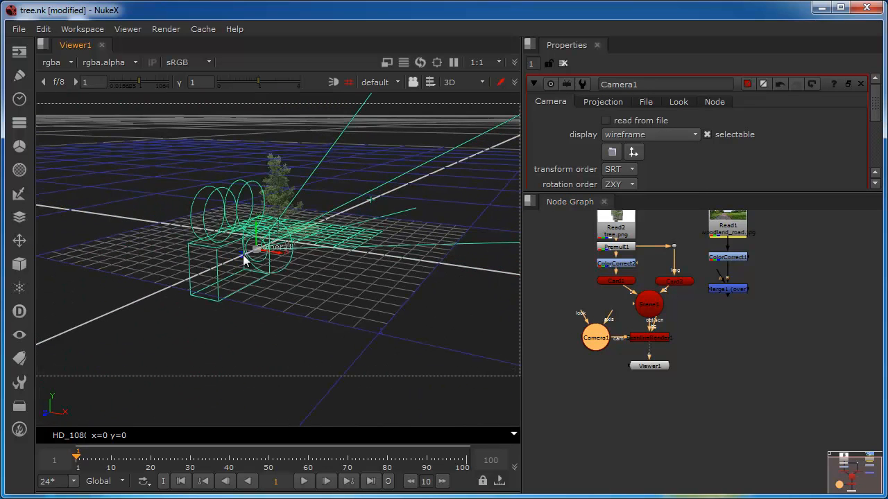
- Pull Camera1 back away from the tree and open the viewer's camera selector
{"action": "left_click_drag", "start_coordinate": [243, 260], "coordinate": [329, 210]}
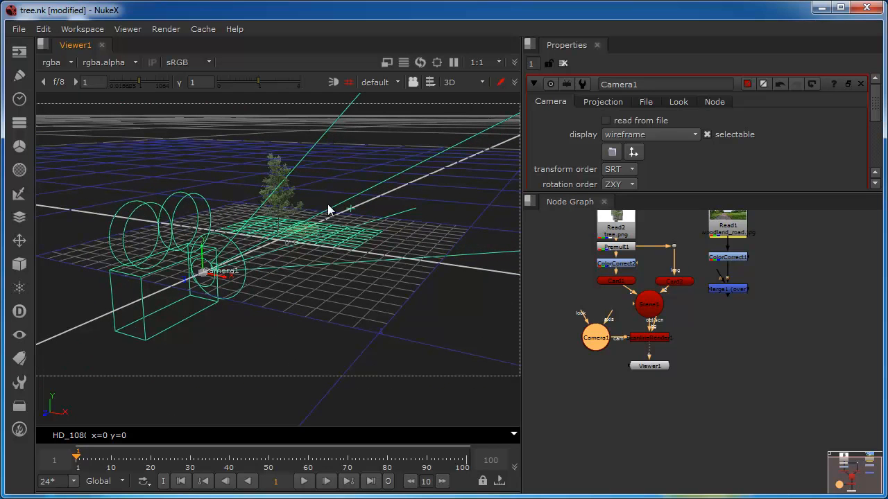
{"action": "mouse_move", "coordinate": [187, 250]}
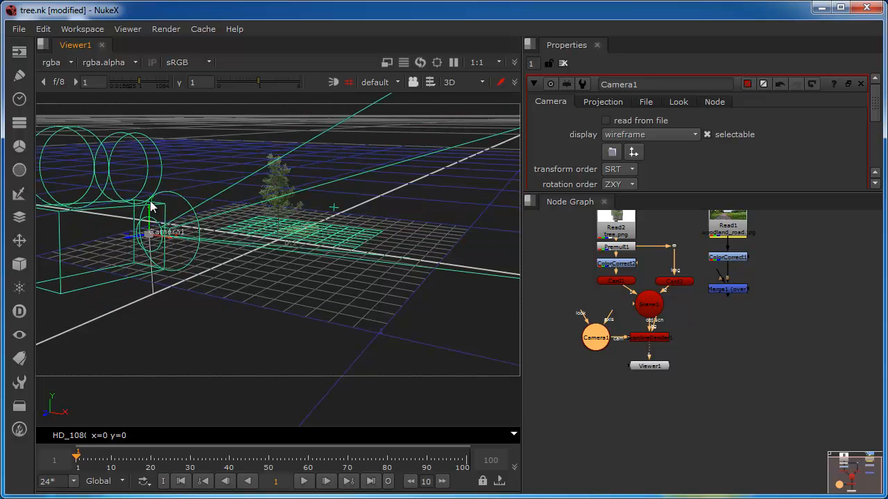
{"action": "left_click", "coordinate": [379, 81]}
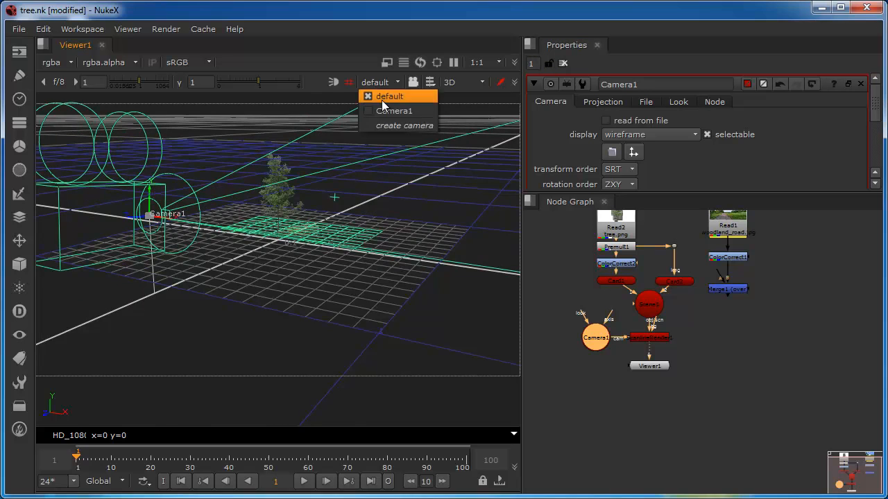
- Look through Camera1 and set its translate Z to 1.50376525 and Y to 0.5534272
{"action": "left_click", "coordinate": [393, 110]}
{"action": "type", "text": "-6"}
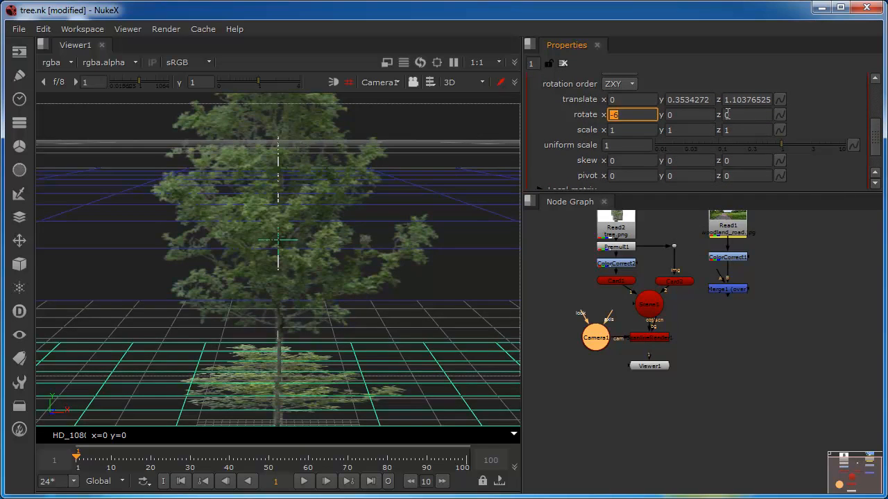
{"action": "left_click", "coordinate": [747, 99]}
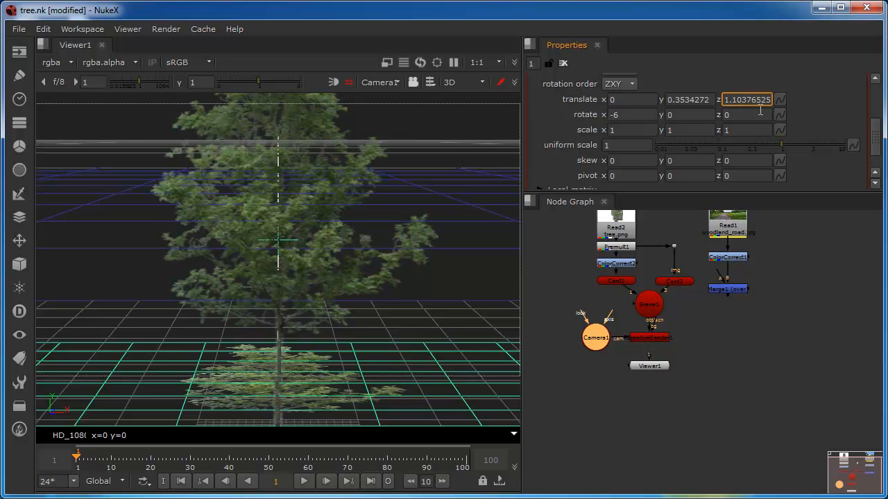
{"action": "type", "text": "1.50376525"}
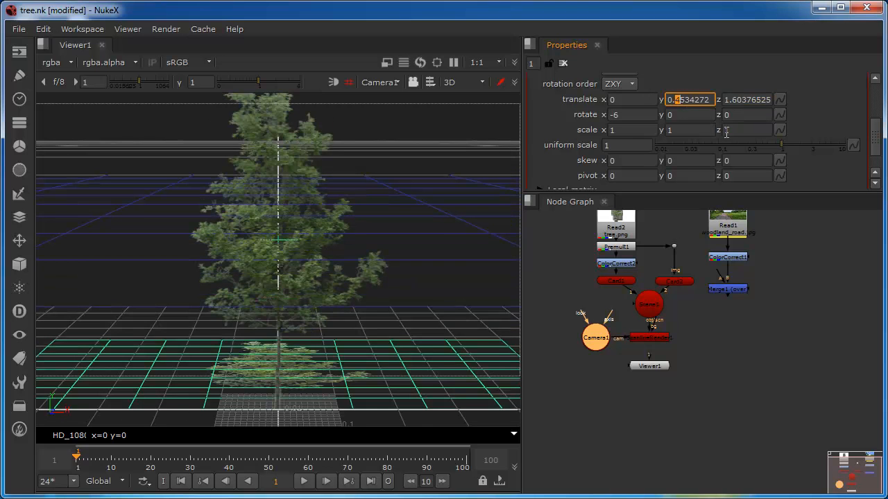
{"action": "type", "text": "0.5534272"}
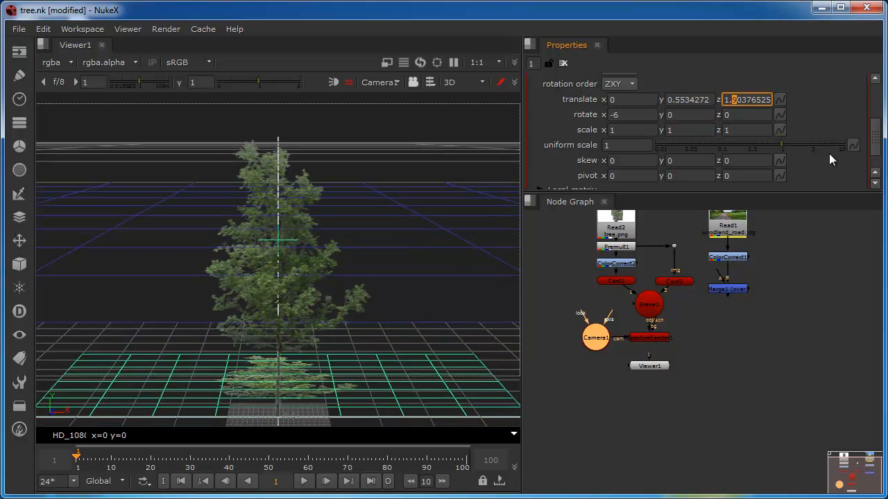
{"action": "mouse_move", "coordinate": [726, 117]}
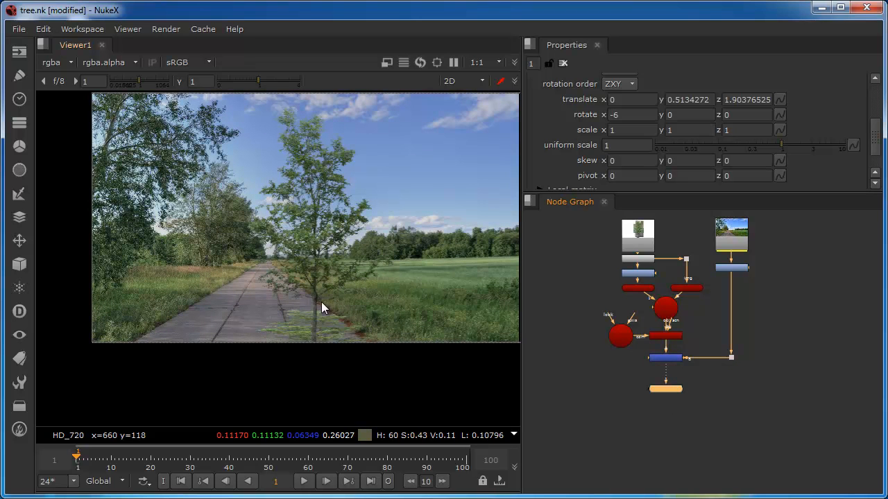
{"action": "mouse_move", "coordinate": [316, 344]}
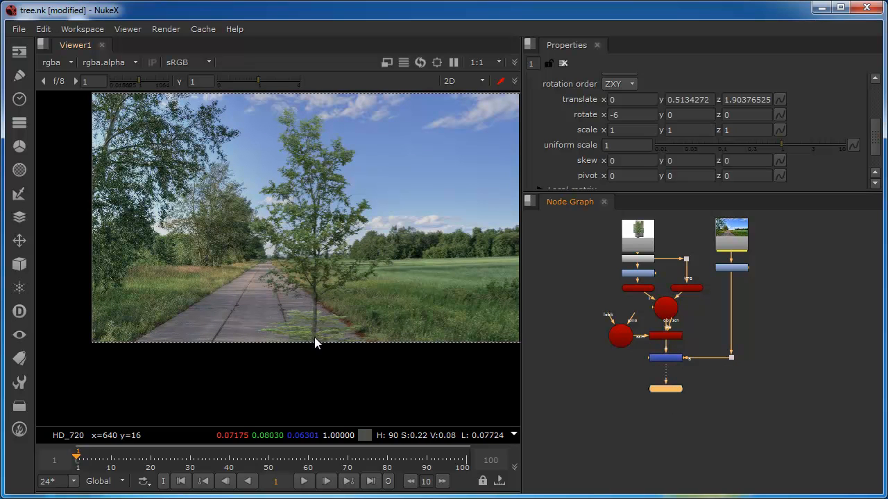
{"action": "mouse_move", "coordinate": [271, 311]}
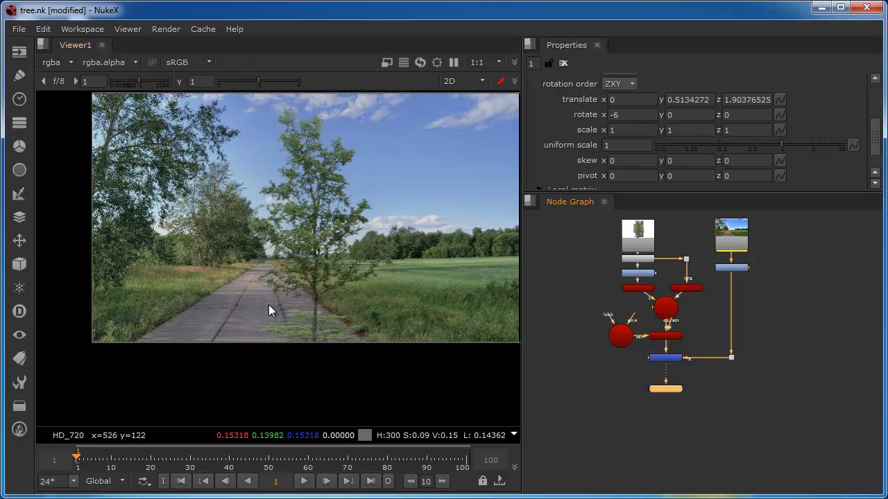
{"action": "mouse_move", "coordinate": [294, 323]}
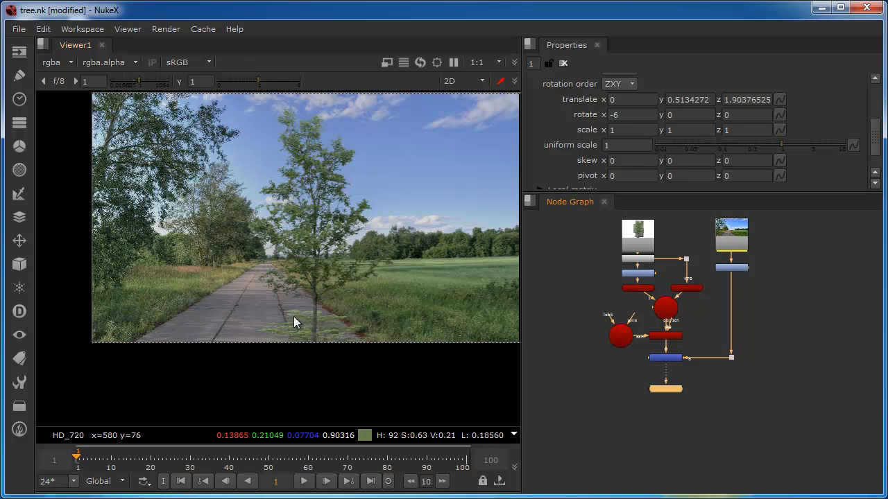
{"action": "mouse_move", "coordinate": [369, 328]}
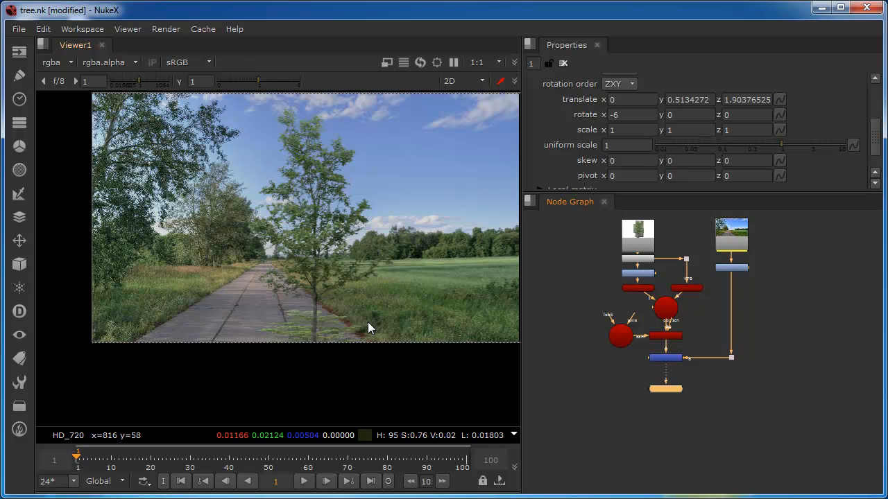
{"action": "mouse_move", "coordinate": [380, 306]}
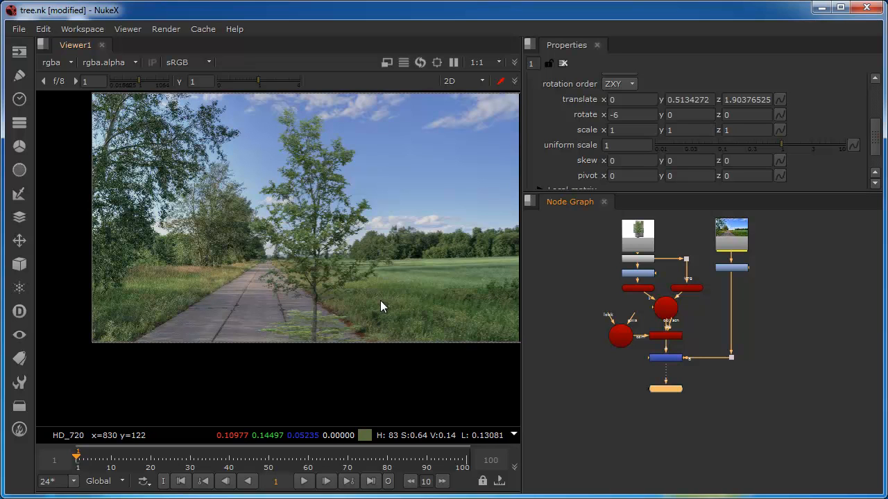
{"action": "mouse_move", "coordinate": [503, 205]}
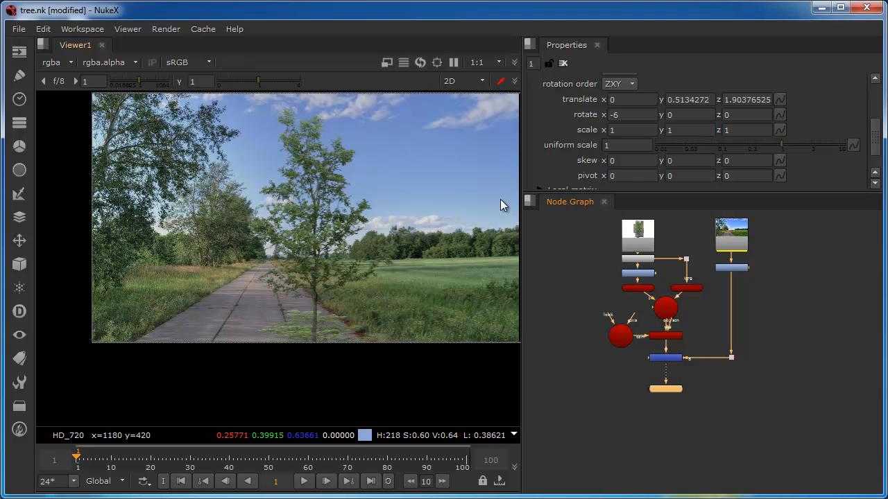
{"action": "mouse_move", "coordinate": [837, 430]}
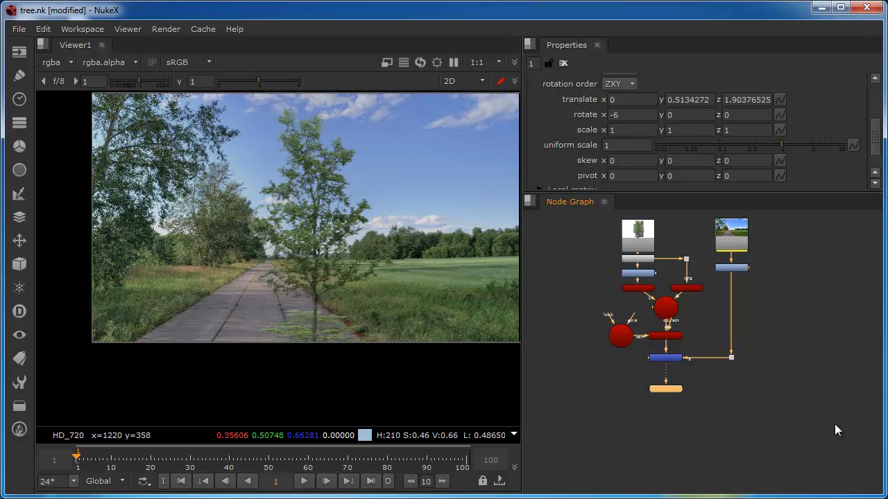
- Zoom the node graph in close enough to read the merged composite nodes
{"action": "left_click_drag", "start_coordinate": [572, 288], "coordinate": [835, 426]}
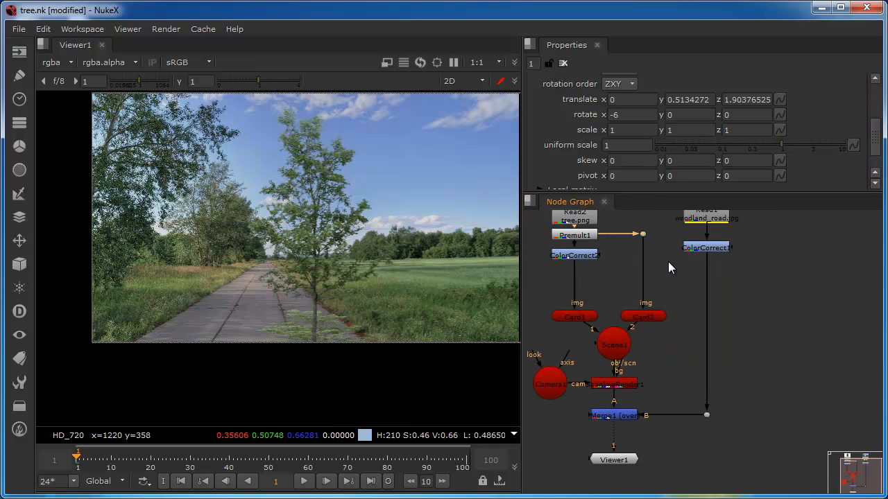
{"action": "left_click", "coordinate": [641, 248]}
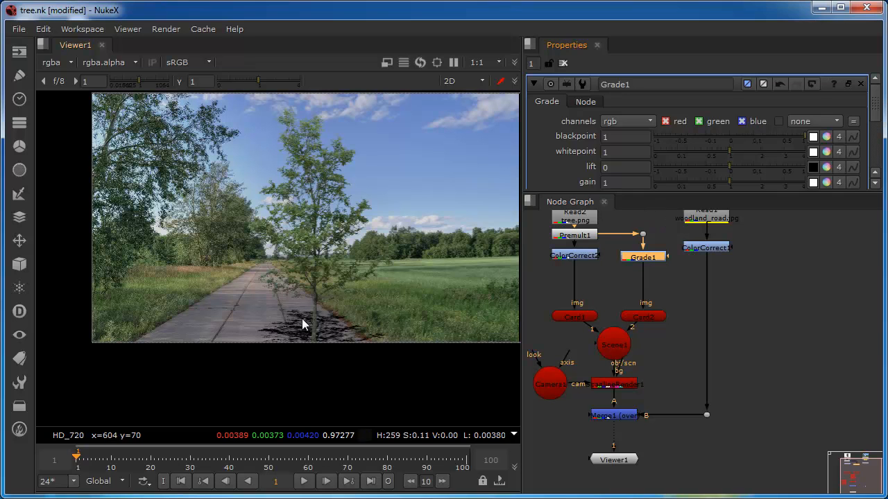
{"action": "mouse_move", "coordinate": [180, 308]}
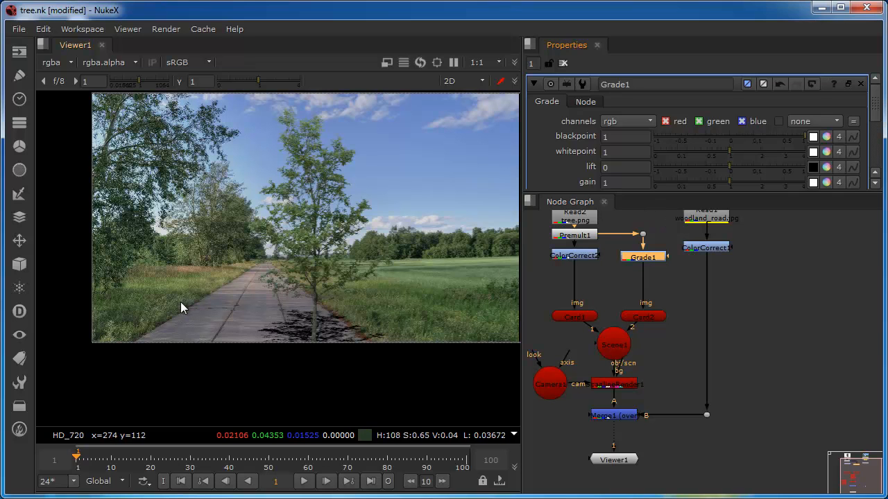
{"action": "mouse_move", "coordinate": [388, 274]}
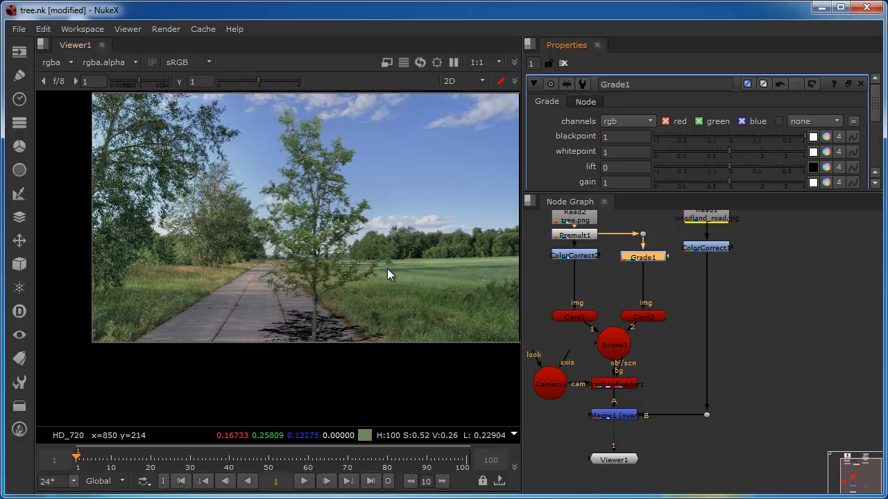
{"action": "mouse_move", "coordinate": [364, 300]}
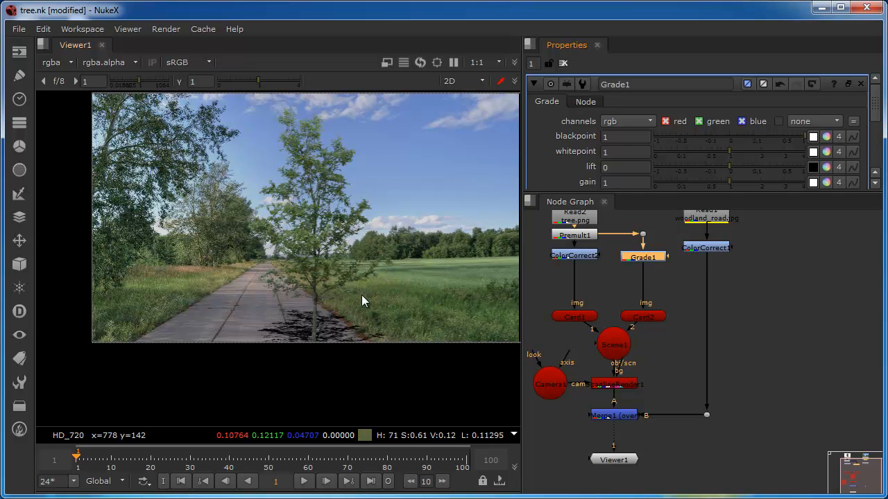
{"action": "mouse_move", "coordinate": [329, 349]}
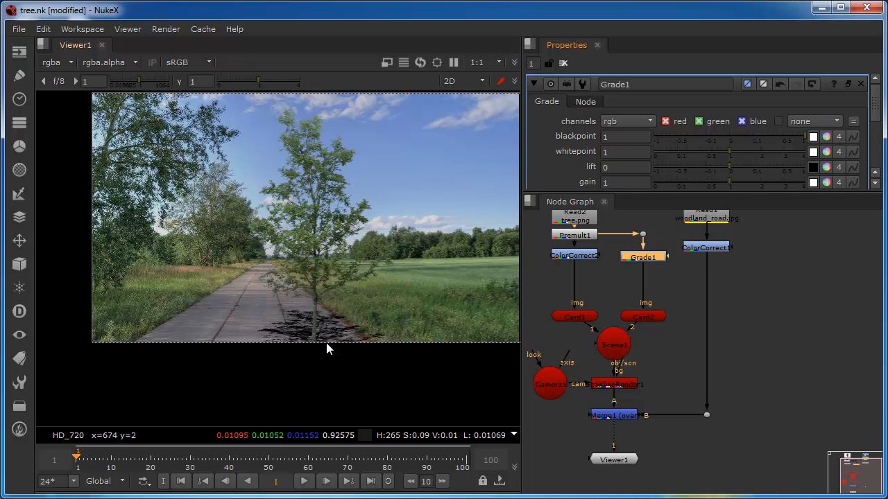
{"action": "mouse_move", "coordinate": [408, 286]}
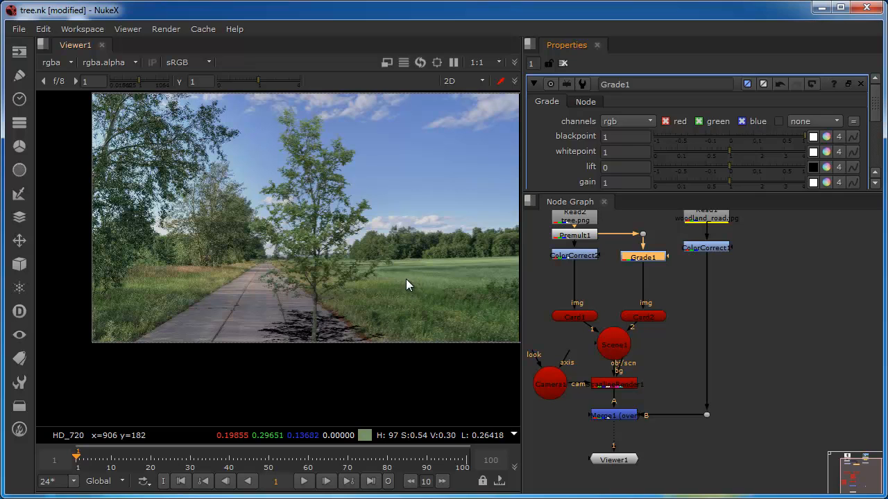
{"action": "mouse_move", "coordinate": [477, 295]}
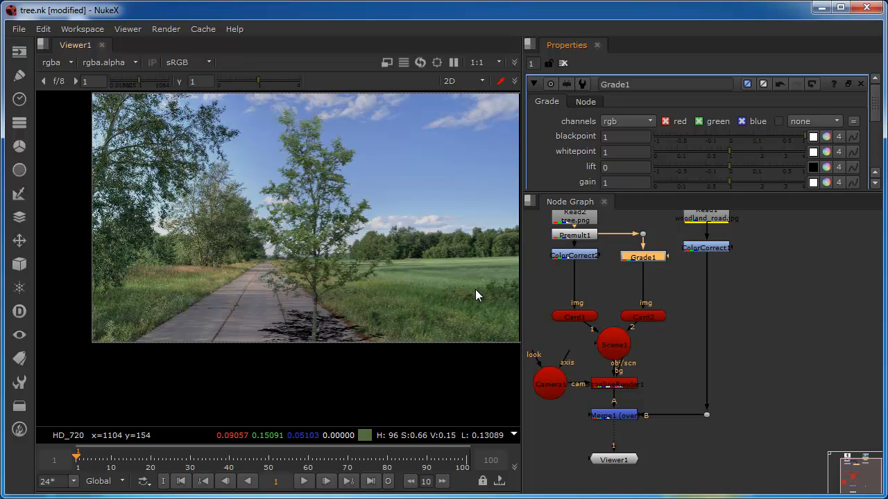
{"action": "mouse_move", "coordinate": [638, 262]}
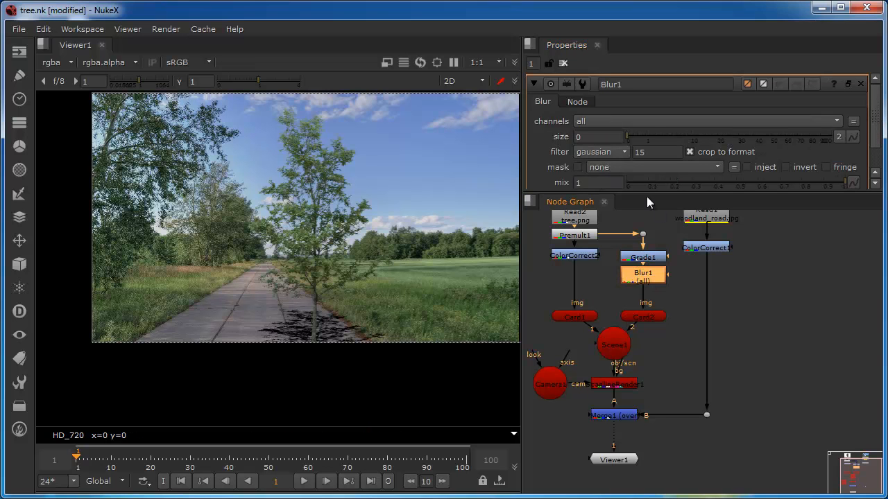
- Drag Blur1's size slider up to 44 to soften the shadow
{"action": "left_click_drag", "start_coordinate": [628, 137], "coordinate": [736, 136]}
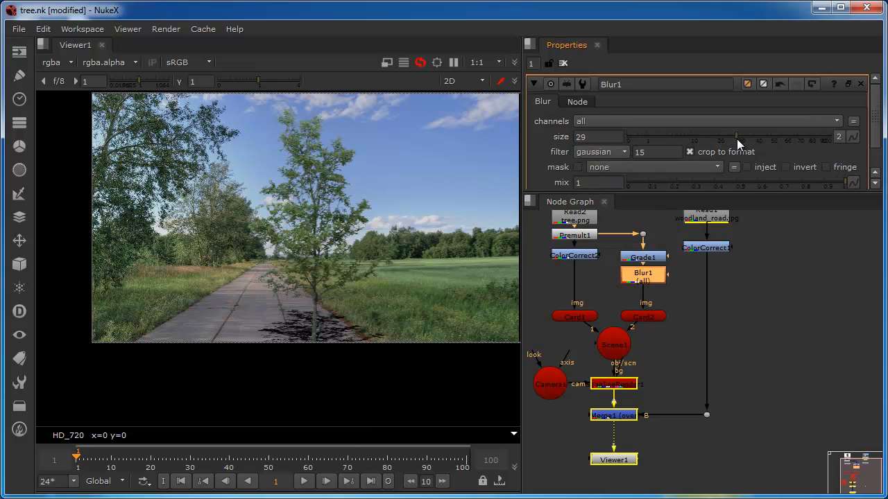
{"action": "left_click_drag", "start_coordinate": [735, 142], "coordinate": [752, 142]}
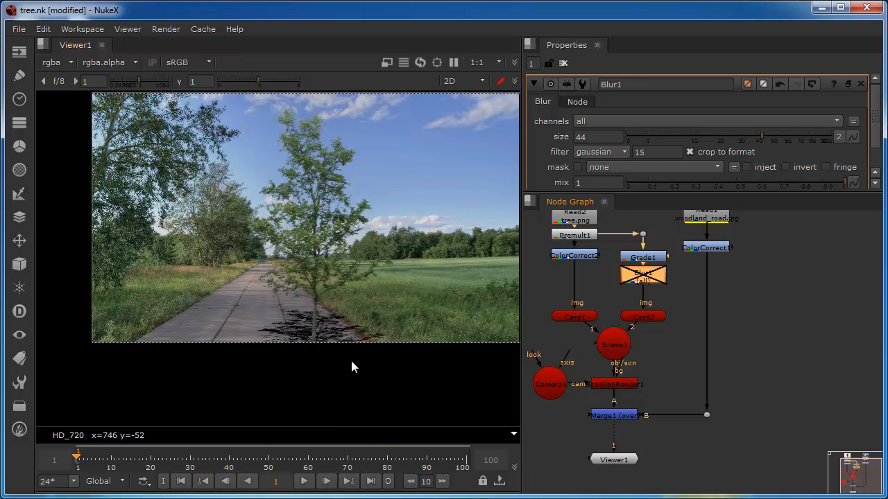
{"action": "mouse_move", "coordinate": [291, 354]}
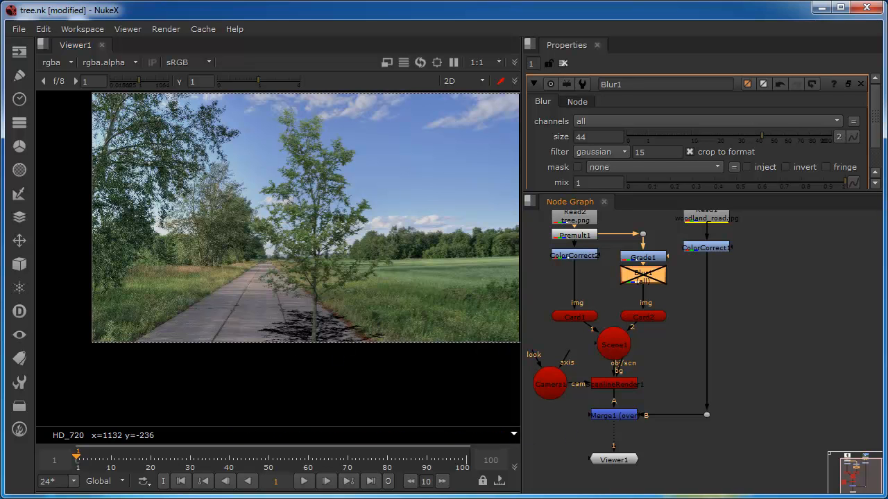
{"action": "mouse_move", "coordinate": [409, 242]}
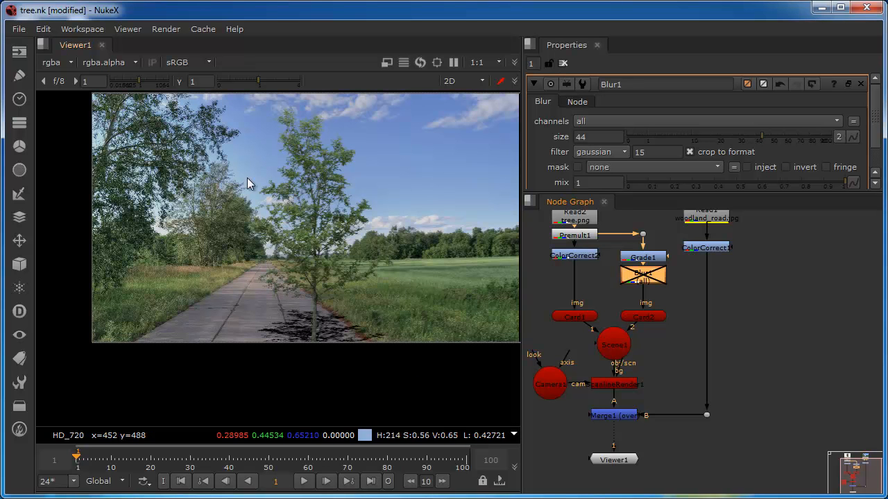
{"action": "mouse_move", "coordinate": [463, 379]}
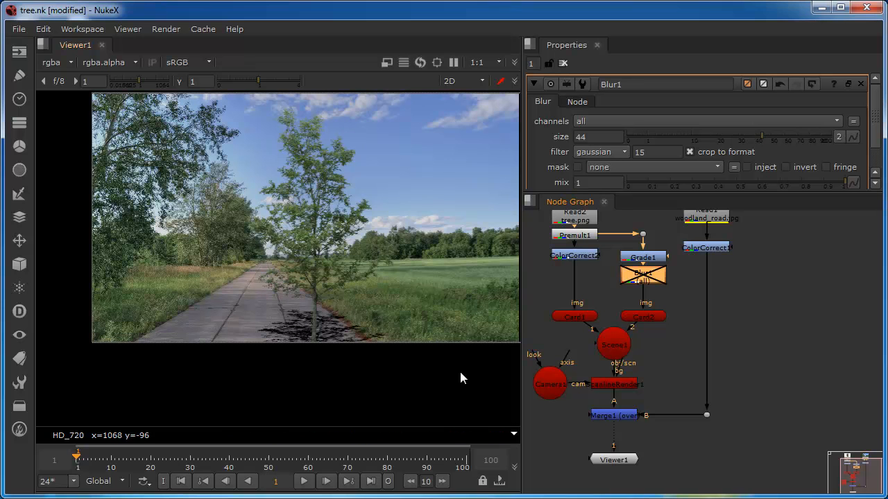
{"action": "mouse_move", "coordinate": [337, 278]}
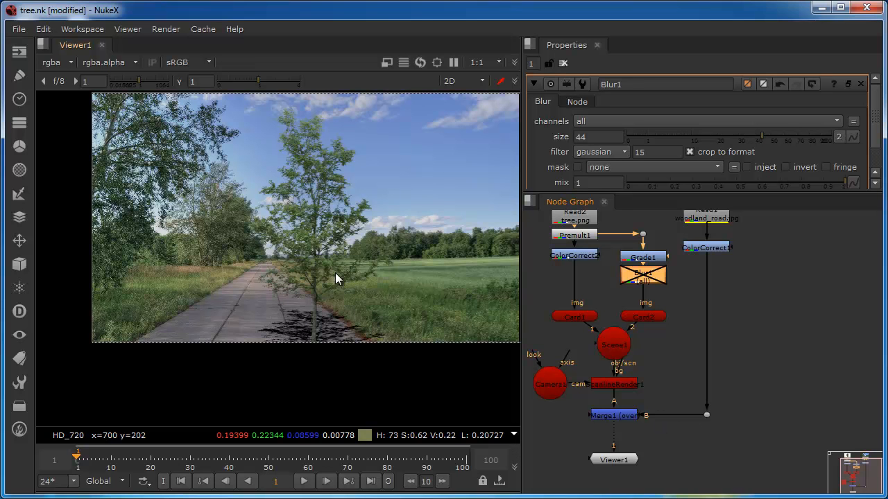
{"action": "mouse_move", "coordinate": [242, 291]}
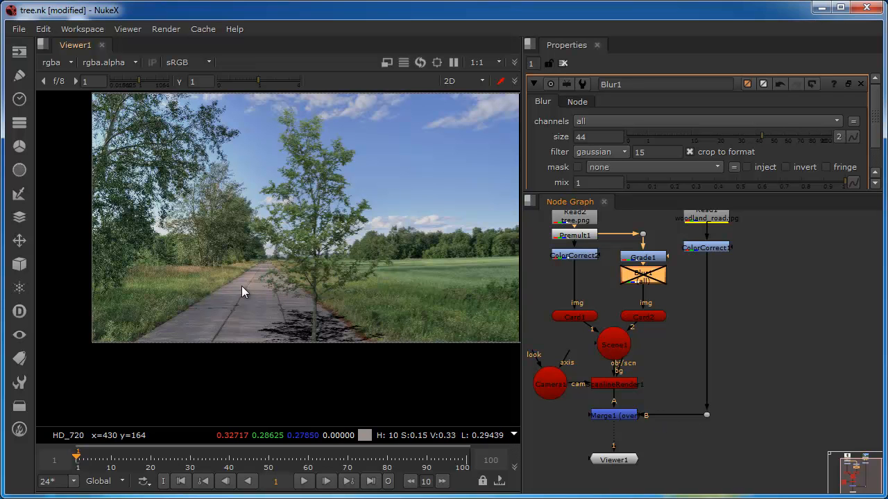
{"action": "mouse_move", "coordinate": [746, 462]}
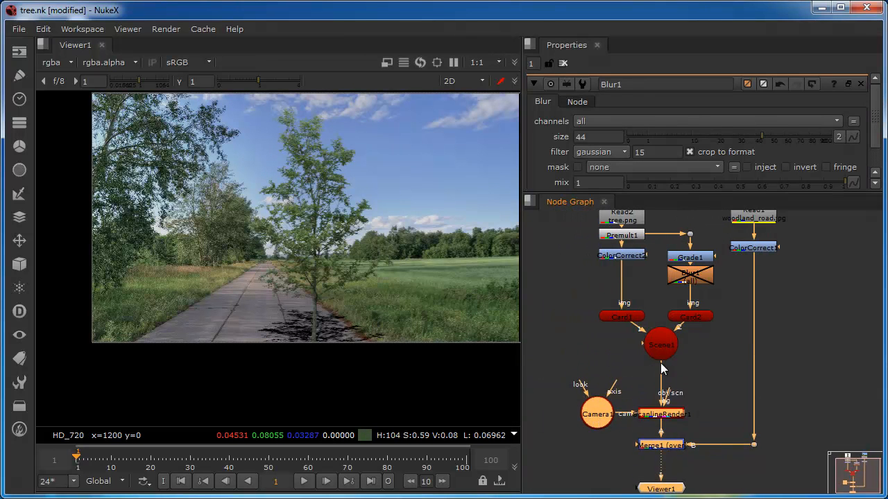
- Search 'tran' and add TransformGeo1 after Scene1
{"action": "type", "text": "y"}
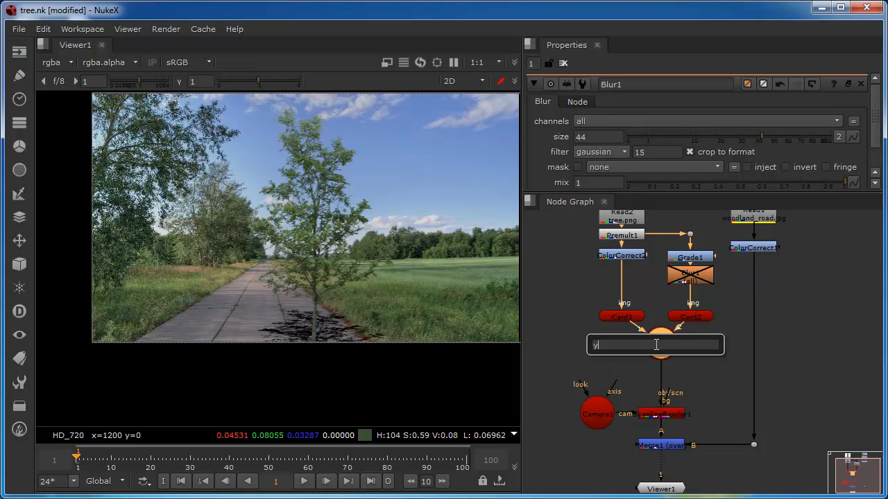
{"action": "type", "text": "ran"}
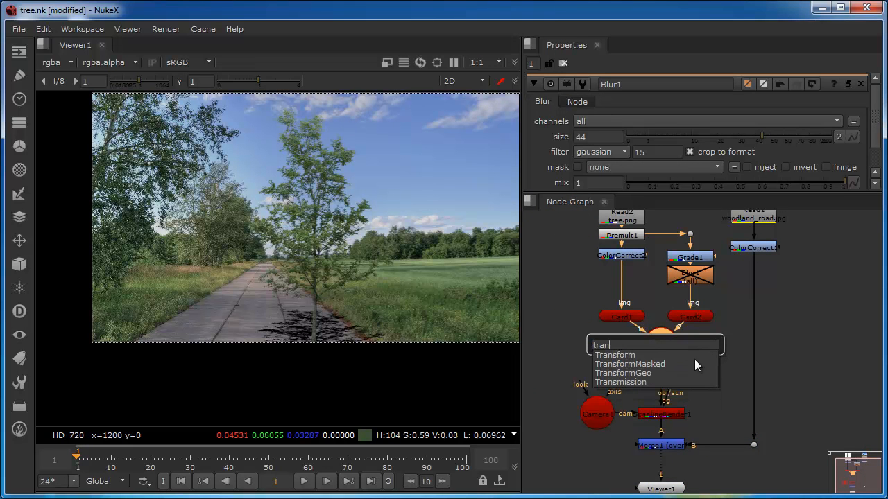
{"action": "left_click", "coordinate": [622, 373]}
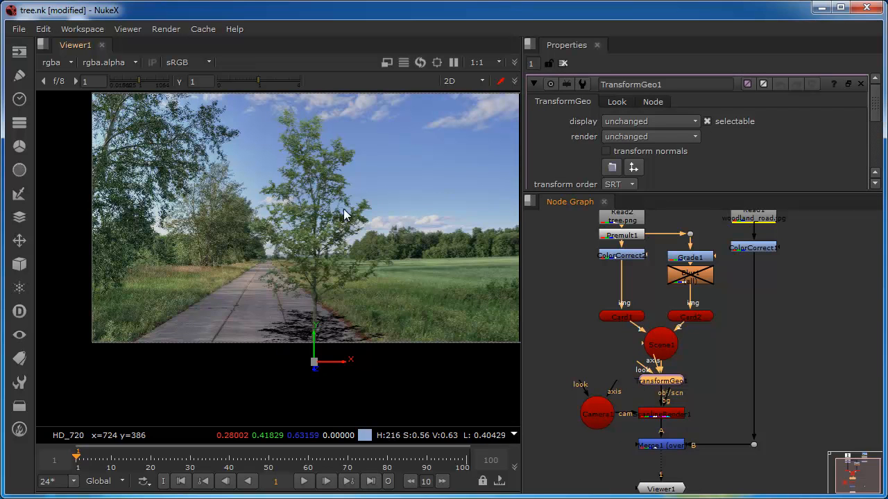
{"action": "mouse_move", "coordinate": [321, 186]}
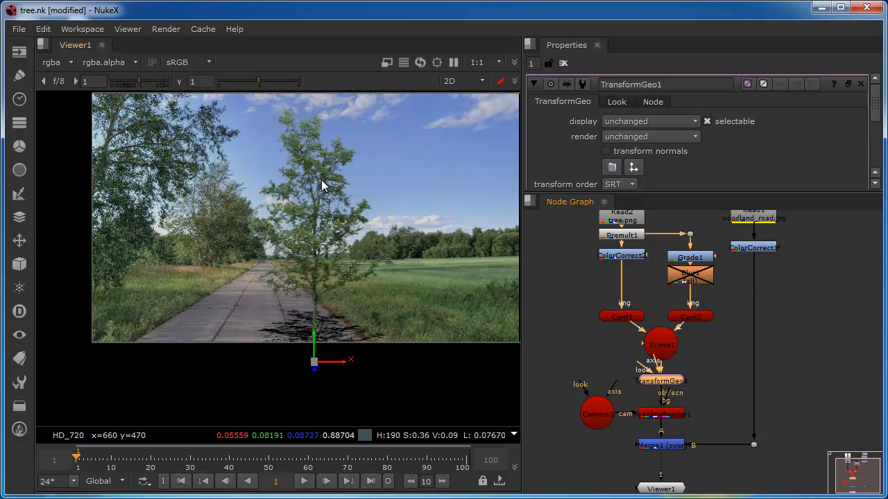
{"action": "mouse_move", "coordinate": [293, 285]}
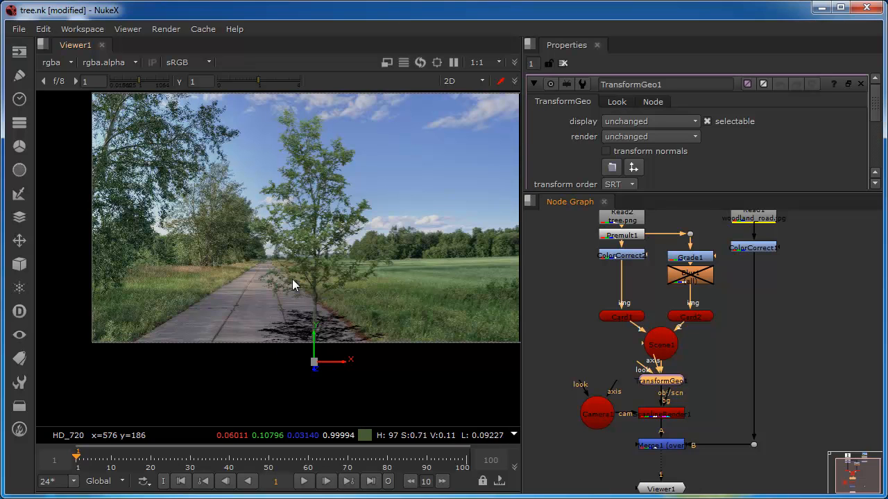
{"action": "mouse_move", "coordinate": [369, 339]}
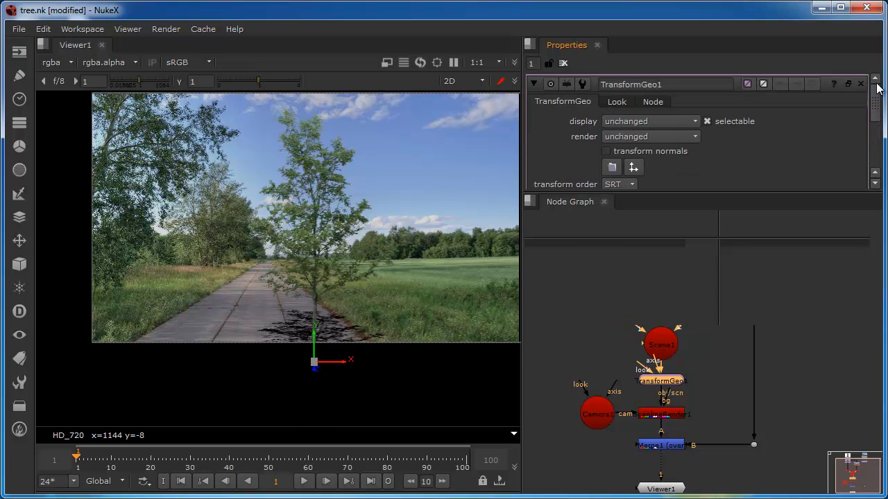
- Set TransformGeo1's translate to about x 0.01 and z -1.0
{"action": "scroll", "scroll_direction": "down", "scroll_amount": 3}
{"action": "type", "text": "0.1"}
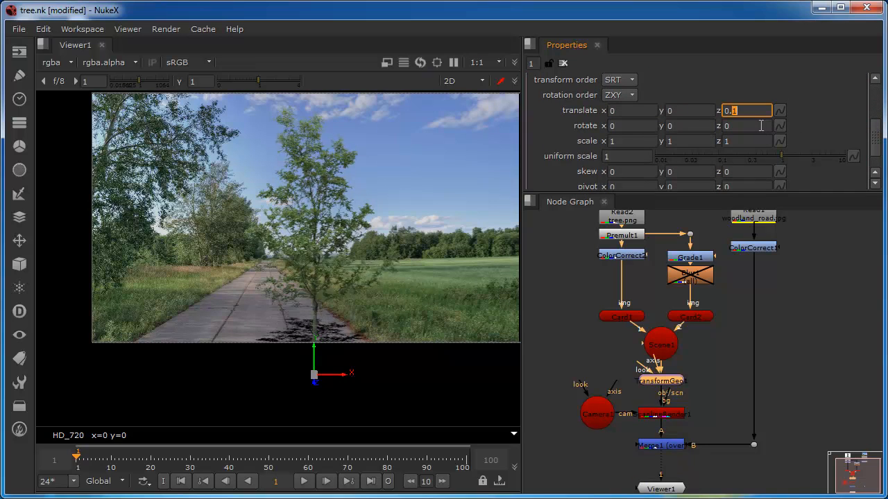
{"action": "type", "text": "-0.3"}
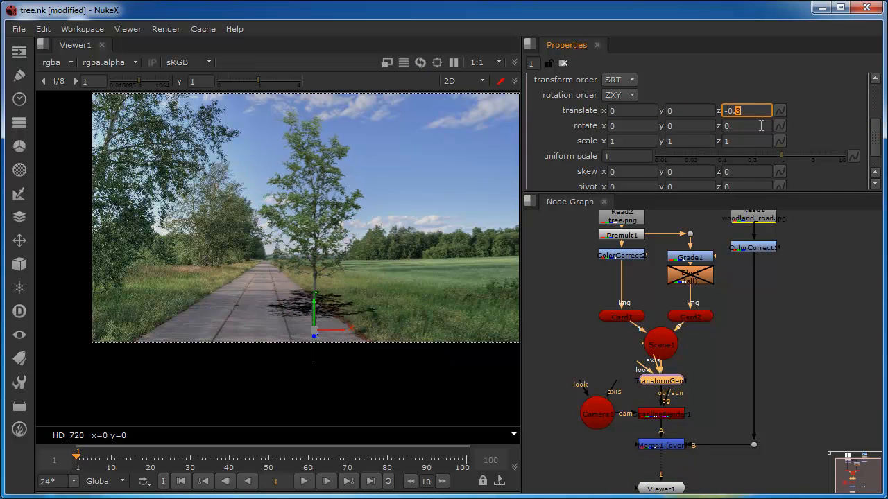
{"action": "mouse_move", "coordinate": [312, 284]}
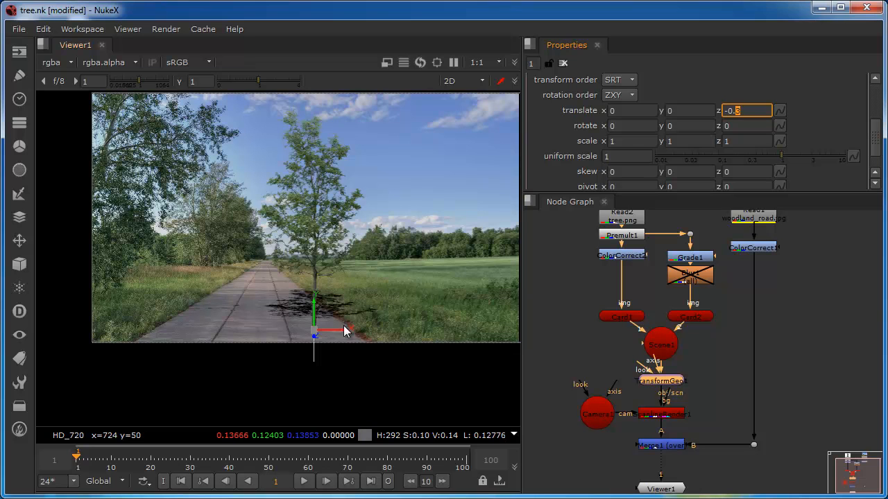
{"action": "mouse_move", "coordinate": [426, 316]}
{"action": "type", "text": "-0.6"}
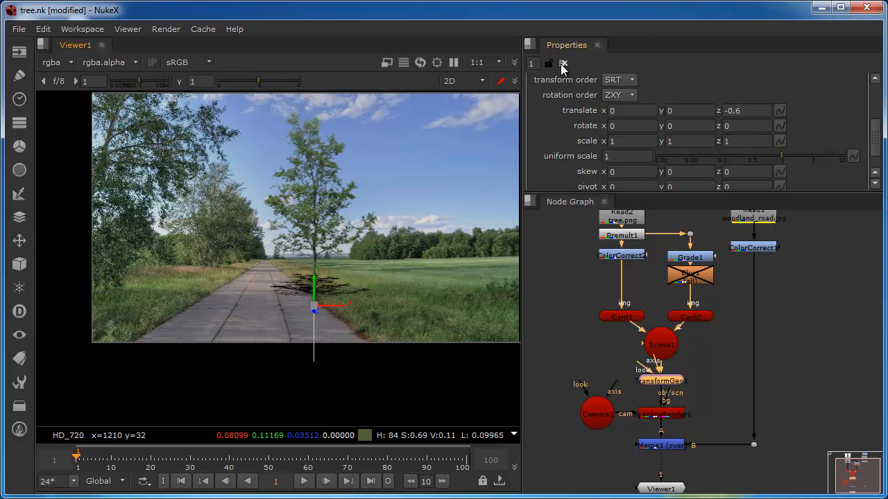
{"action": "left_click", "coordinate": [563, 63]}
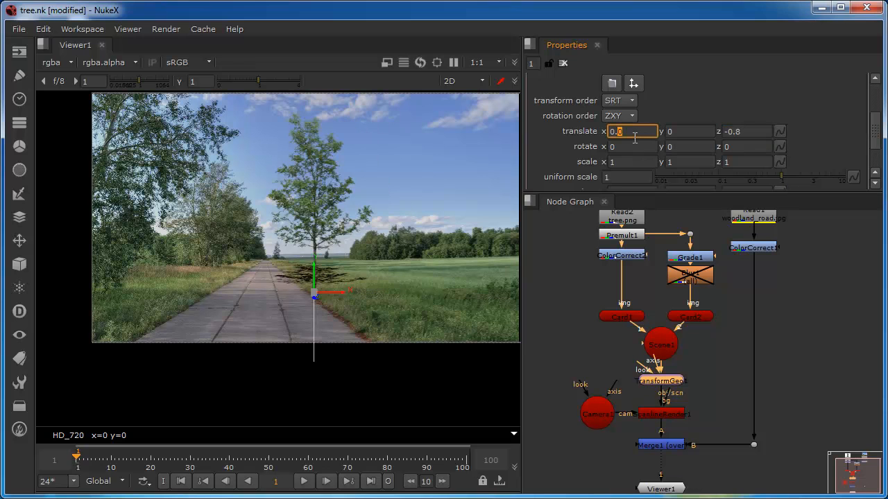
{"action": "type", "text": "0.04"}
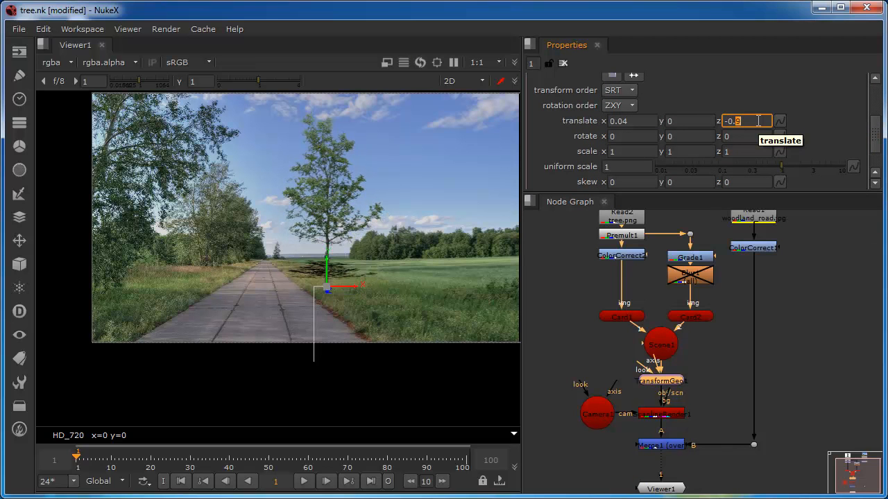
{"action": "type", "text": "-1.1"}
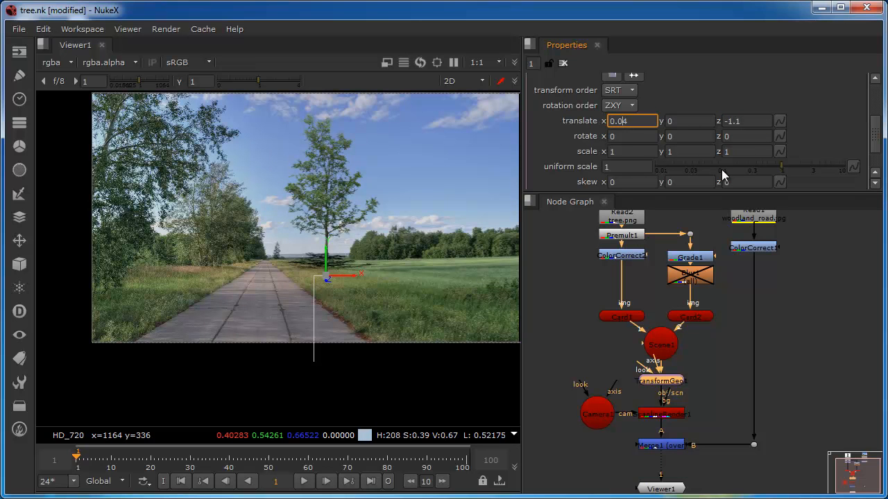
{"action": "type", "text": "0.01"}
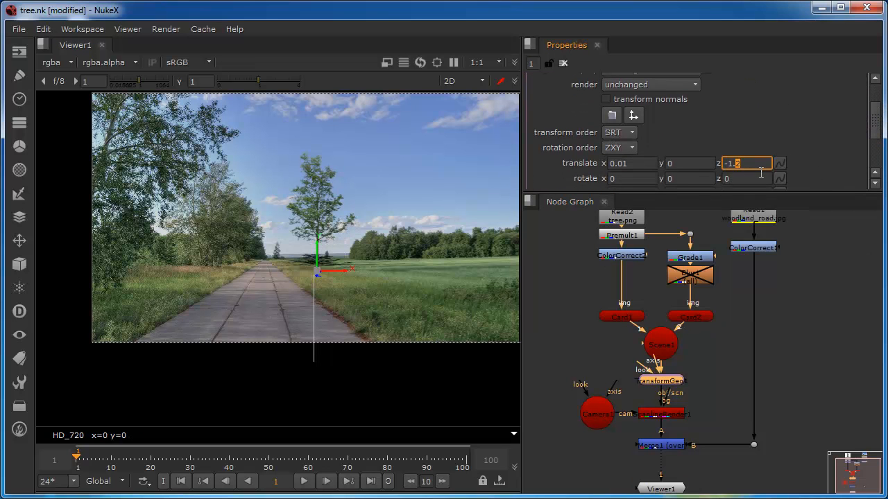
{"action": "type", "text": "-.9"}
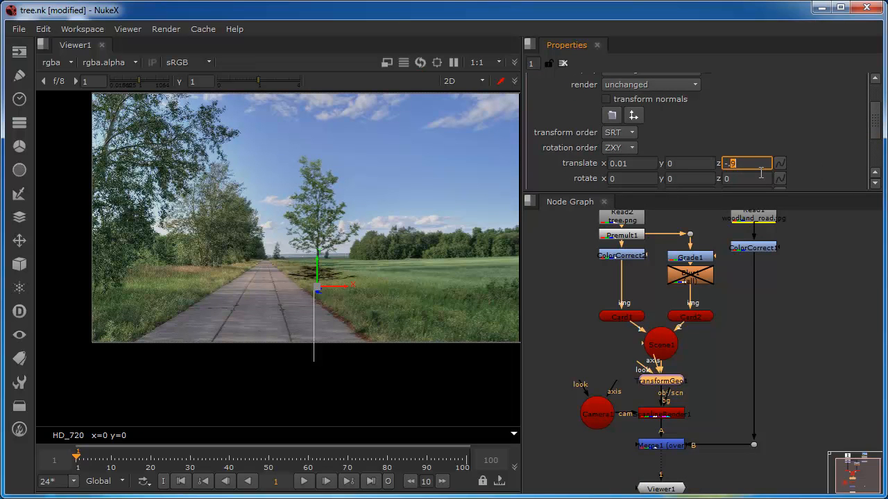
{"action": "type", "text": "-1.0"}
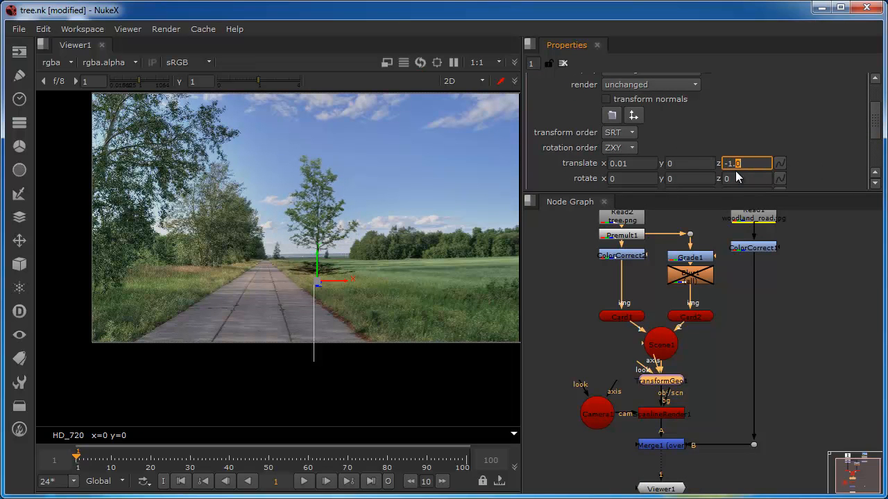
{"action": "mouse_move", "coordinate": [308, 288]}
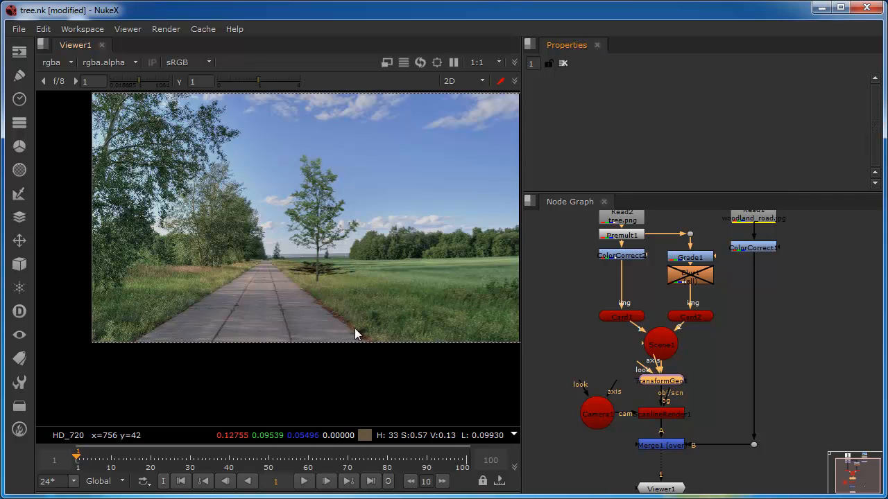
{"action": "mouse_move", "coordinate": [315, 233]}
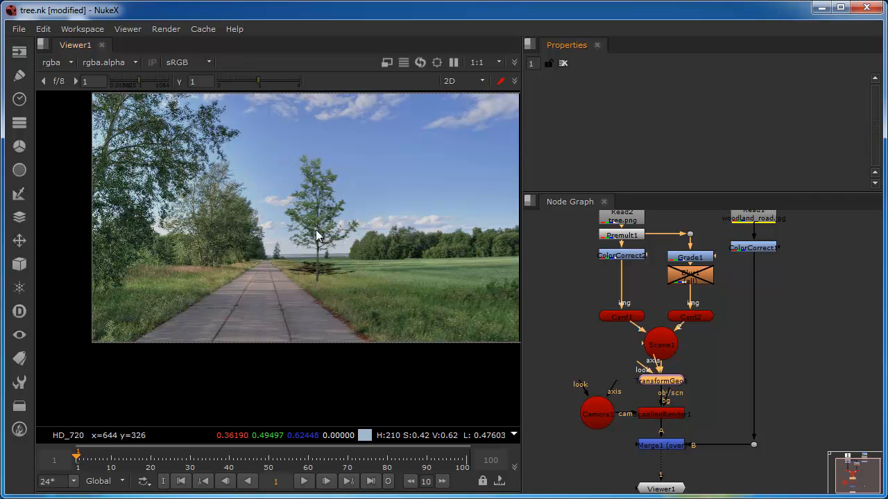
{"action": "mouse_move", "coordinate": [165, 231]}
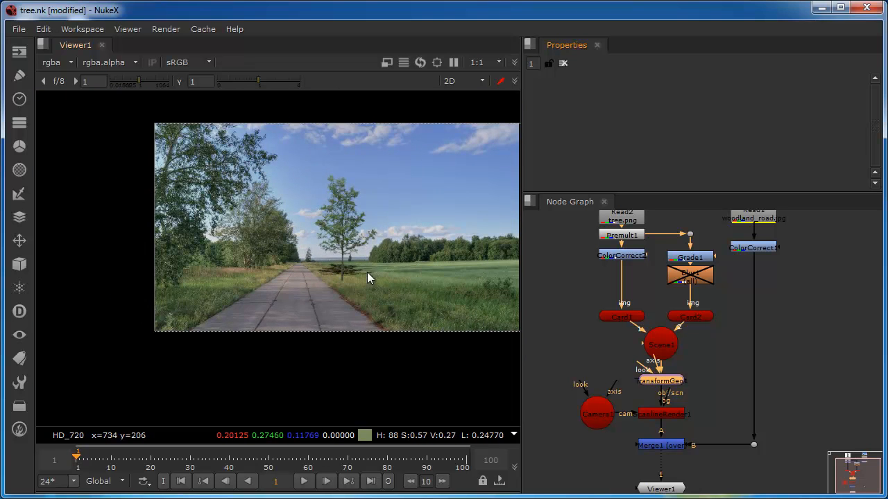
{"action": "mouse_move", "coordinate": [350, 271]}
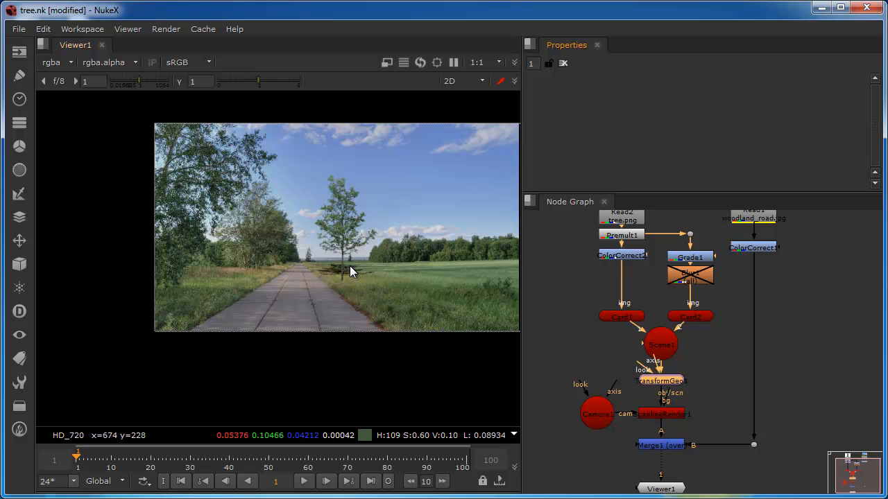
{"action": "mouse_move", "coordinate": [350, 271]}
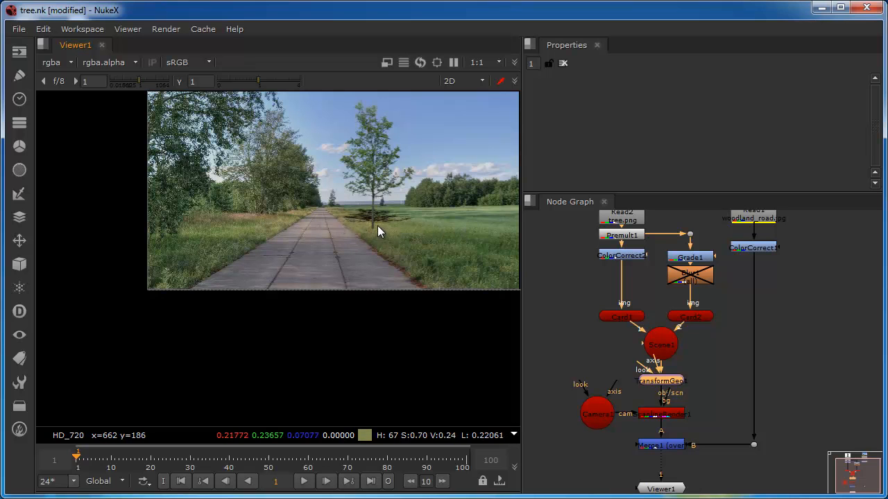
{"action": "mouse_move", "coordinate": [467, 238]}
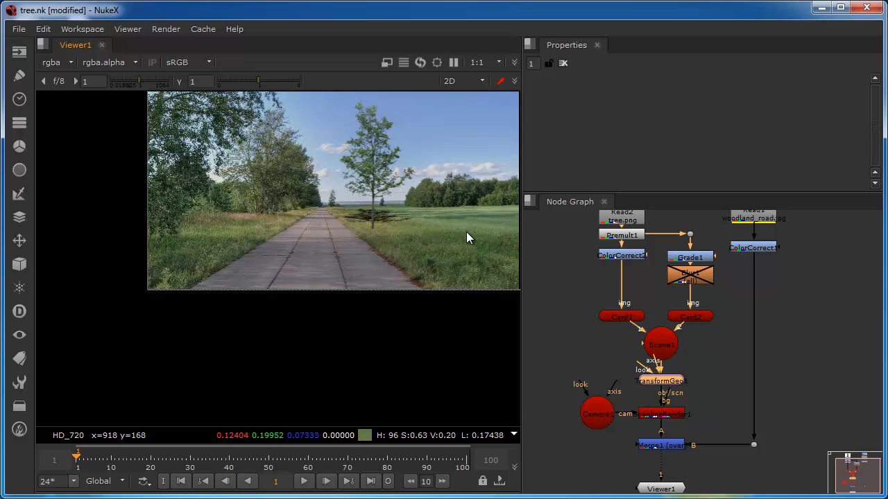
{"action": "mouse_move", "coordinate": [673, 424]}
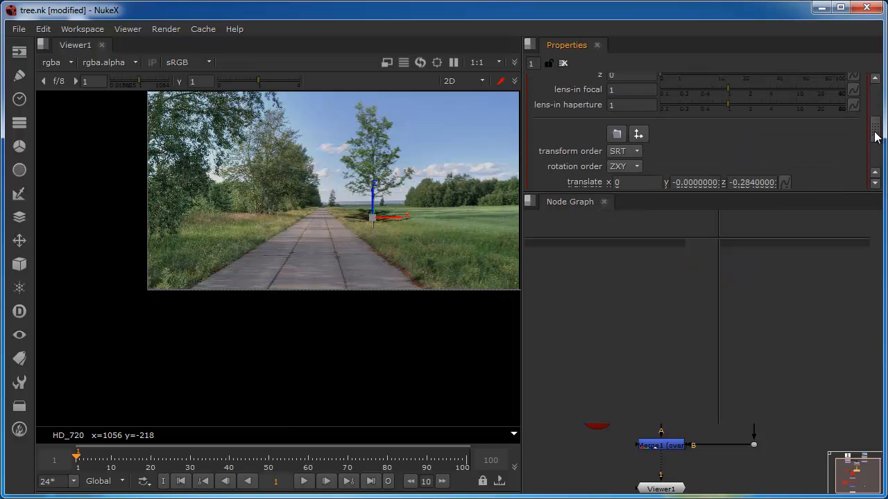
- Set the shadow card's horizontal skew to about -80
{"action": "scroll", "scroll_direction": "down", "scroll_amount": 3}
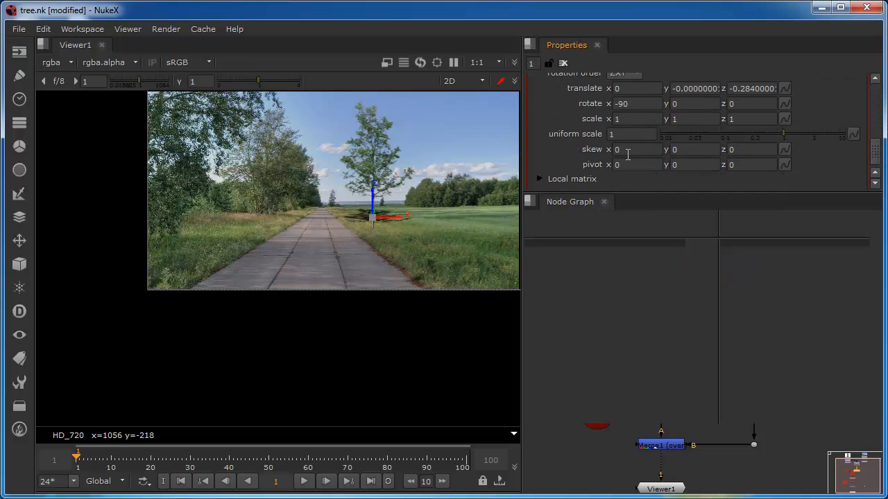
{"action": "left_click", "coordinate": [636, 149]}
{"action": "type", "text": "-32"}
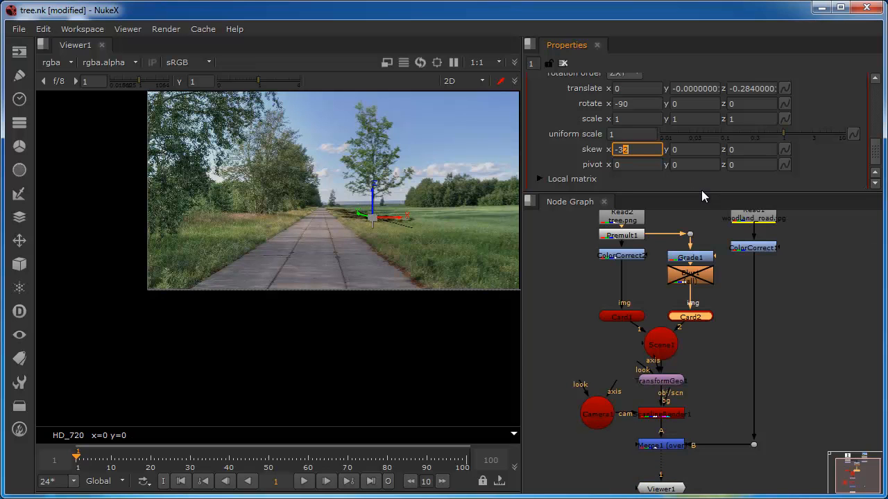
{"action": "type", "text": "-7"}
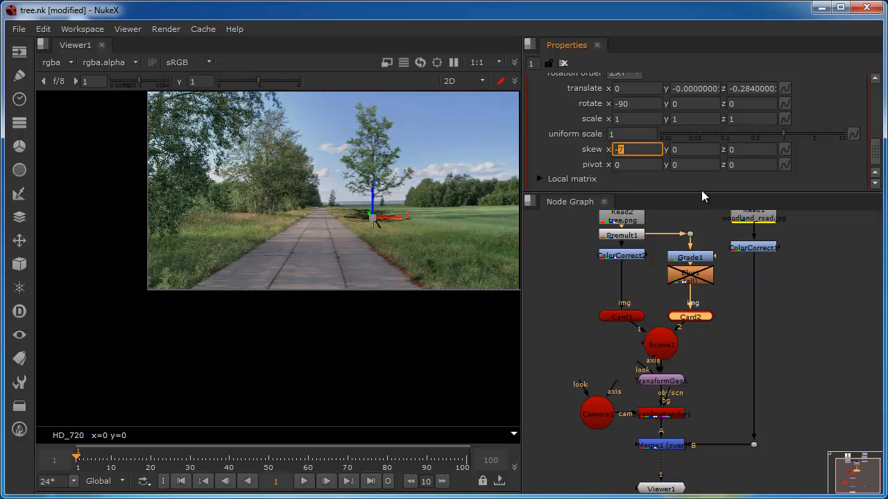
{"action": "type", "text": "-18"}
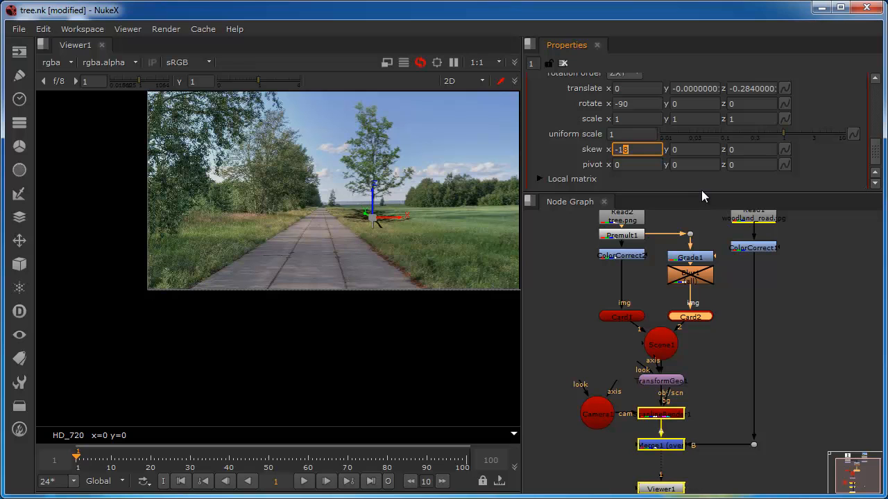
{"action": "type", "text": "-76"}
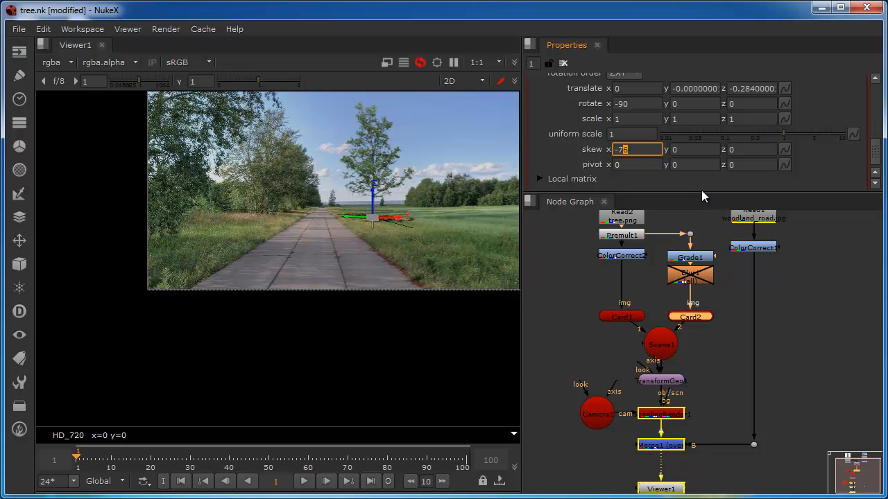
{"action": "type", "text": "-121"}
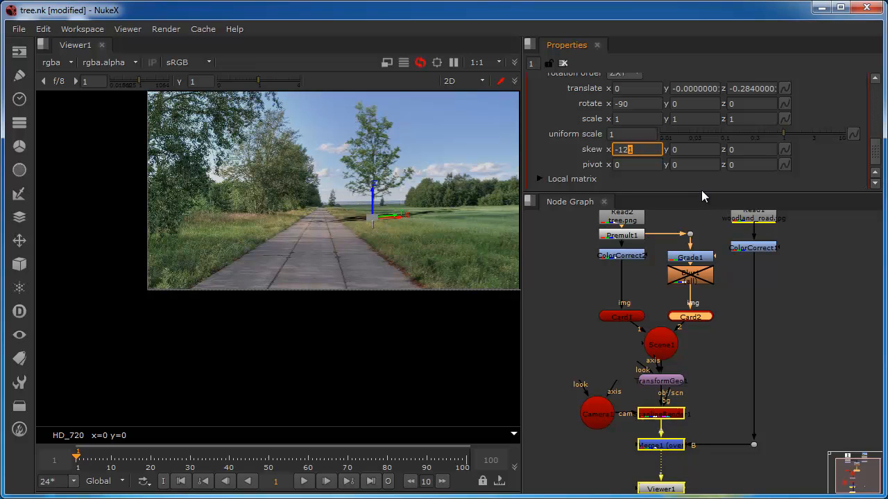
{"action": "type", "text": "-167"}
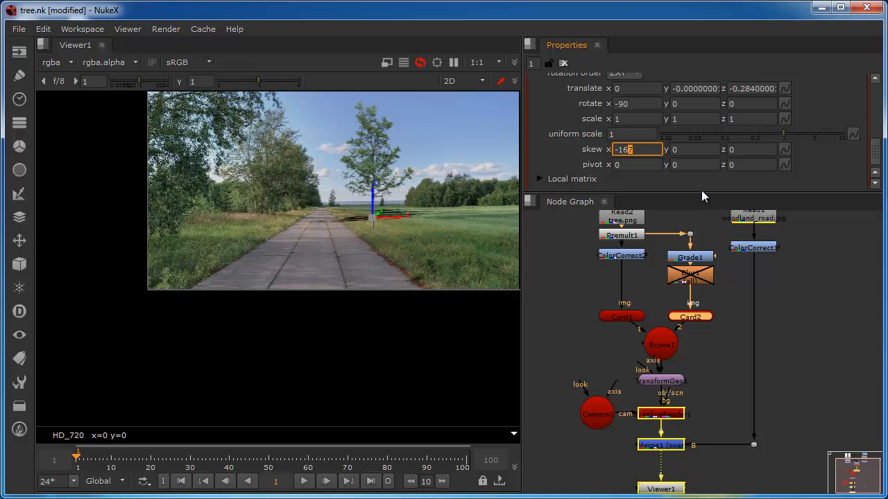
{"action": "type", "text": "-182"}
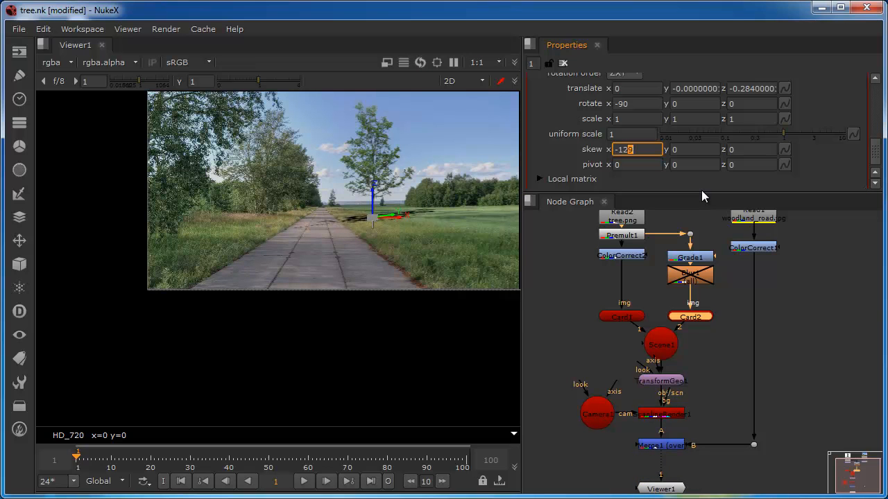
{"action": "type", "text": "-108"}
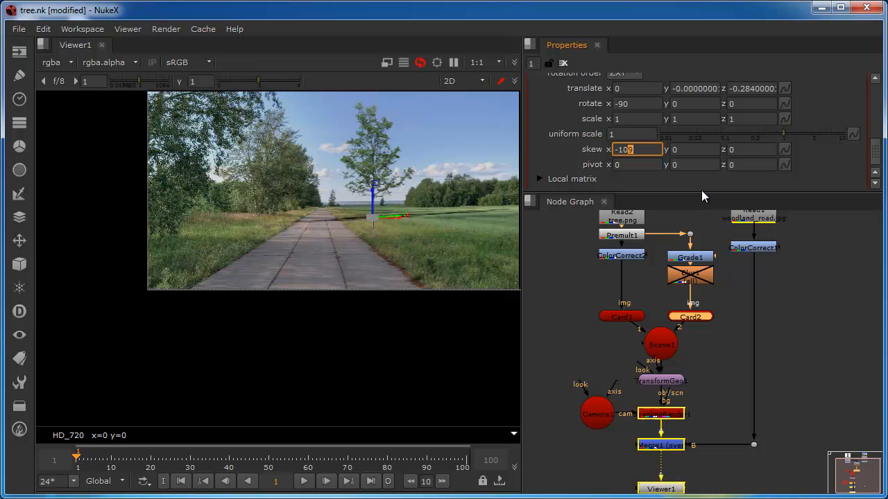
{"action": "type", "text": "-96"}
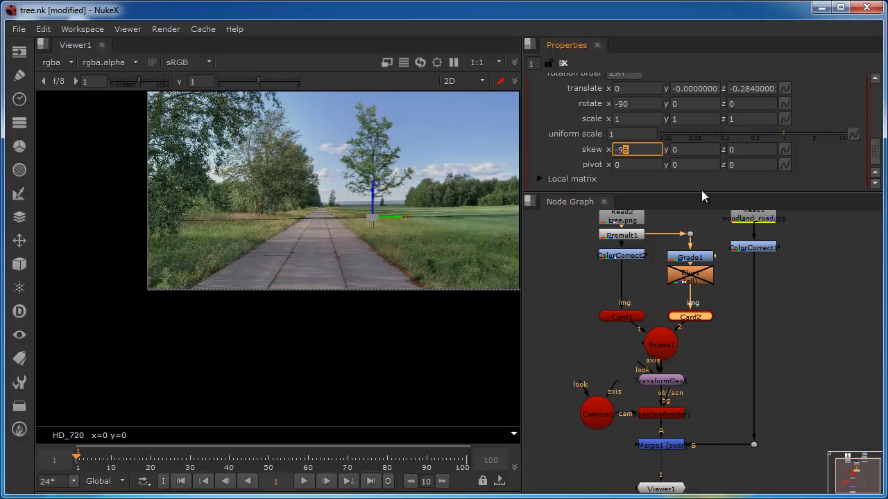
{"action": "type", "text": "-88"}
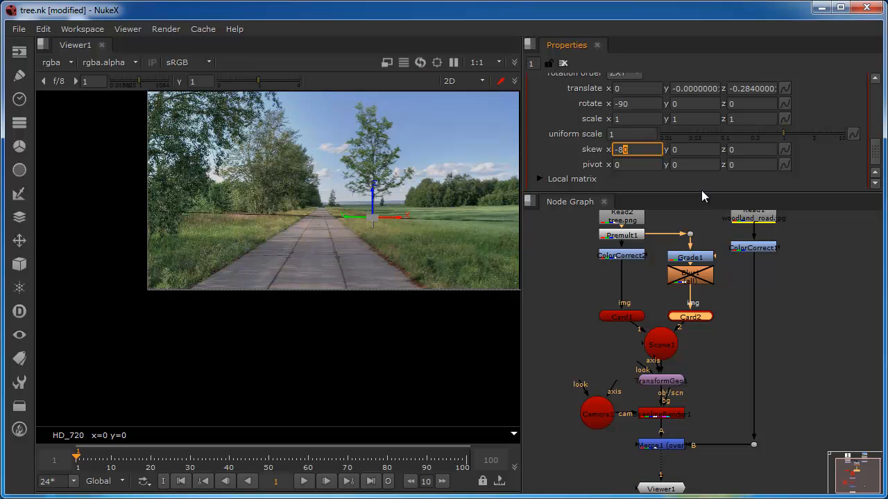
- Set the shadow card's y scale to 0.3 and y skew to 24
{"action": "left_click", "coordinate": [694, 118]}
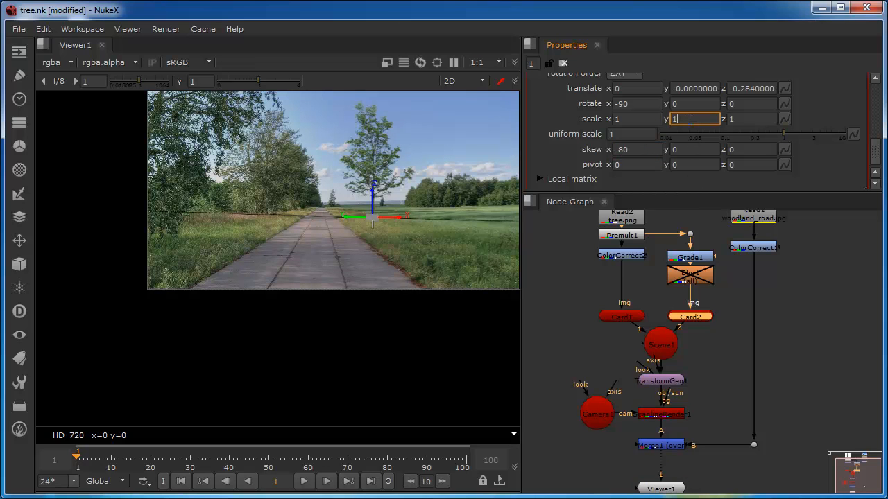
{"action": "type", "text": "5"}
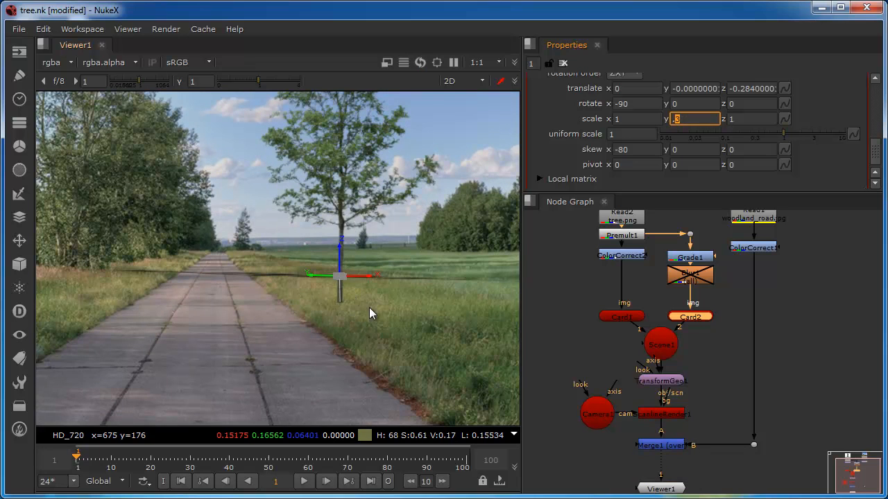
{"action": "mouse_move", "coordinate": [369, 281]}
{"action": "type", "text": "0.3"}
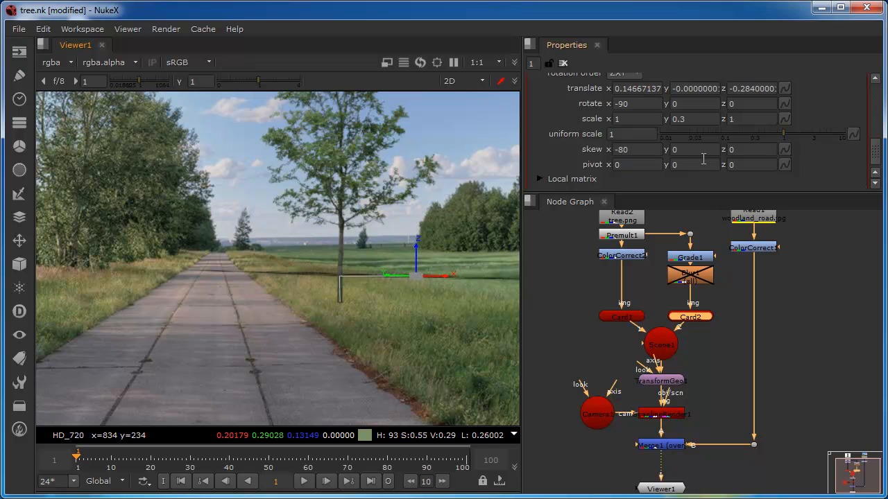
{"action": "left_click", "coordinate": [693, 149]}
{"action": "type", "text": "5"}
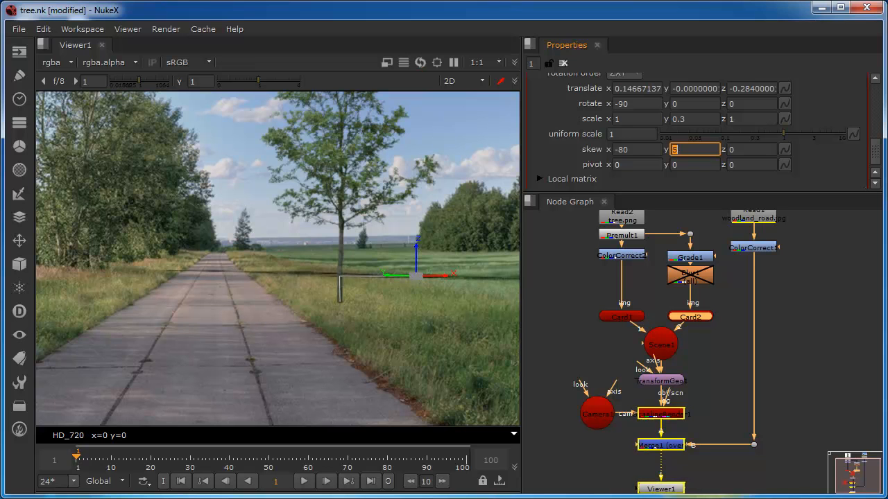
{"action": "type", "text": "14"}
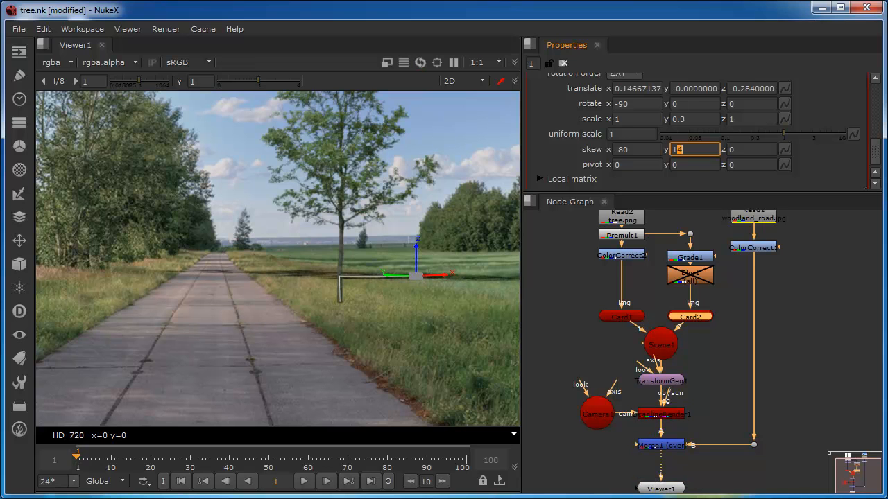
{"action": "type", "text": "2"}
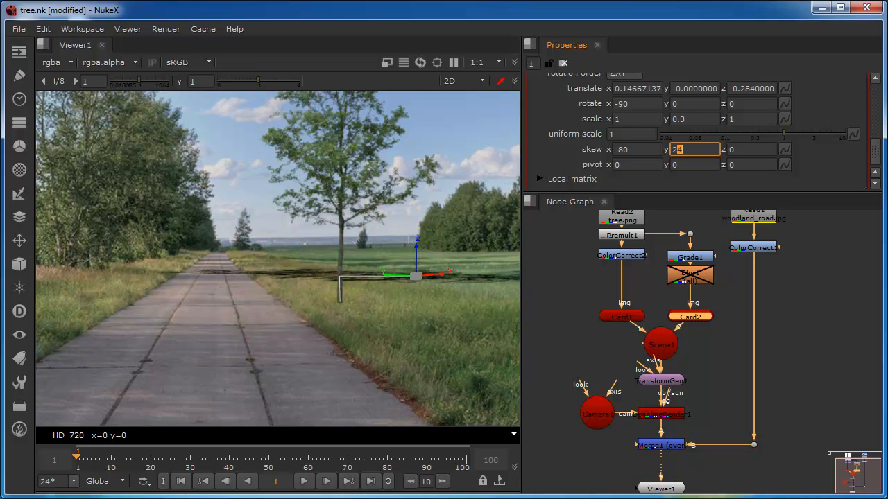
{"action": "mouse_move", "coordinate": [387, 281]}
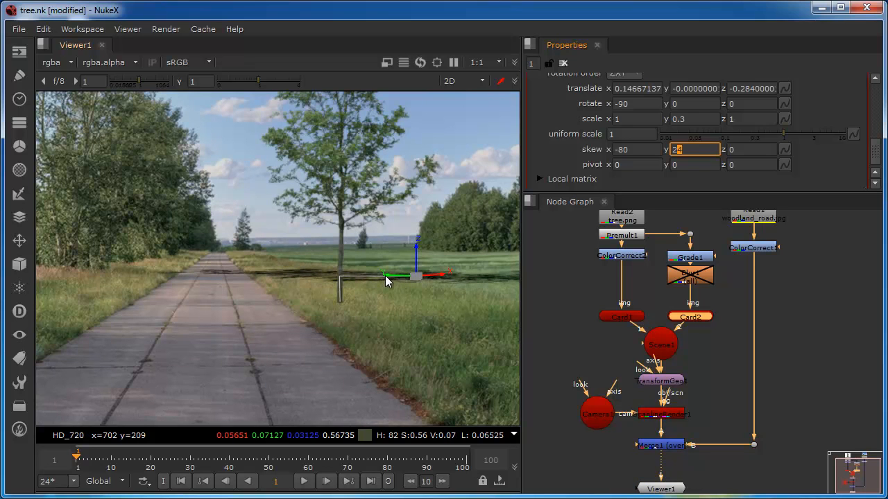
{"action": "mouse_move", "coordinate": [393, 286]}
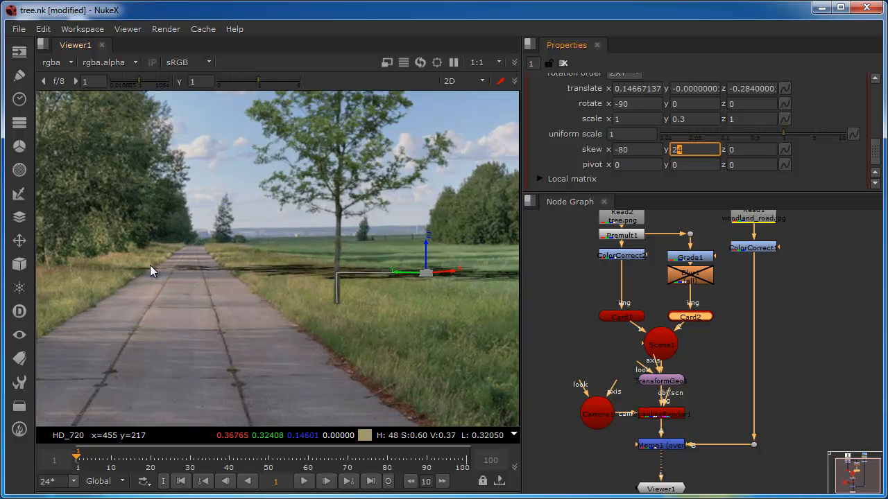
{"action": "mouse_move", "coordinate": [120, 272]}
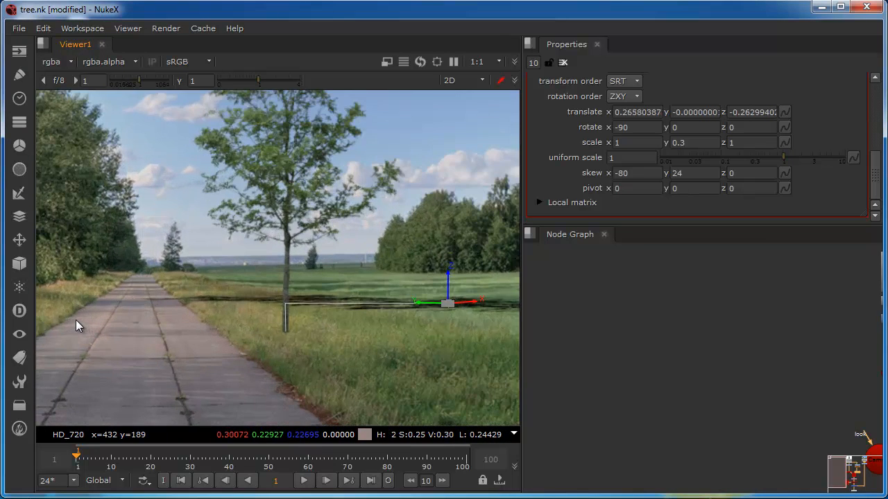
{"action": "mouse_move", "coordinate": [418, 310]}
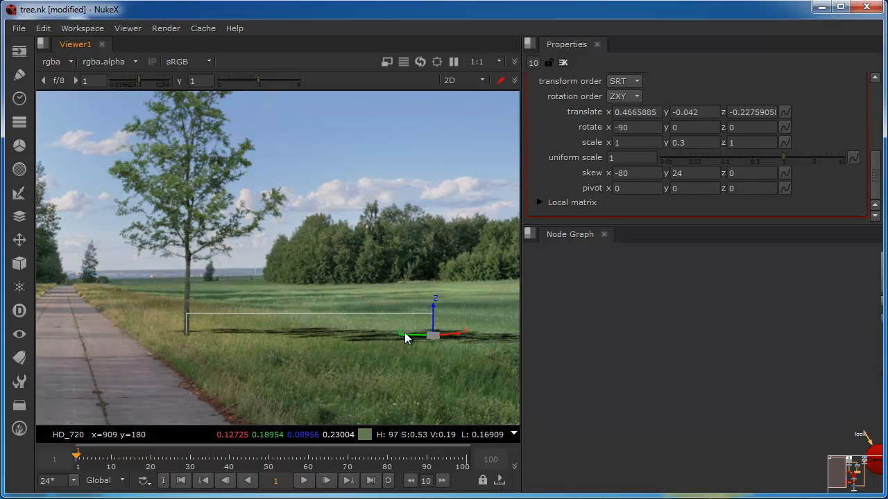
- Drag the shadow card in the Viewer across the grass right of the tree
{"action": "left_click_drag", "start_coordinate": [404, 336], "coordinate": [410, 339]}
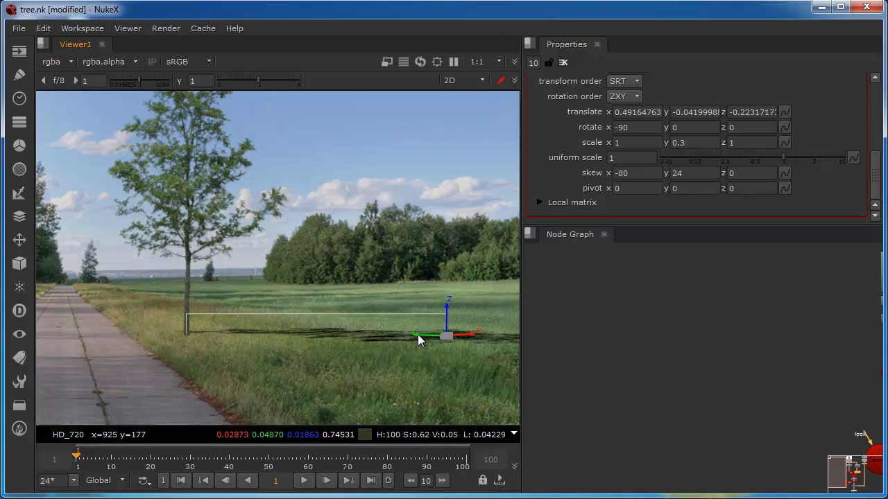
{"action": "left_click_drag", "start_coordinate": [419, 337], "coordinate": [430, 340]}
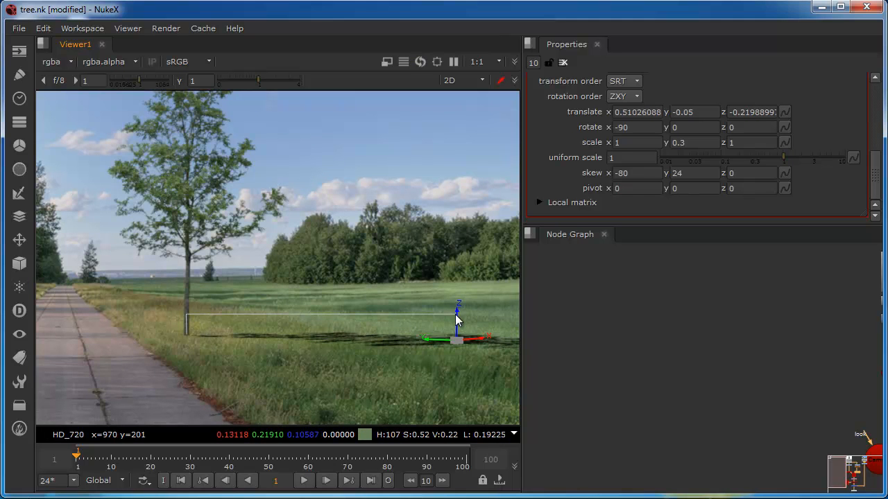
{"action": "mouse_move", "coordinate": [427, 346]}
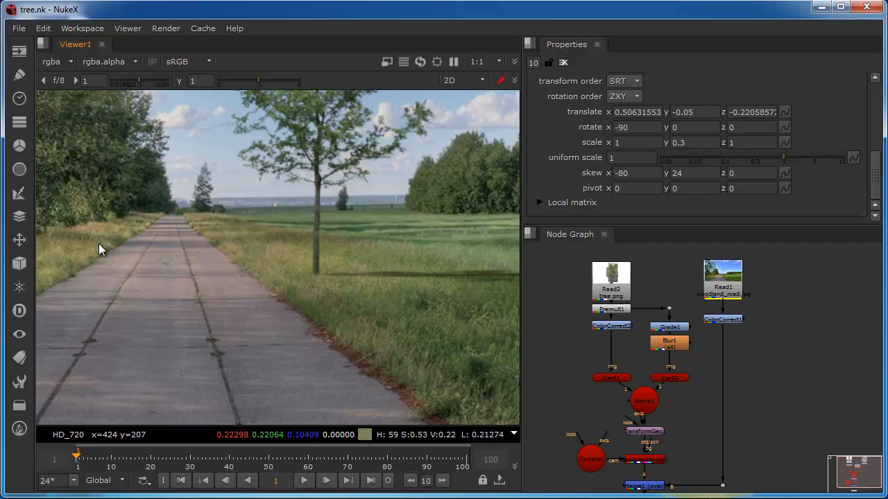
{"action": "mouse_move", "coordinate": [174, 253]}
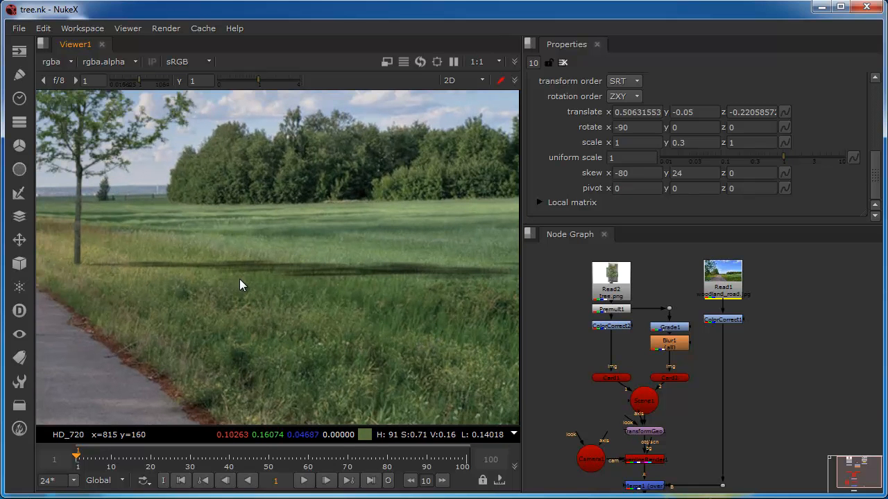
{"action": "left_click", "coordinate": [668, 377]}
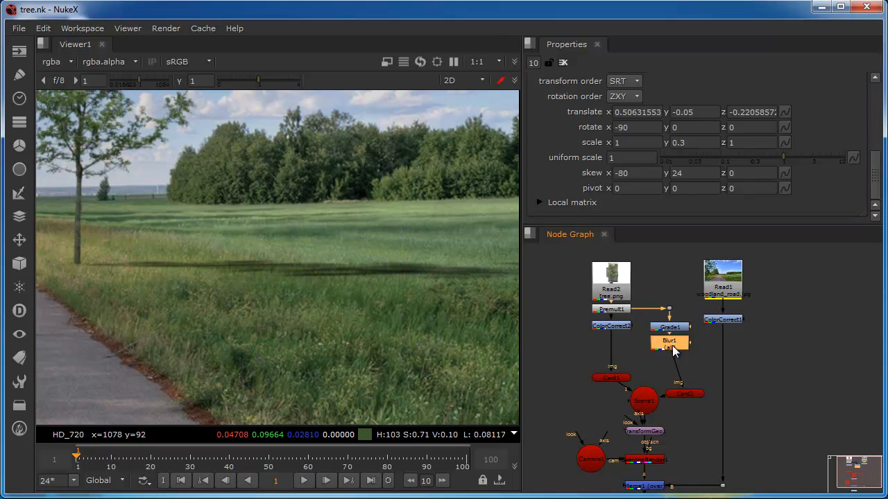
- Insert a Multiply node after Blur1 and lower its value to about 0.8
{"action": "type", "text": "m"}
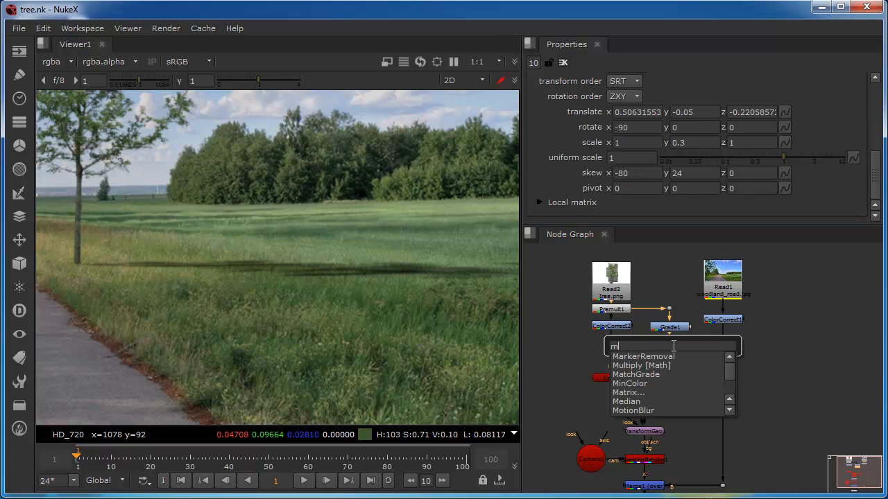
{"action": "type", "text": "mult"}
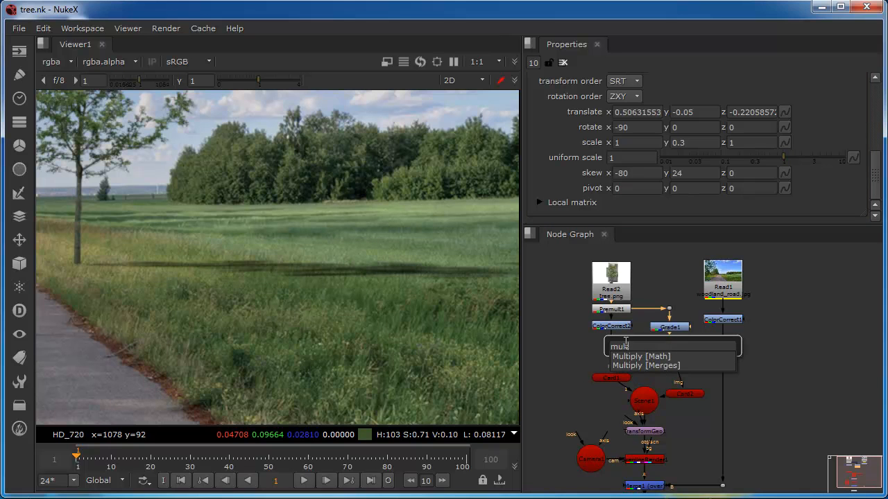
{"action": "left_click", "coordinate": [641, 355]}
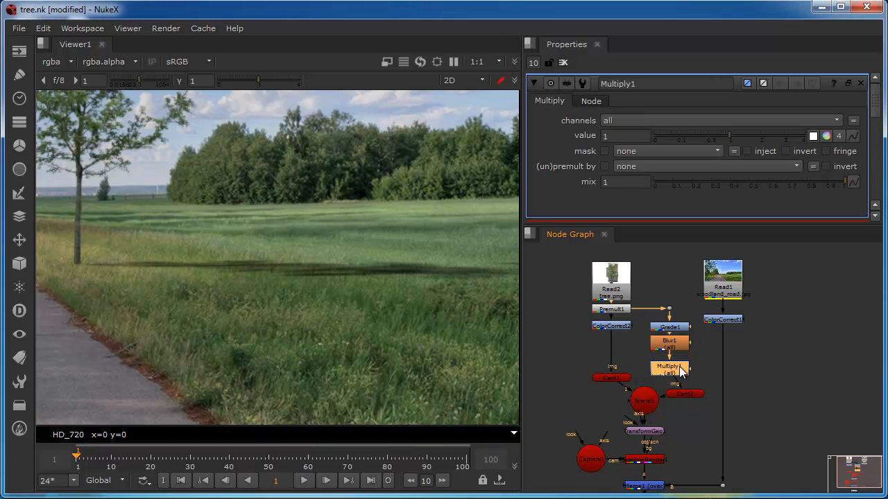
{"action": "mouse_move", "coordinate": [485, 261]}
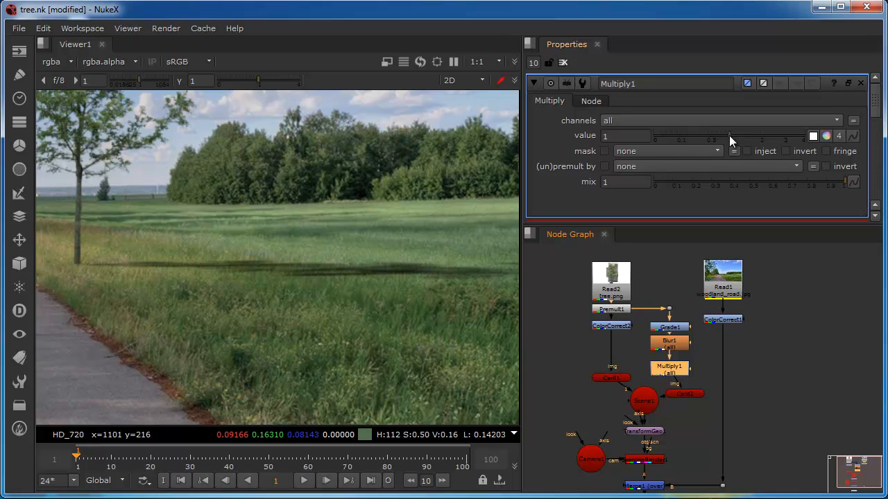
{"action": "left_click_drag", "start_coordinate": [728, 135], "coordinate": [723, 144]}
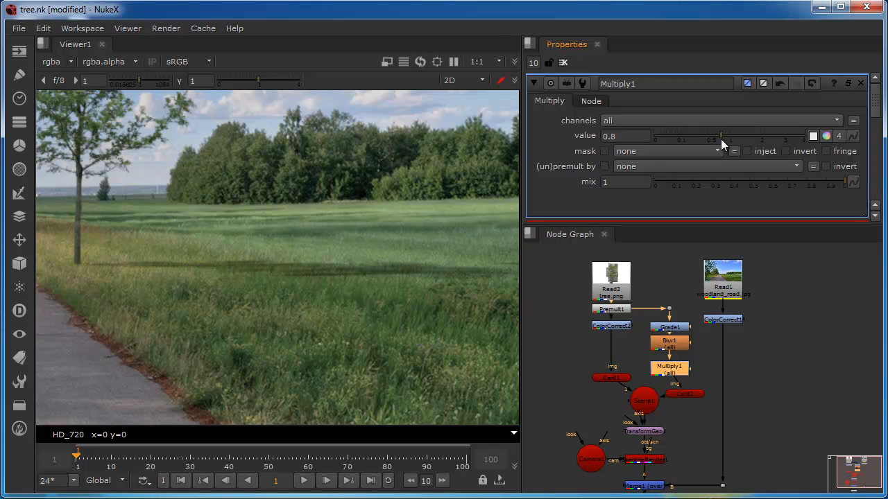
{"action": "mouse_move", "coordinate": [714, 159]}
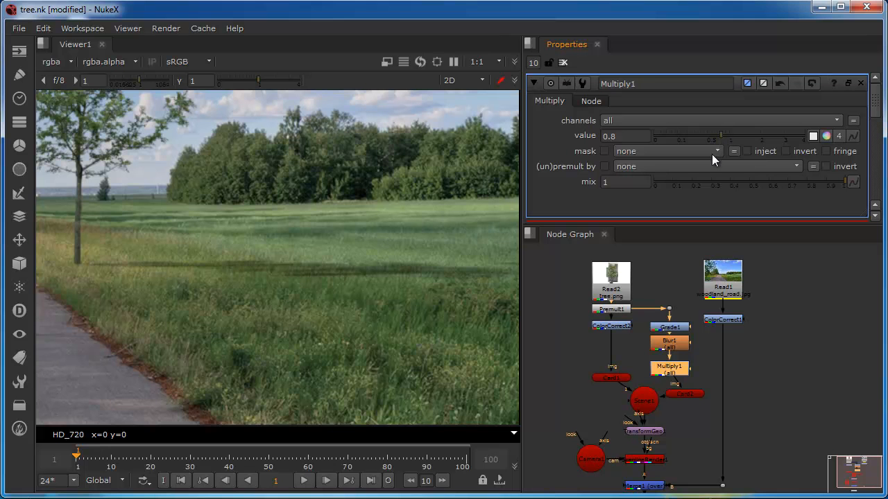
{"action": "mouse_move", "coordinate": [340, 319]}
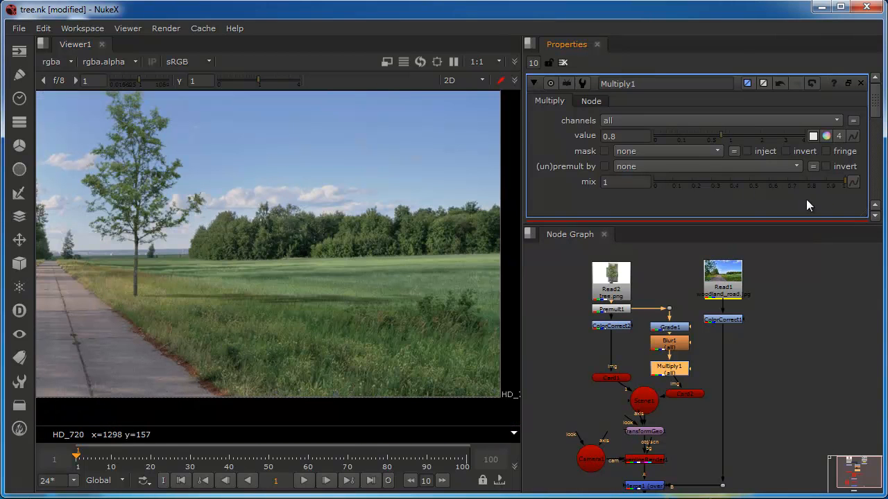
- Set the Multiply value to 0.75 and mix to 0.835
{"action": "left_click_drag", "start_coordinate": [842, 182], "coordinate": [728, 182]}
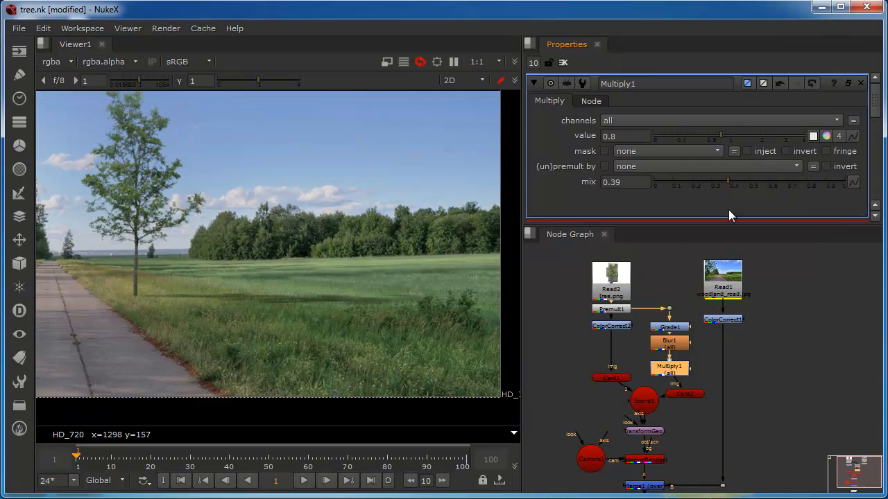
{"action": "left_click_drag", "start_coordinate": [728, 181], "coordinate": [808, 181]}
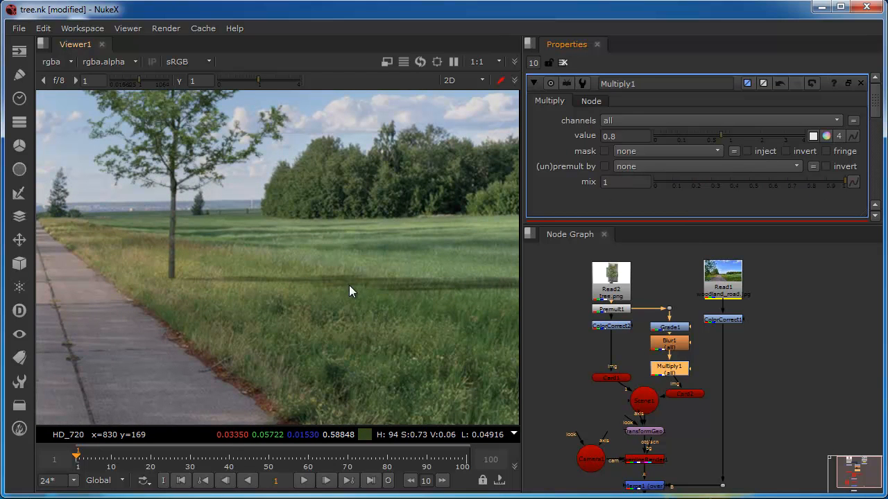
{"action": "mouse_move", "coordinate": [721, 141]}
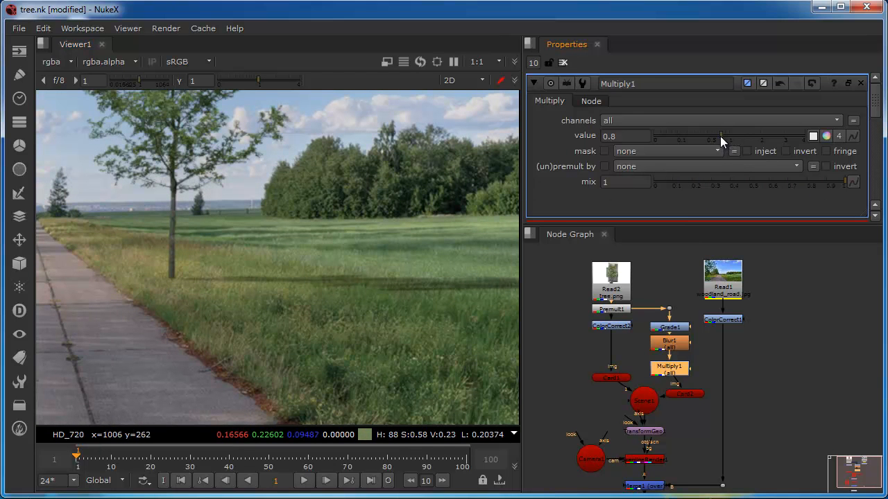
{"action": "left_click_drag", "start_coordinate": [721, 136], "coordinate": [720, 136]}
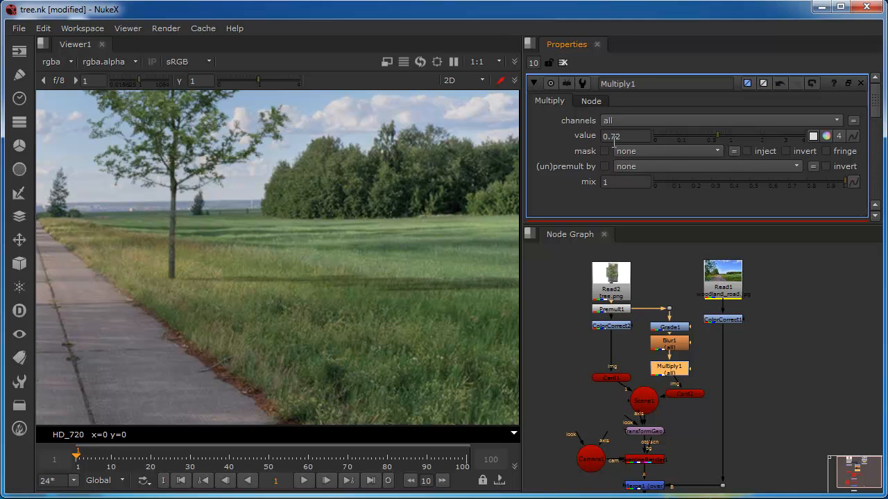
{"action": "left_click", "coordinate": [624, 135]}
{"action": "type", "text": "0.75"}
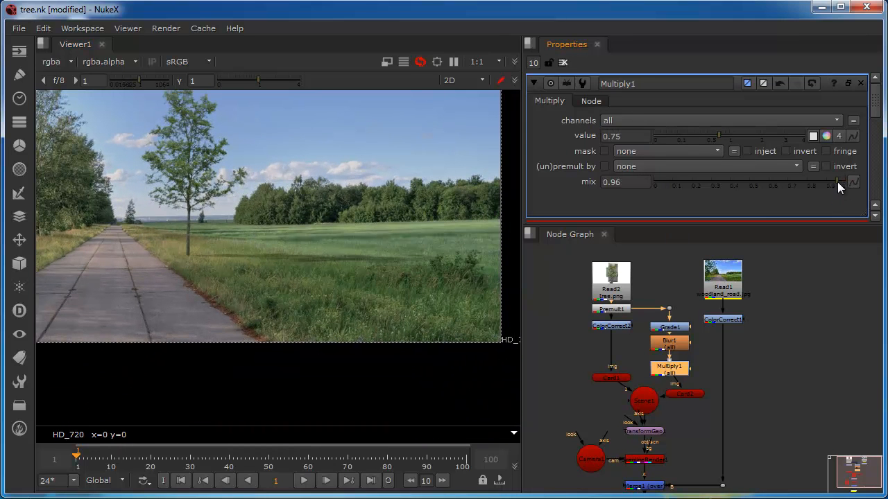
{"action": "left_click_drag", "start_coordinate": [830, 184], "coordinate": [795, 184]}
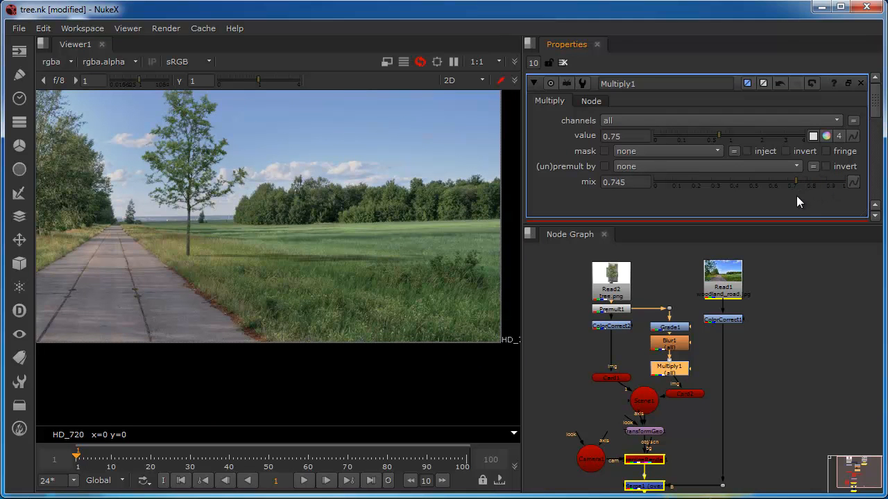
{"action": "left_click_drag", "start_coordinate": [795, 181], "coordinate": [812, 181]}
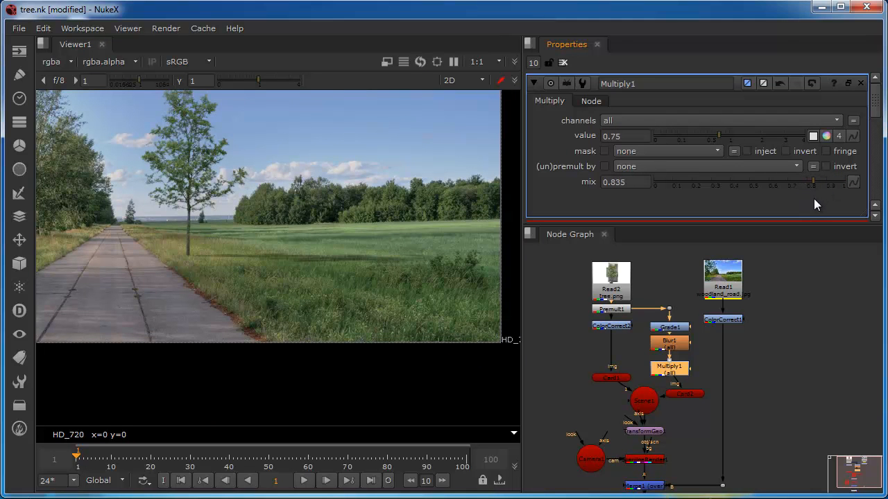
{"action": "mouse_move", "coordinate": [118, 273]}
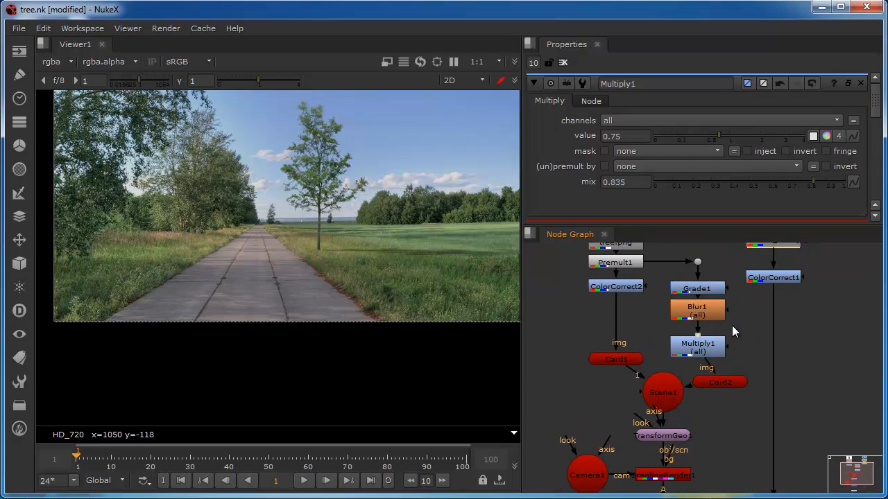
{"action": "mouse_move", "coordinate": [178, 199]}
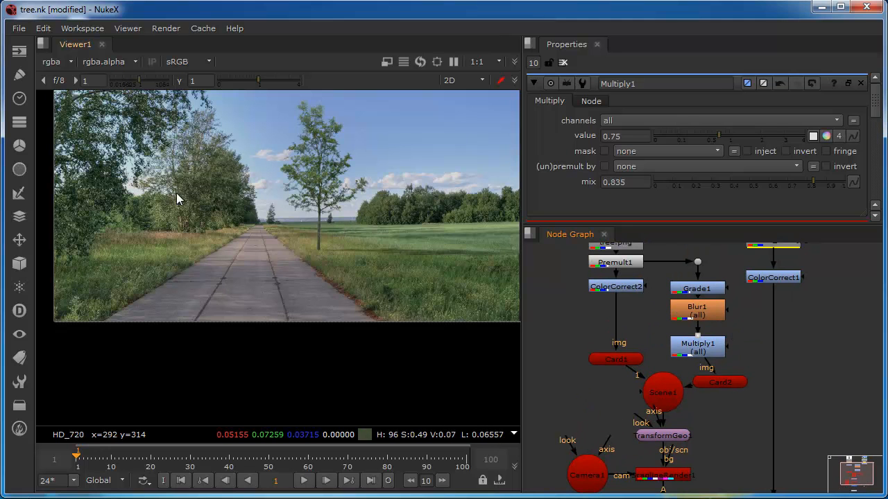
{"action": "mouse_move", "coordinate": [329, 142]}
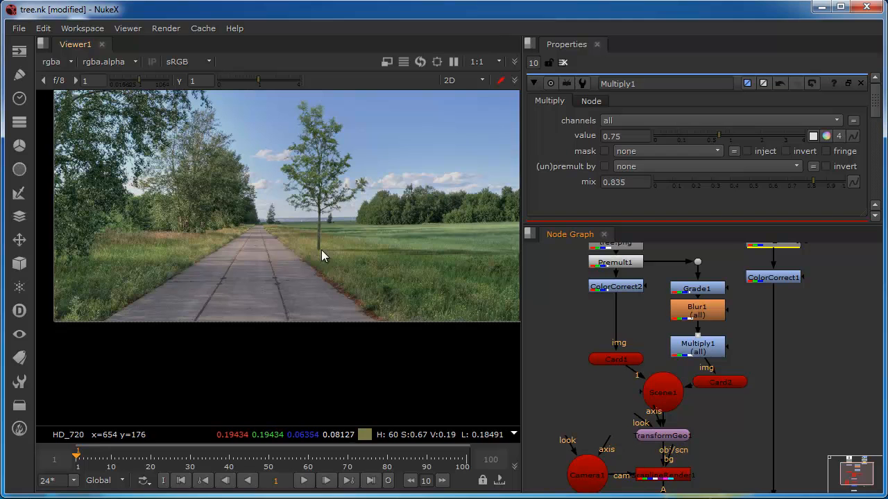
{"action": "mouse_move", "coordinate": [439, 262]}
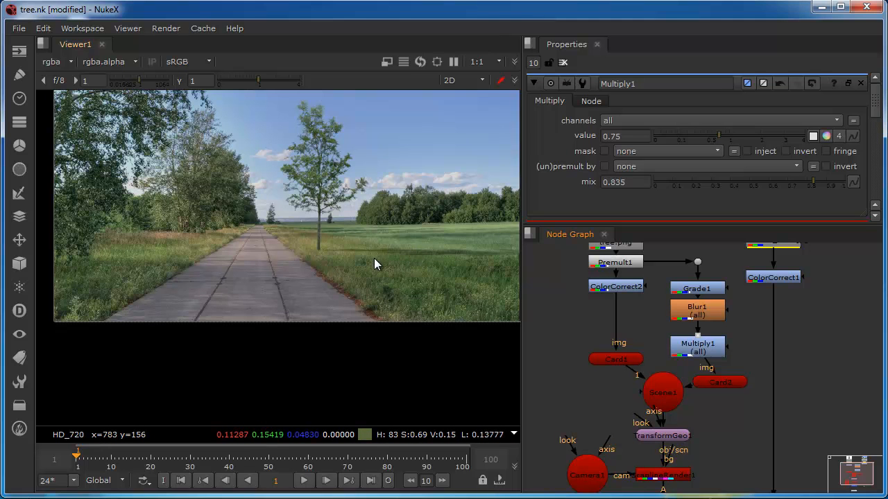
{"action": "mouse_move", "coordinate": [369, 269]}
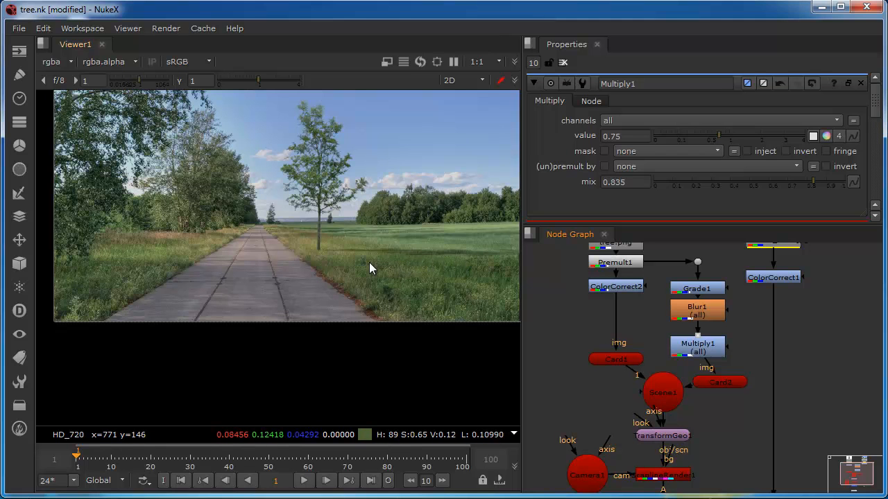
{"action": "mouse_move", "coordinate": [314, 153]}
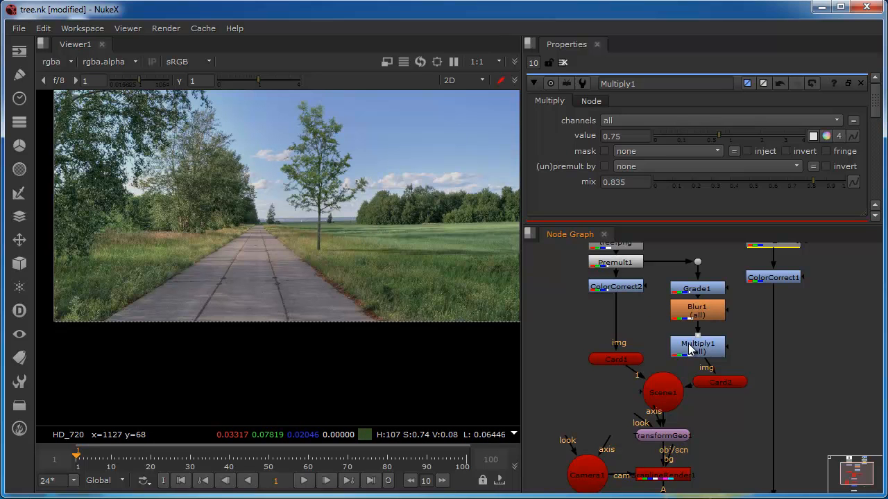
{"action": "mouse_move", "coordinate": [701, 335]}
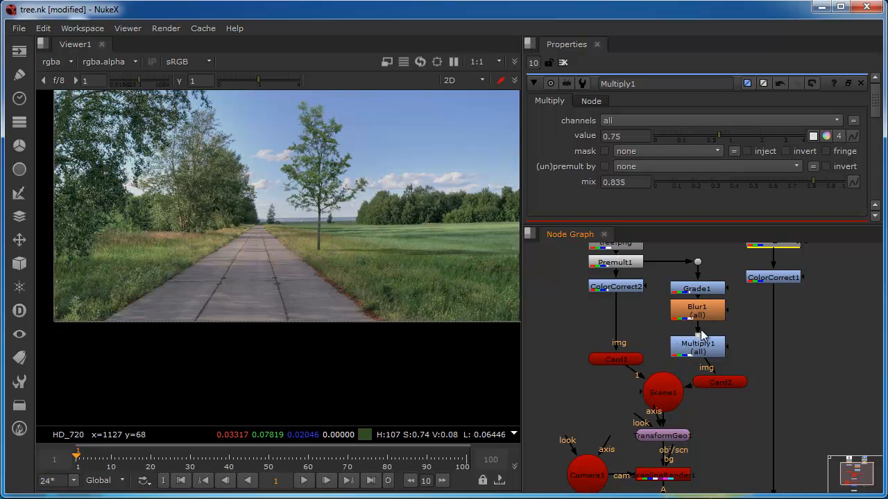
{"action": "mouse_move", "coordinate": [385, 260]}
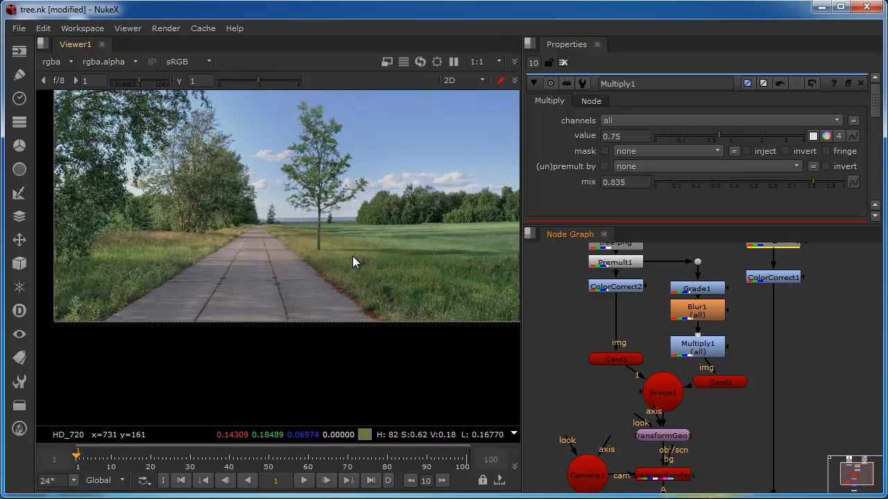
{"action": "mouse_move", "coordinate": [398, 277]}
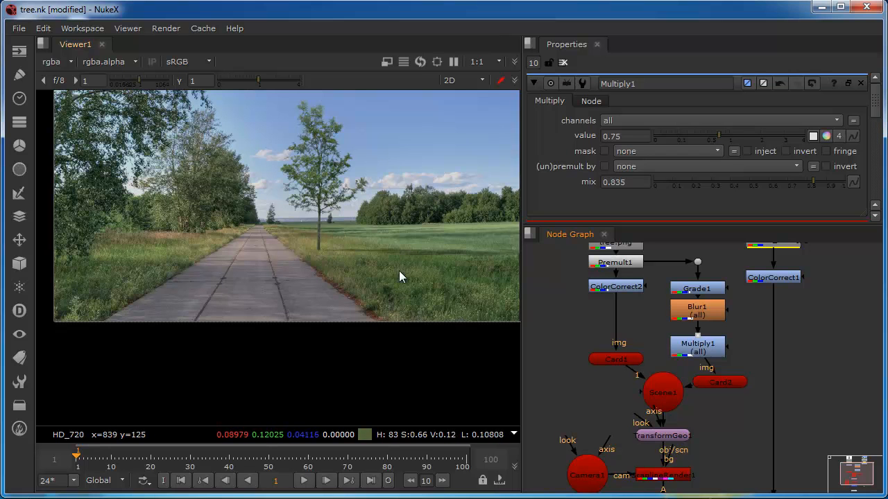
{"action": "mouse_move", "coordinate": [333, 207]}
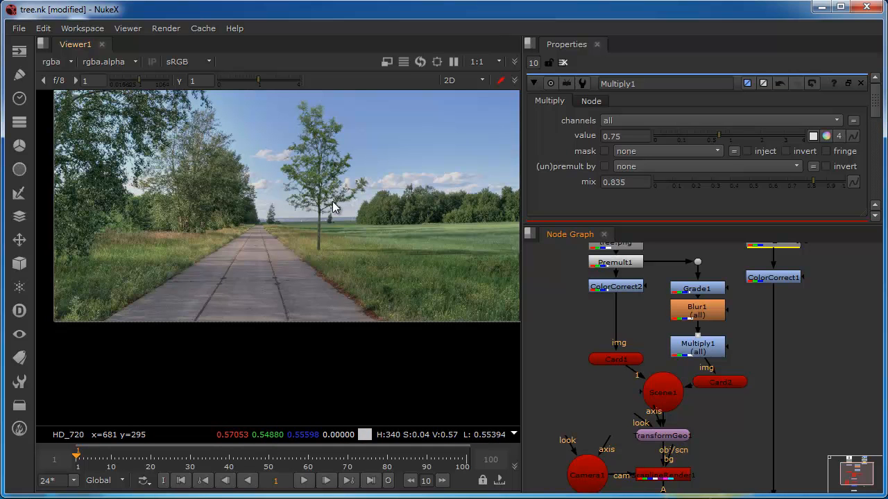